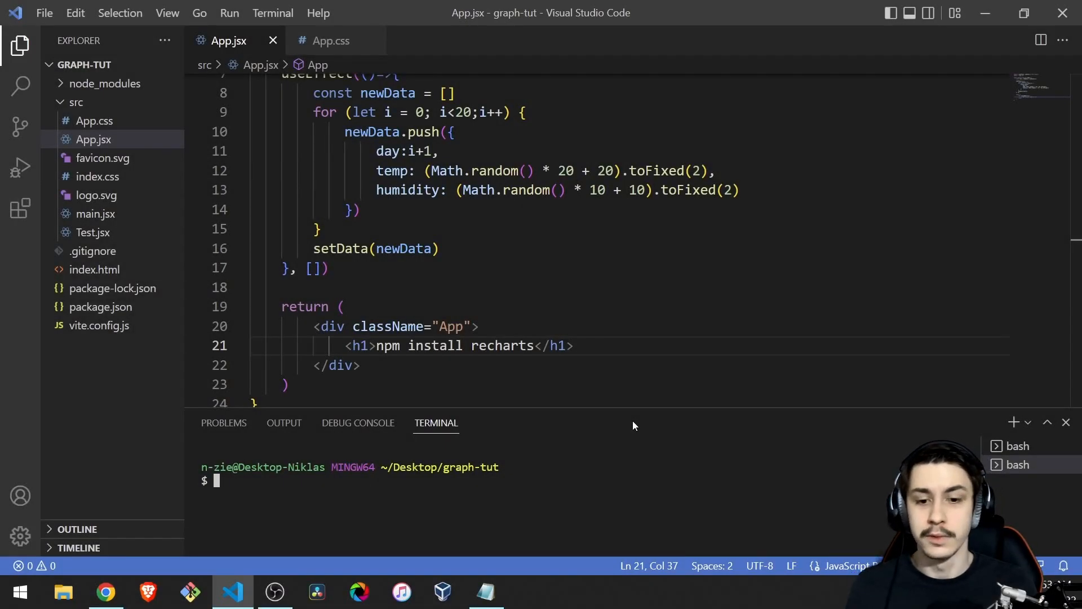
# Run 'npm install recharts' in the graph-tut project's integrated terminal.
pyautogui.moveTo(377, 345); pyautogui.dragTo(533, 345)
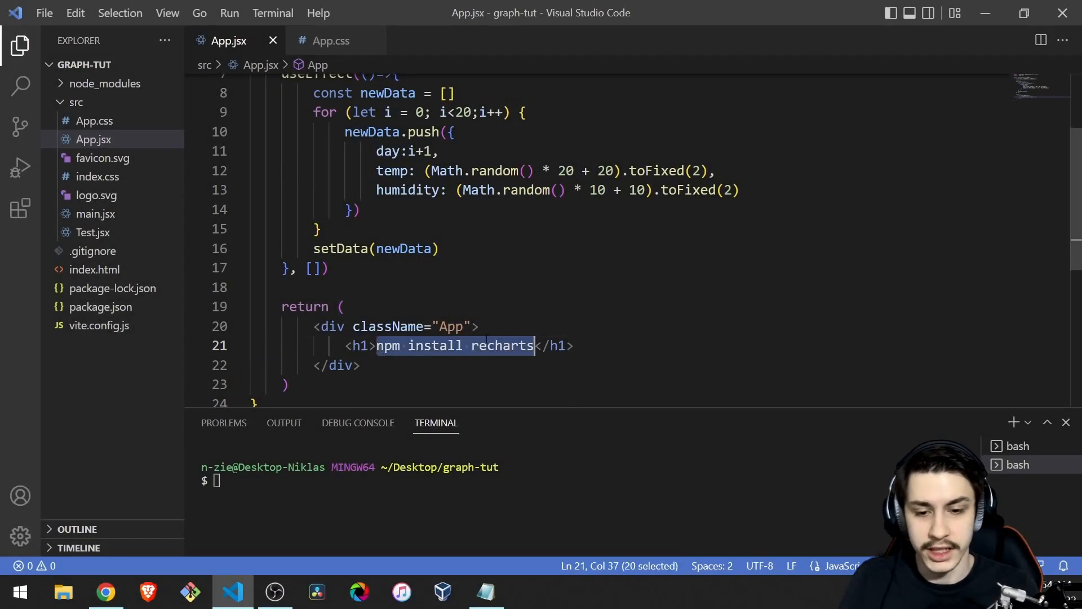
pyautogui.write('npm install recharts')
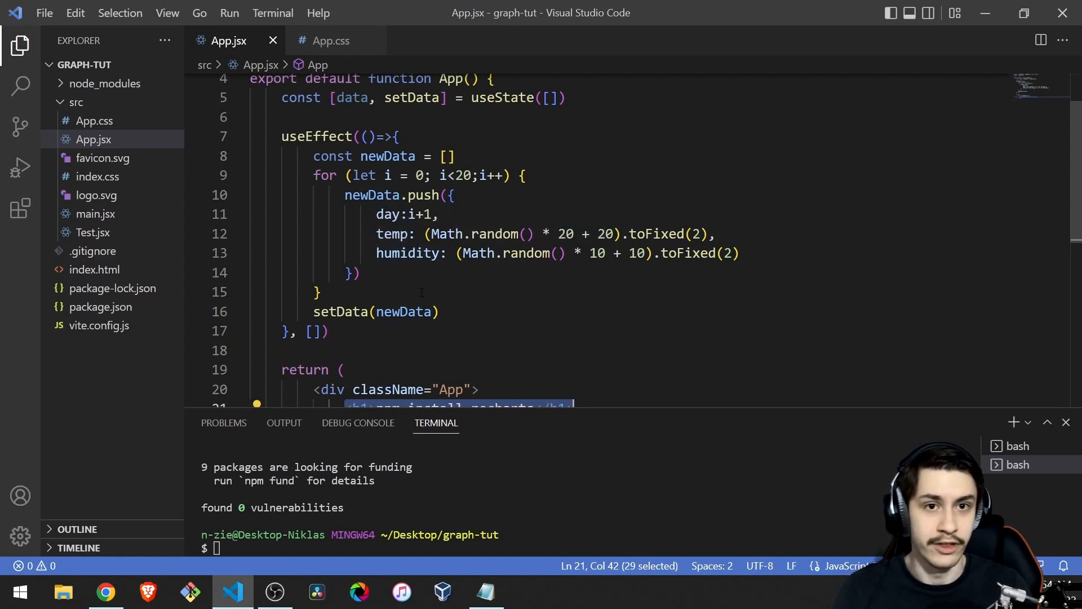
pyautogui.scroll(-3)
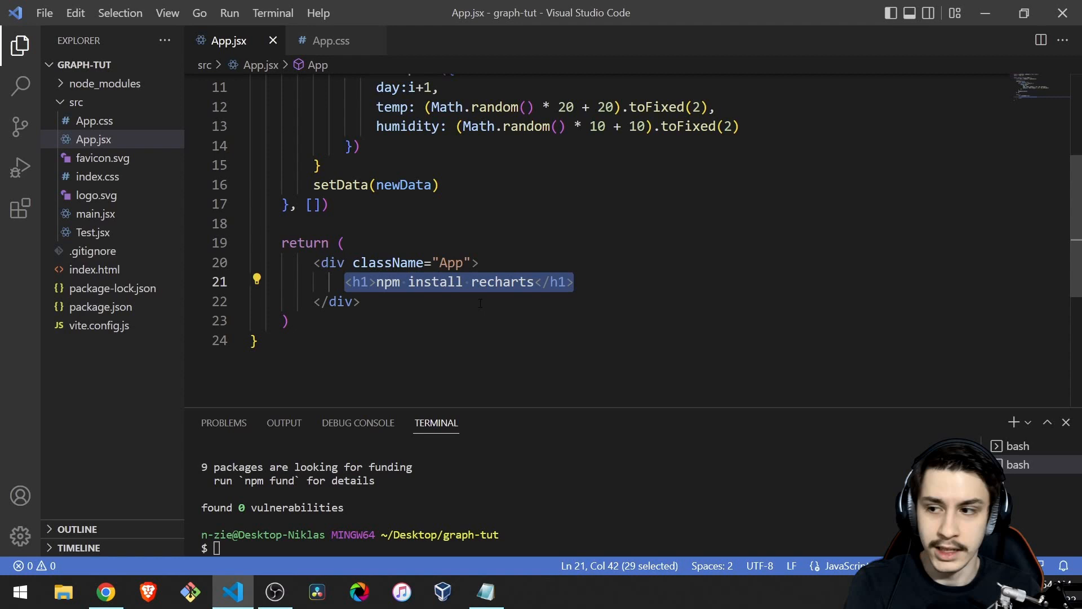
# Replace the install-command h1 with a <LineChart /> element.
pyautogui.press('Delete')
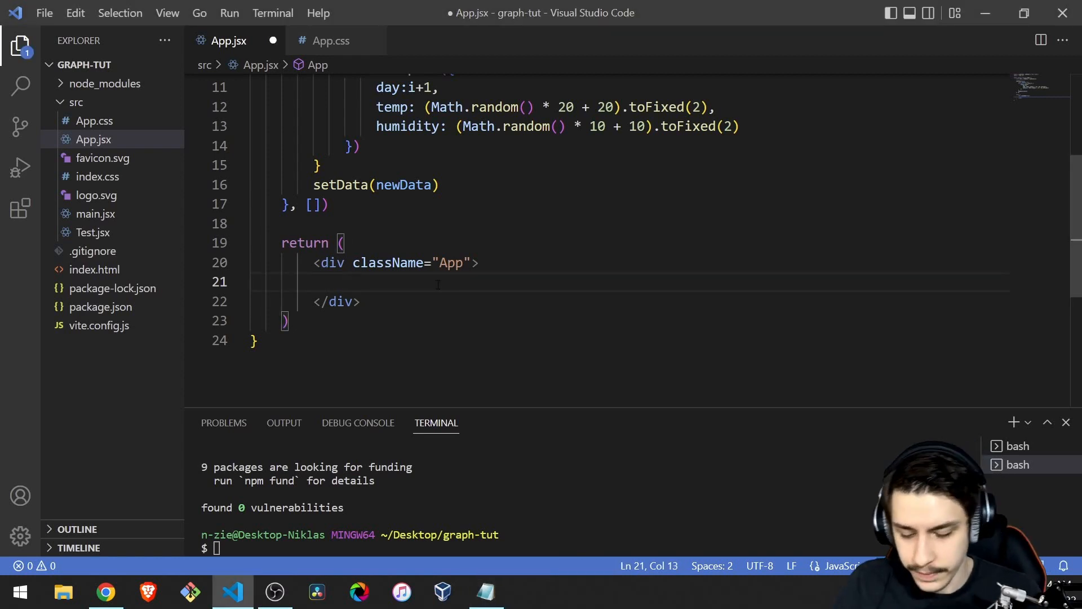
pyautogui.write('<Li')
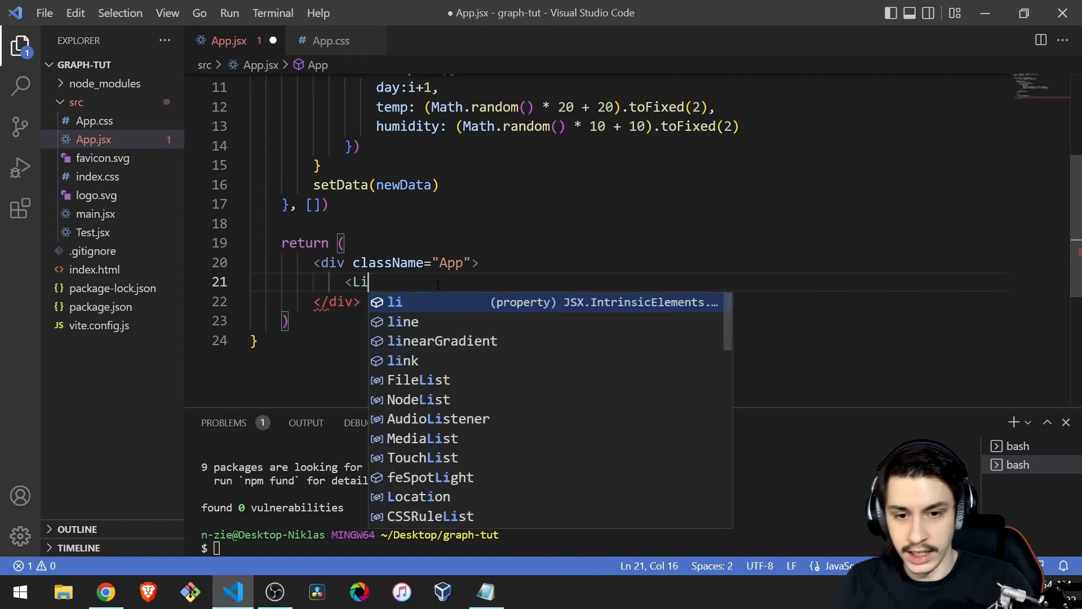
pyautogui.write('neChart /')
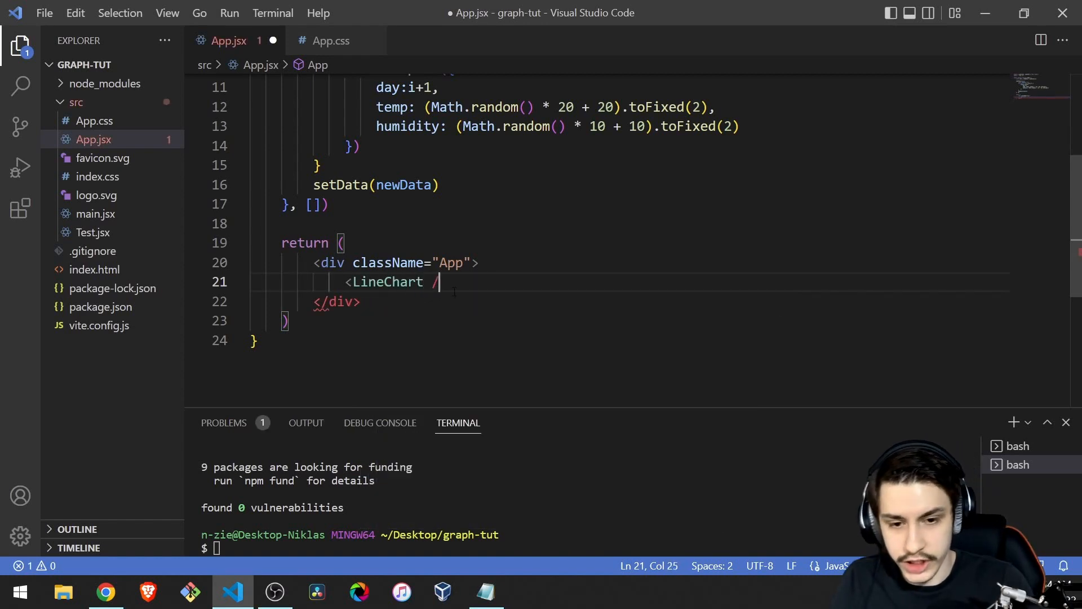
pyautogui.doubleClick(388, 282)
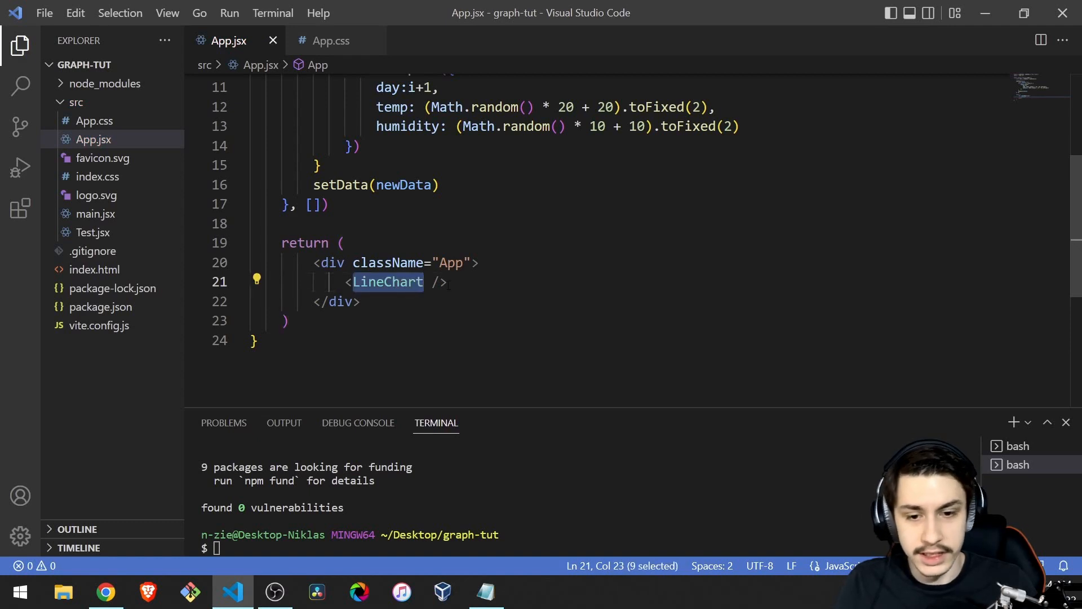
pyautogui.write('<')
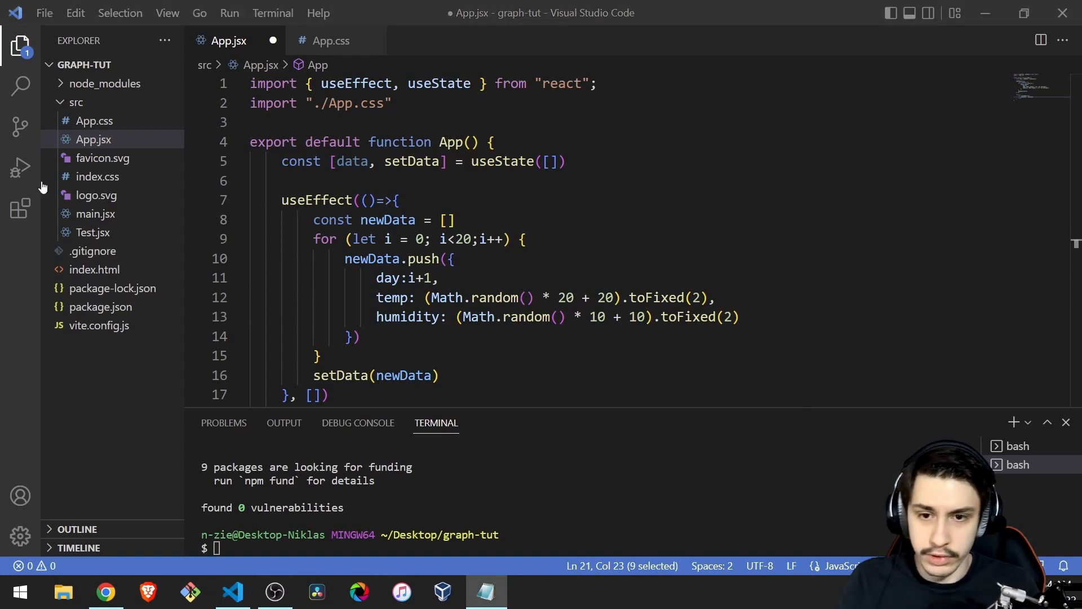
# Import LineChart, XAxis, YAxis, CartesianGrid, Line, Tooltip and Legend from recharts, and save.
pyautogui.write('import { LineChart, XAxis, YAxis, CartesianGrid, Line, Tooltip, Legend} from "recharts"')
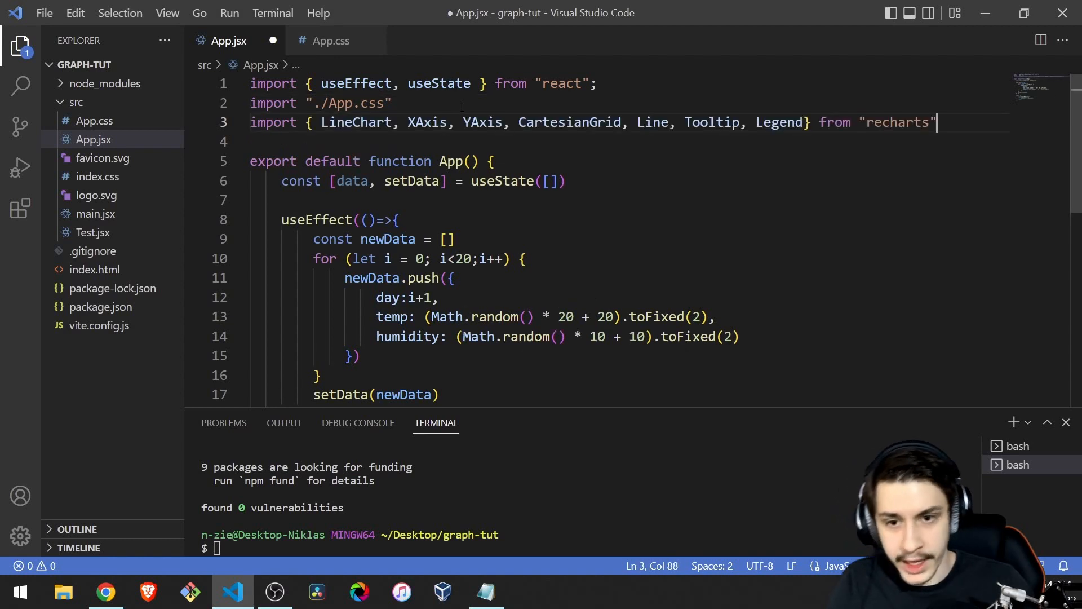
pyautogui.press('ctrl+s')
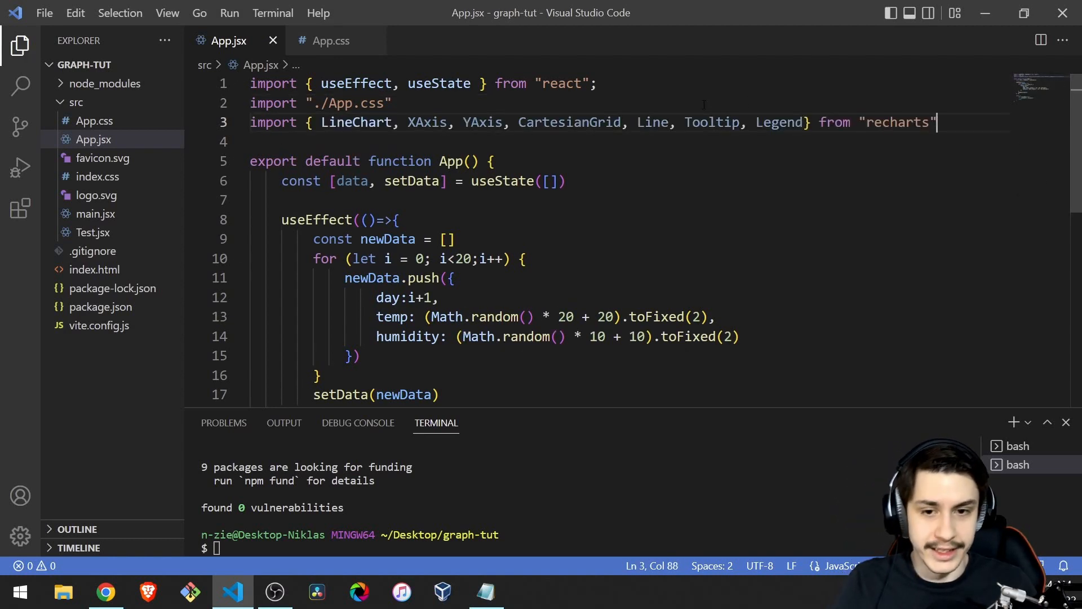
pyautogui.scroll(-3)
pyautogui.write('<LineChart>')
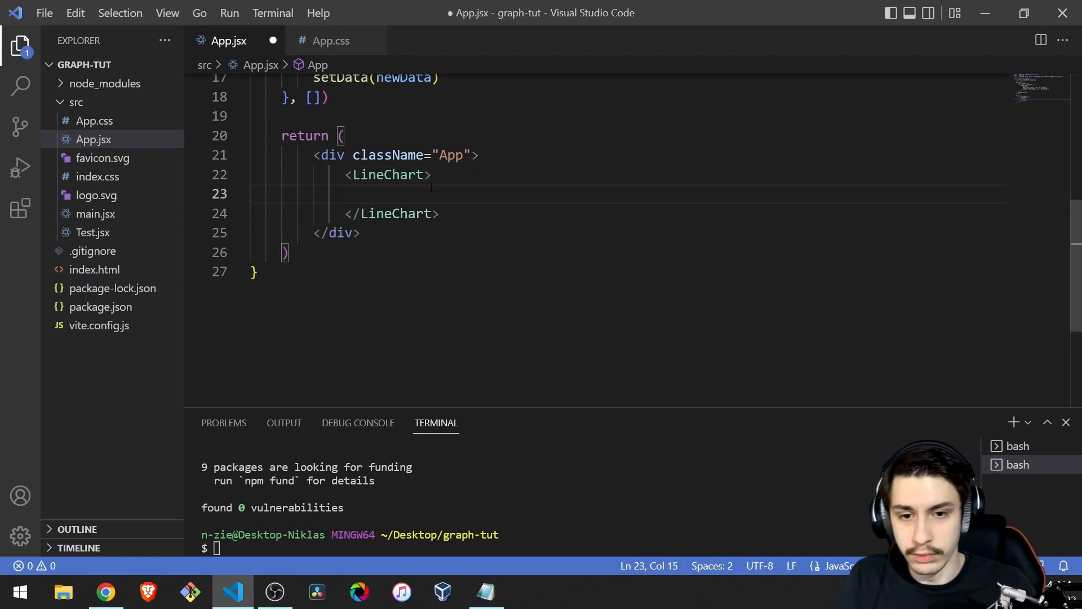
# Give LineChart data={data}, width={1000} and height={300} attributes.
pyautogui.write('data=')
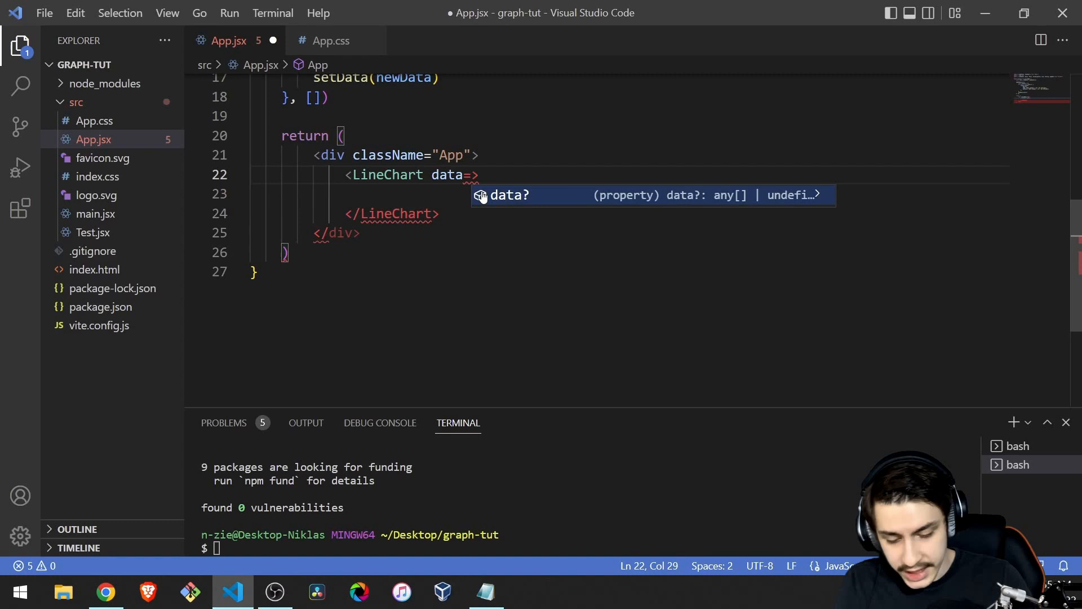
pyautogui.write('{data')
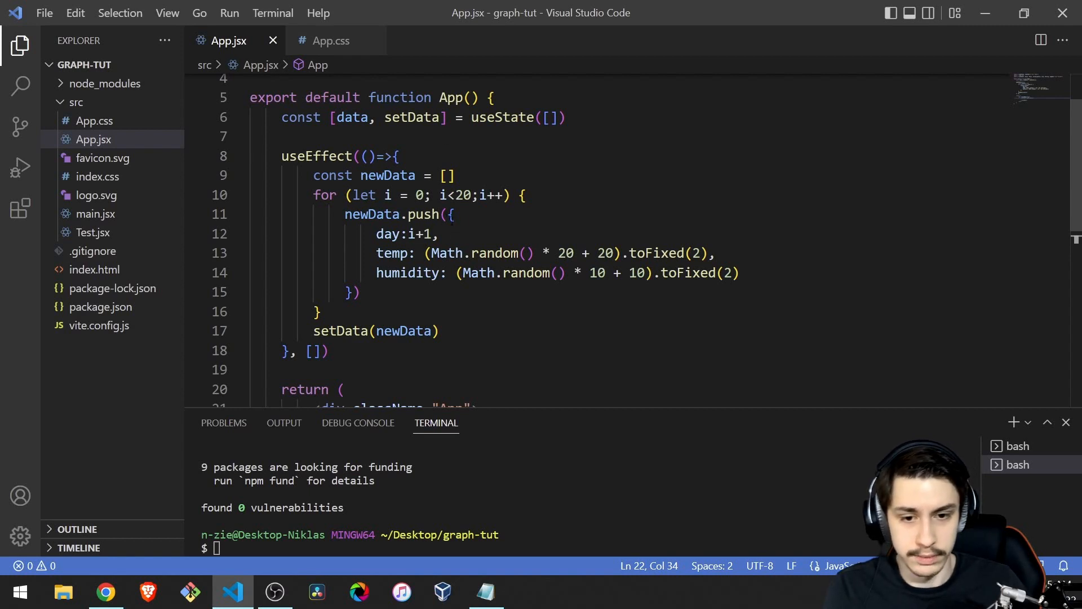
pyautogui.moveTo(447, 214); pyautogui.dragTo(351, 292)
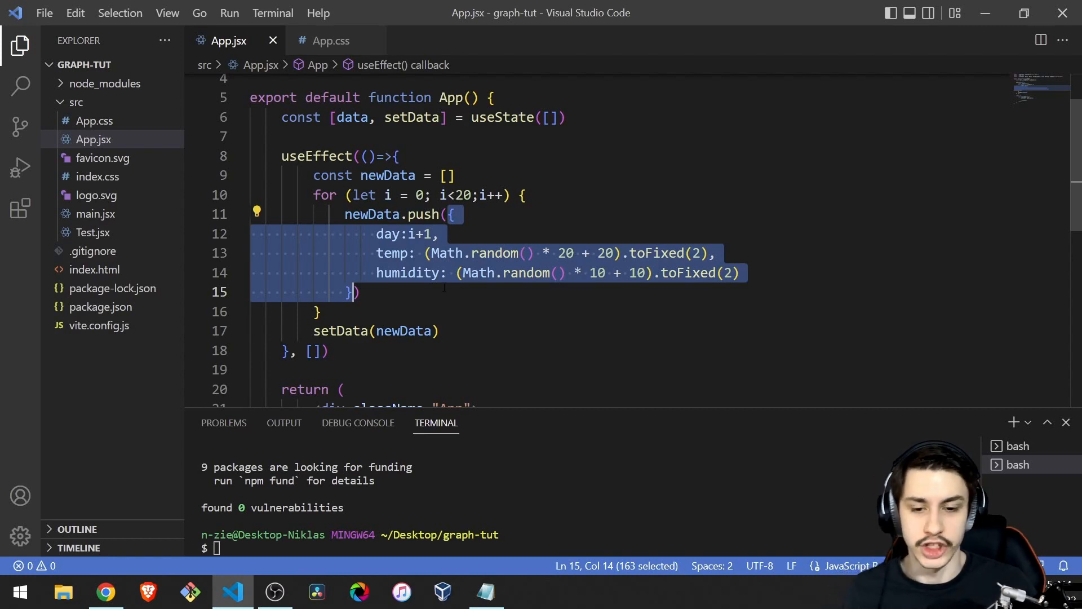
pyautogui.scroll(-3)
pyautogui.write('<LineChart data={data}>')
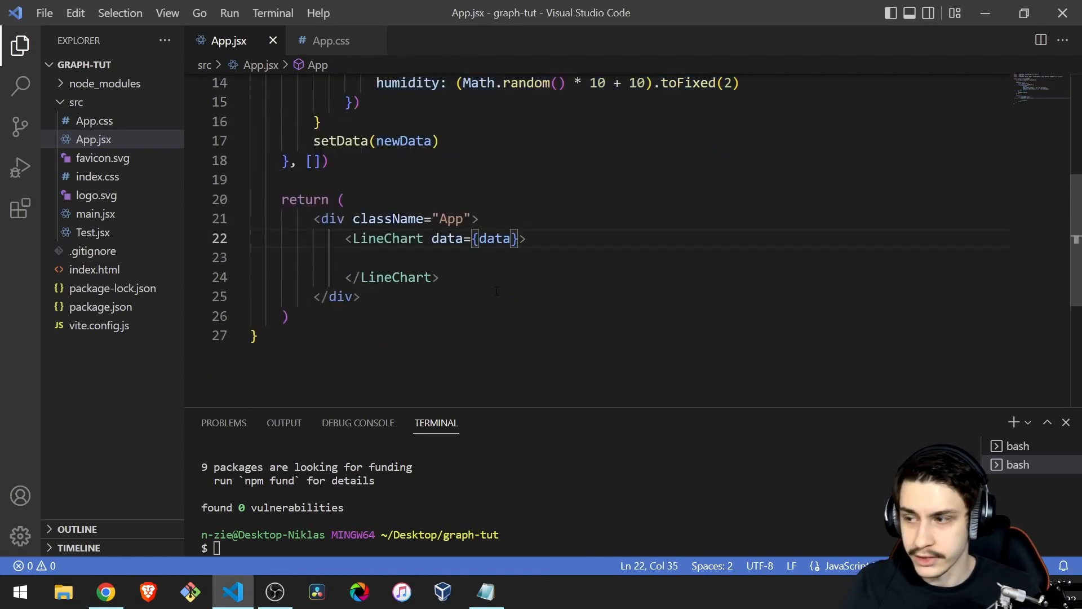
pyautogui.write('width')
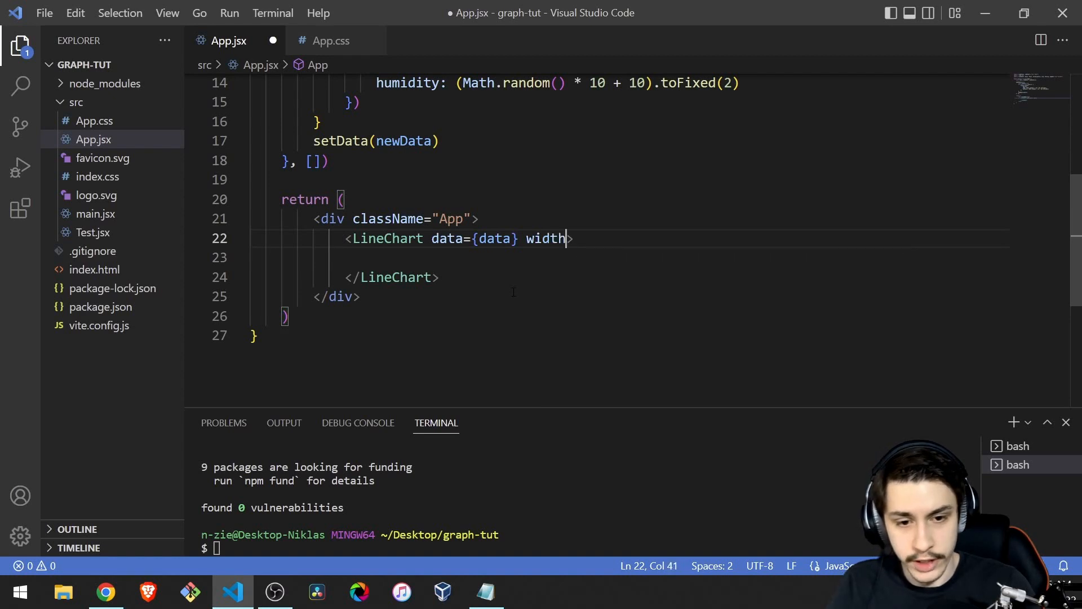
pyautogui.write('={1000} height={300}')
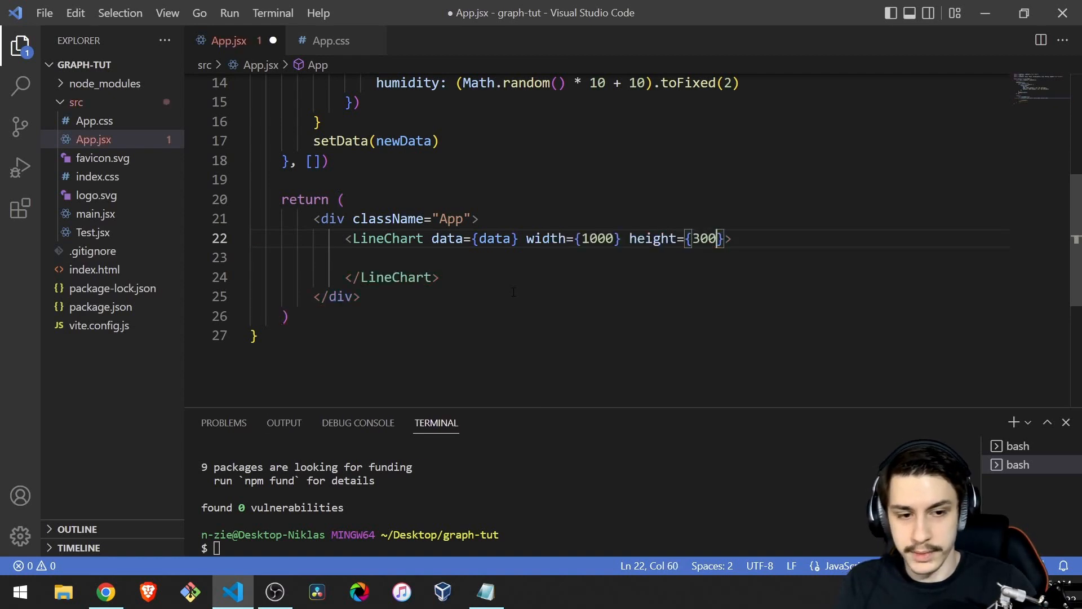
pyautogui.click(105, 592)
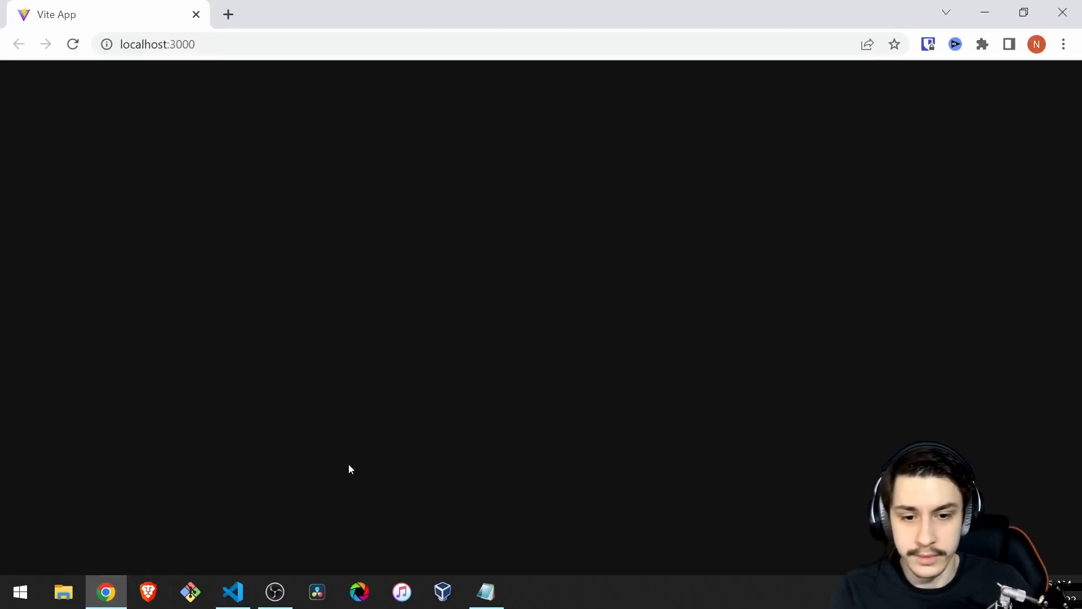
pyautogui.moveTo(434, 333)
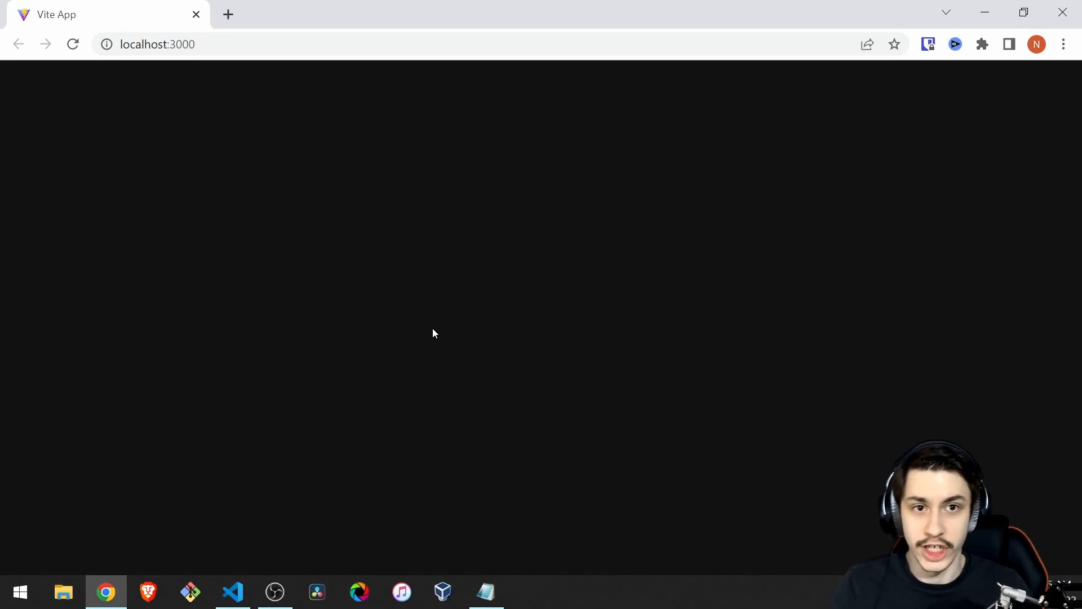
pyautogui.moveTo(253, 569)
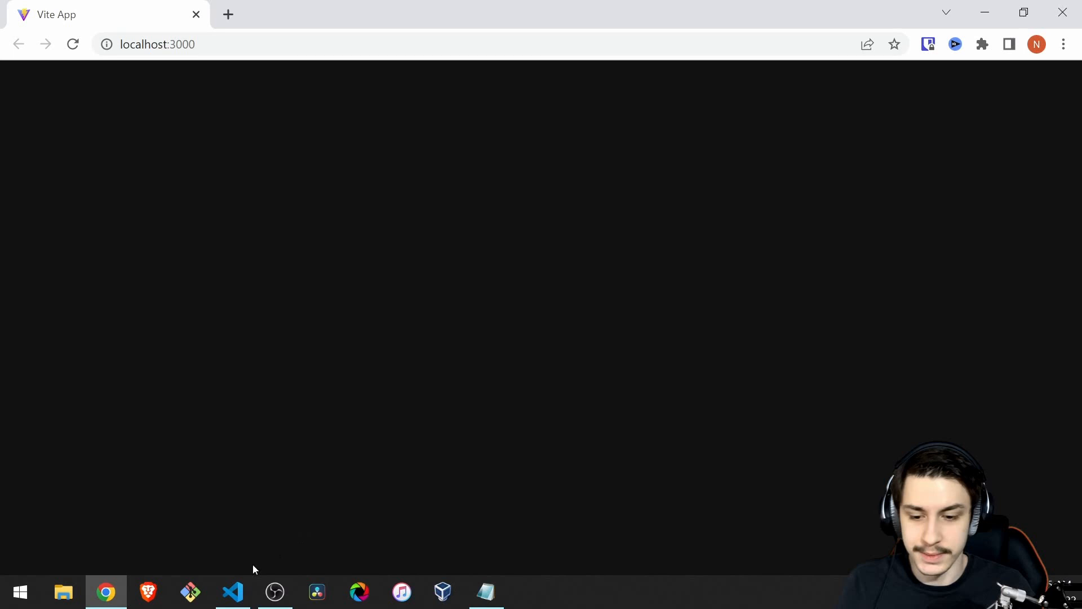
pyautogui.click(232, 592)
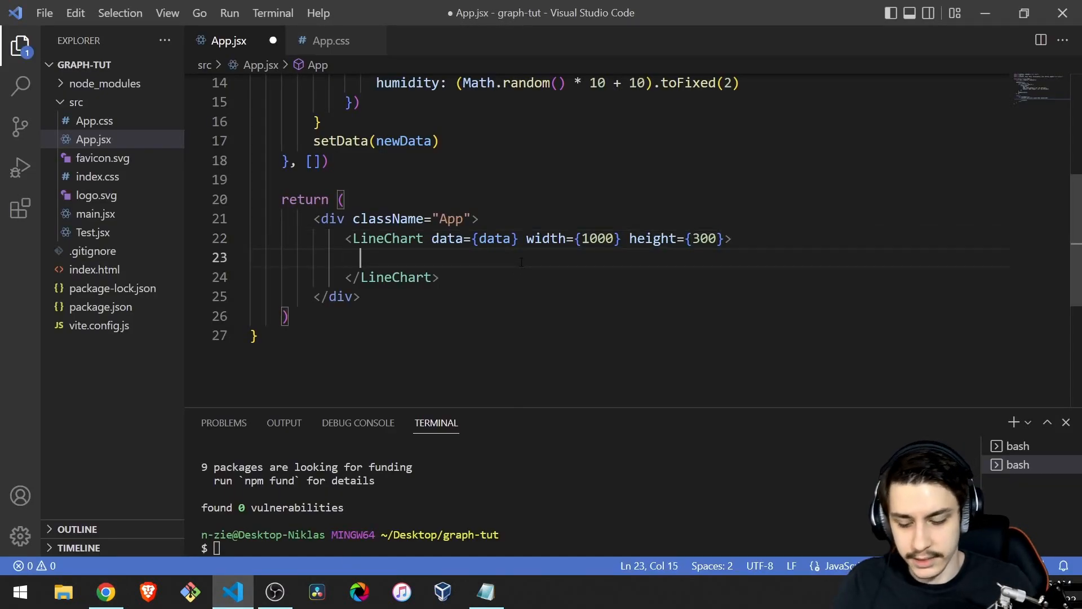
# Add an XAxis with dataKey 'day' inside the LineChart.
pyautogui.write('<XAxis')
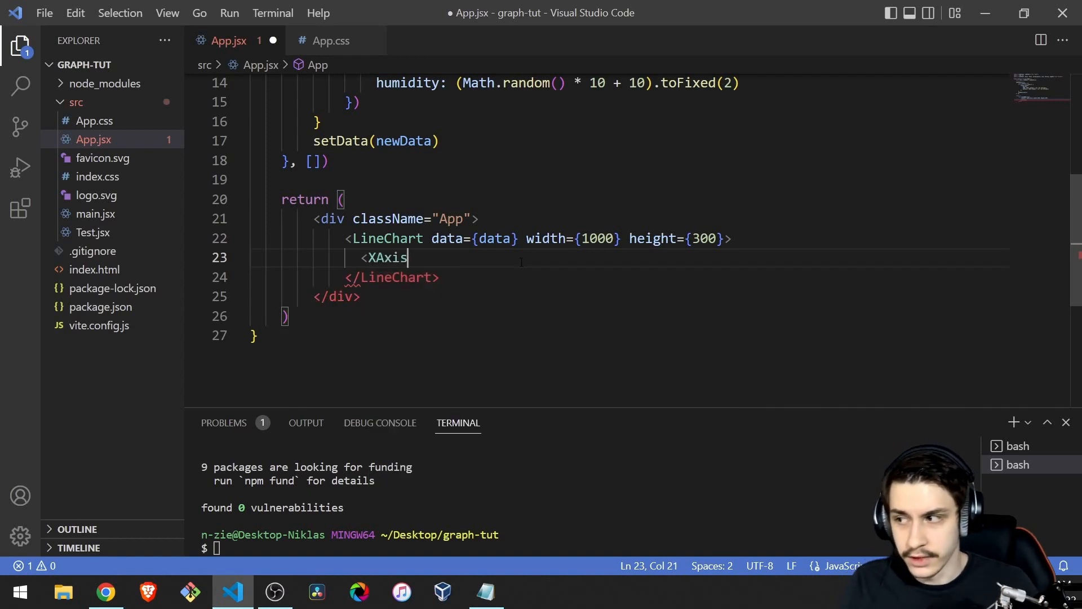
pyautogui.write('" "')
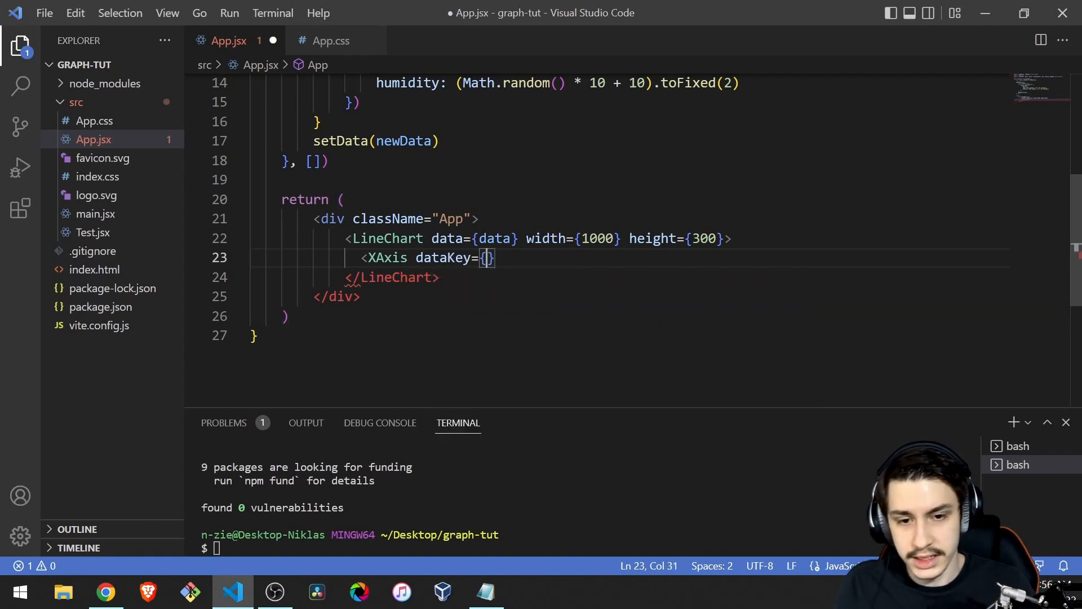
pyautogui.write('""')
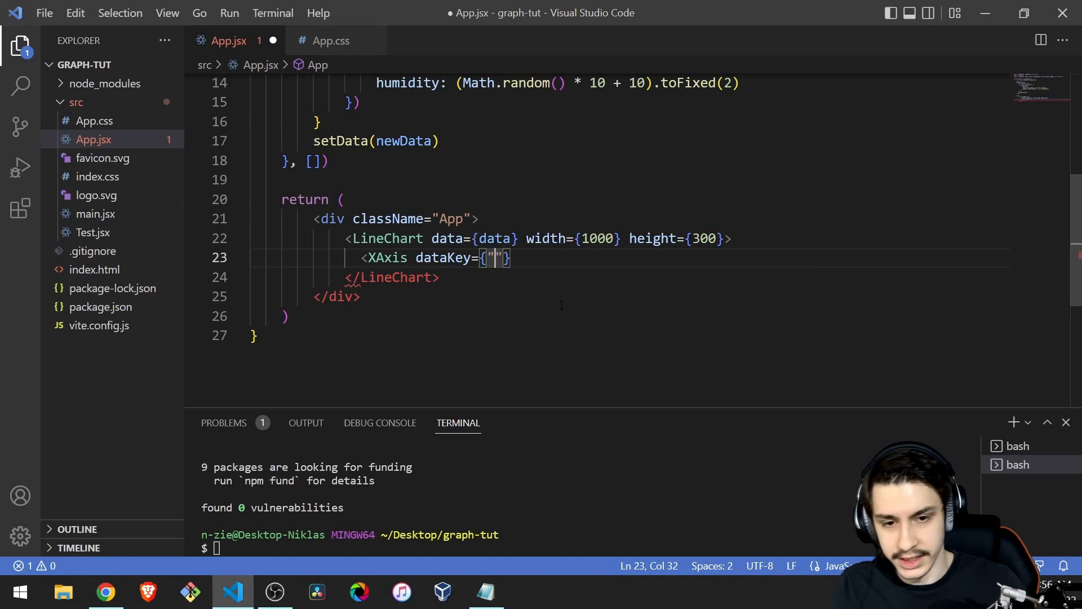
pyautogui.write('day')
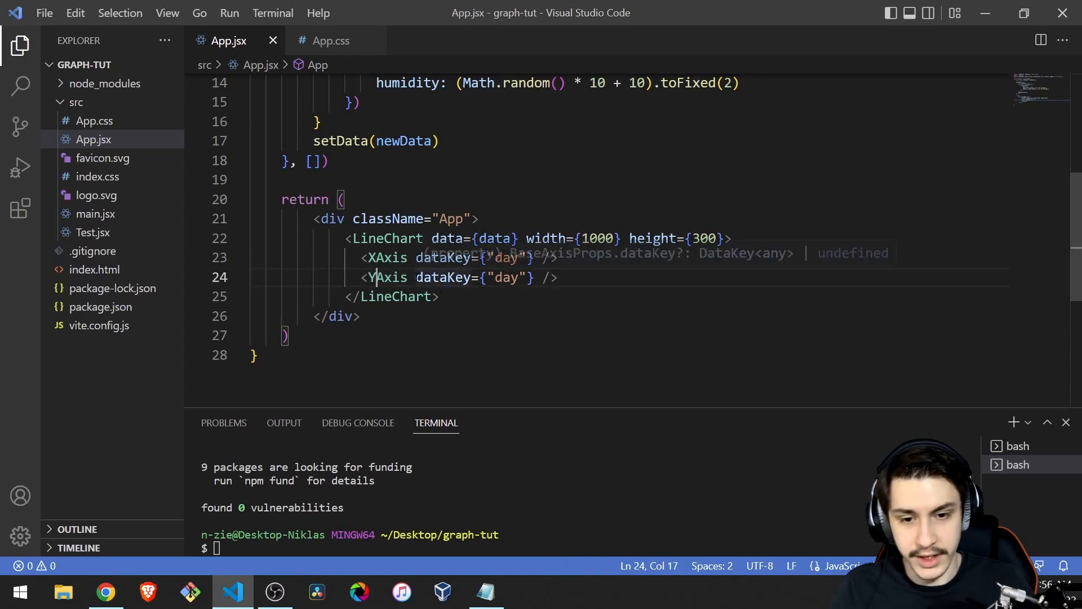
pyautogui.press('BackSpace')
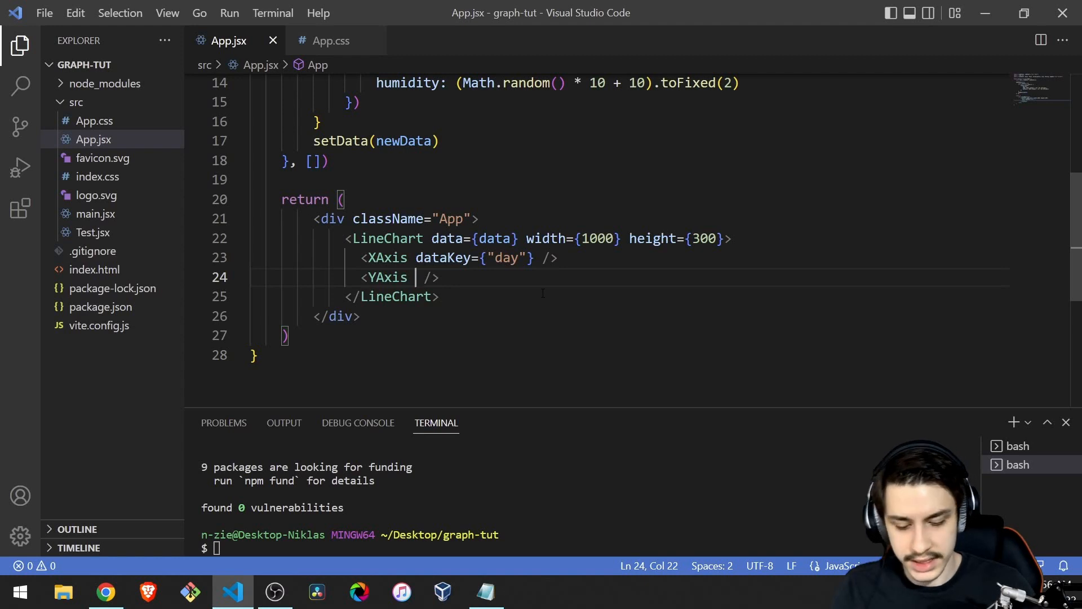
# Give the YAxis domain={[0, 50]} and type 'number', then save.
pyautogui.write('domain={}')
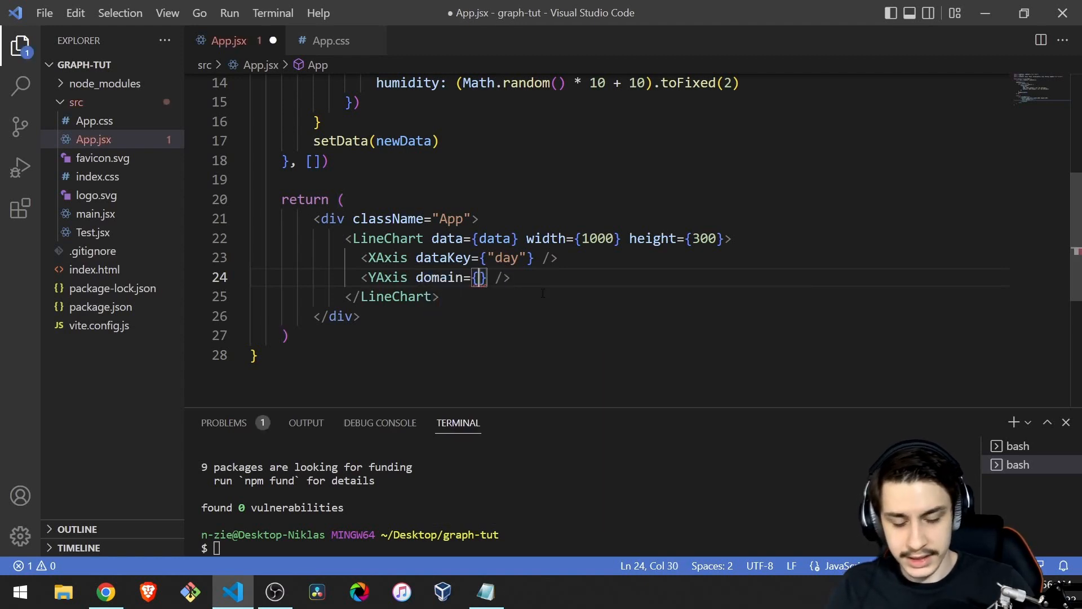
pyautogui.write('[]')
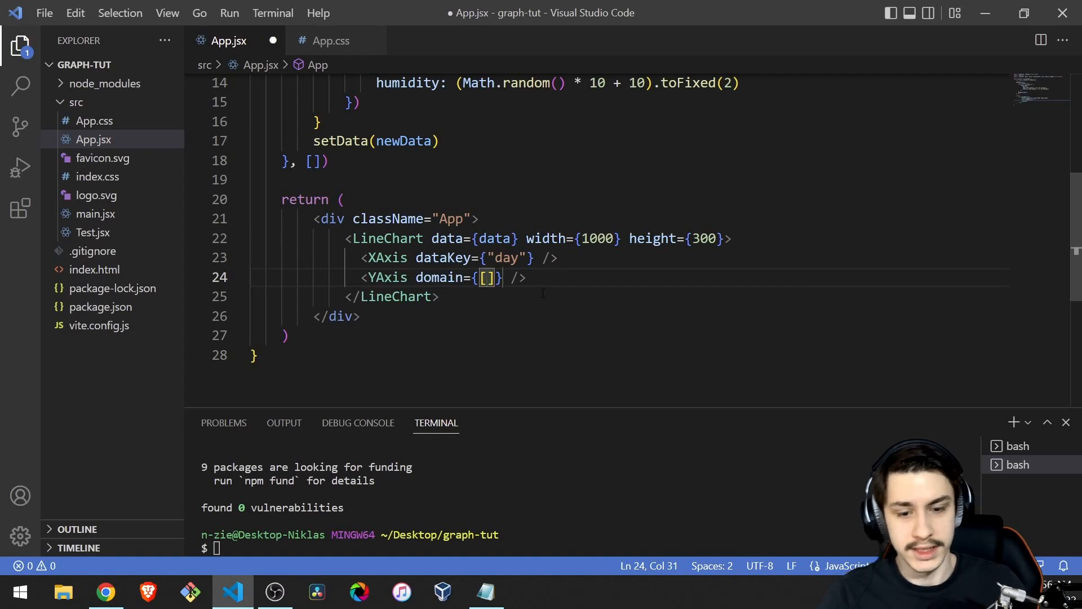
pyautogui.write('0,5')
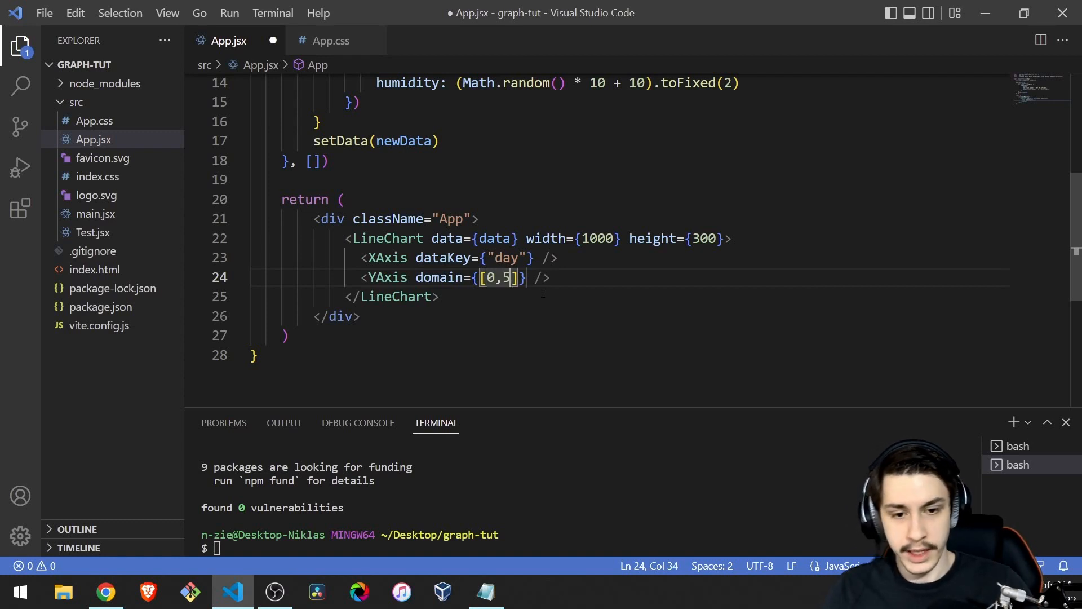
pyautogui.write('0')
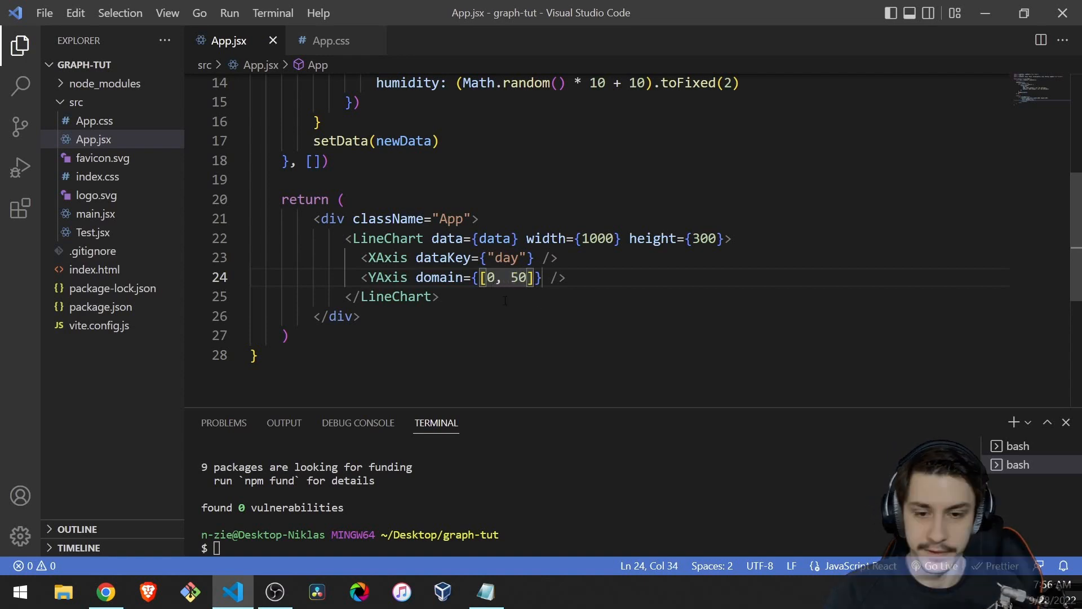
pyautogui.write('type="n')
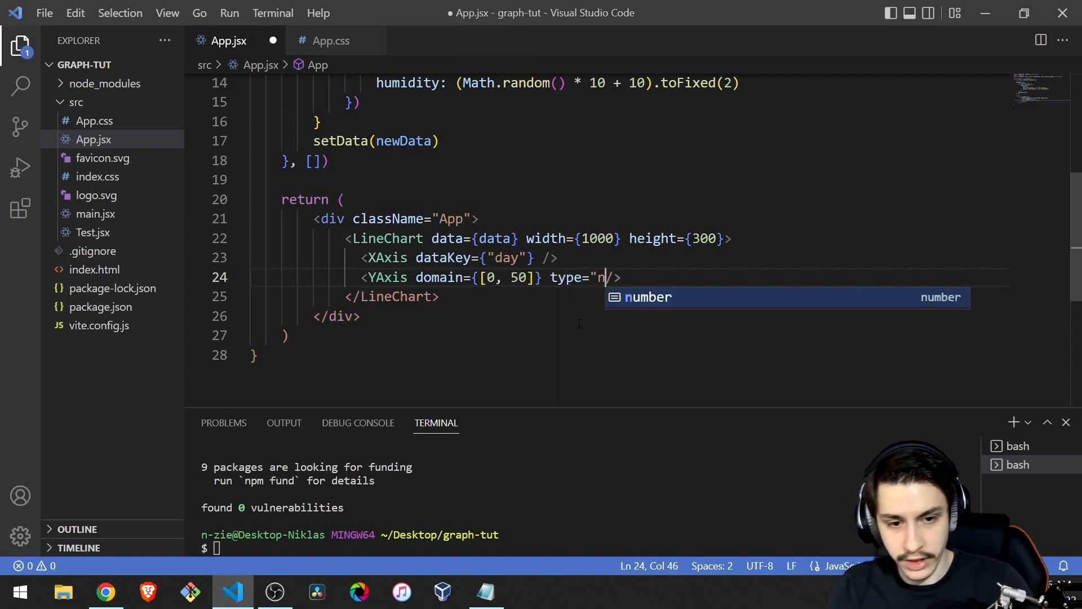
pyautogui.write('umer"')
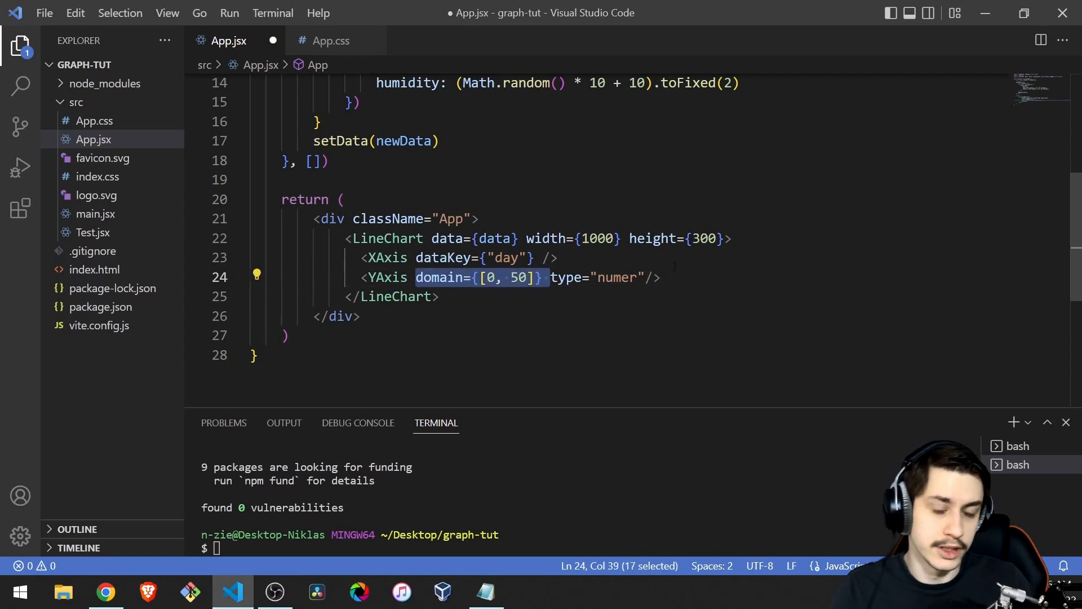
pyautogui.press('ctrl+s')
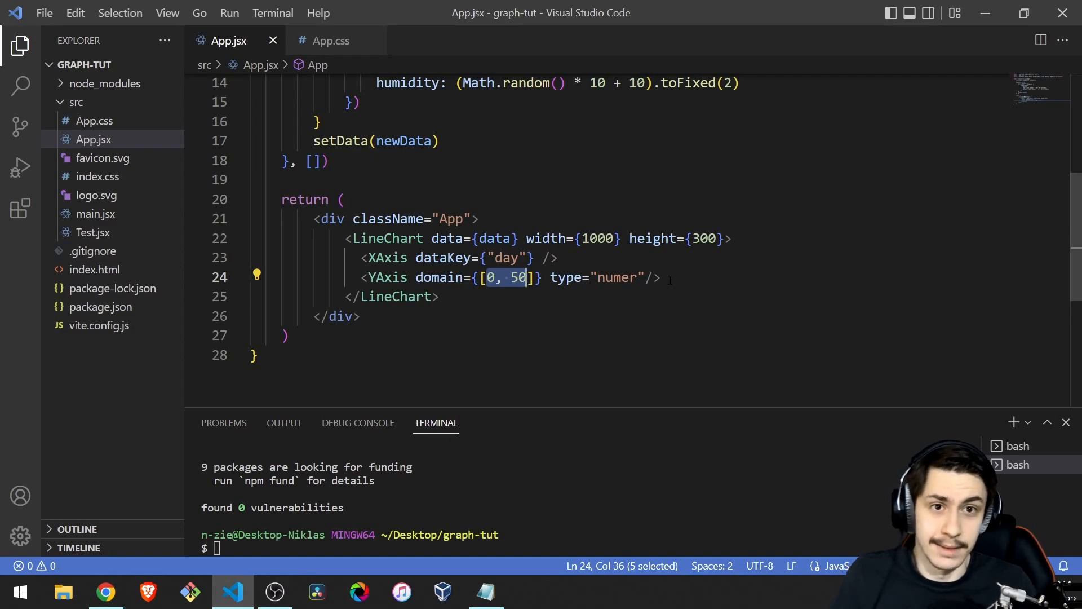
pyautogui.click(105, 592)
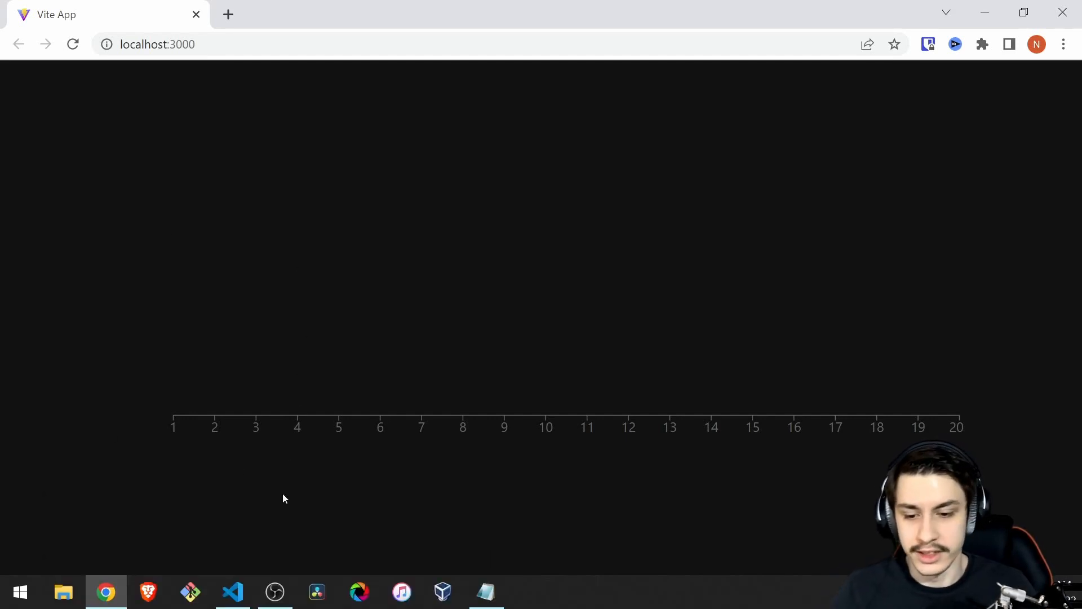
pyautogui.click(231, 592)
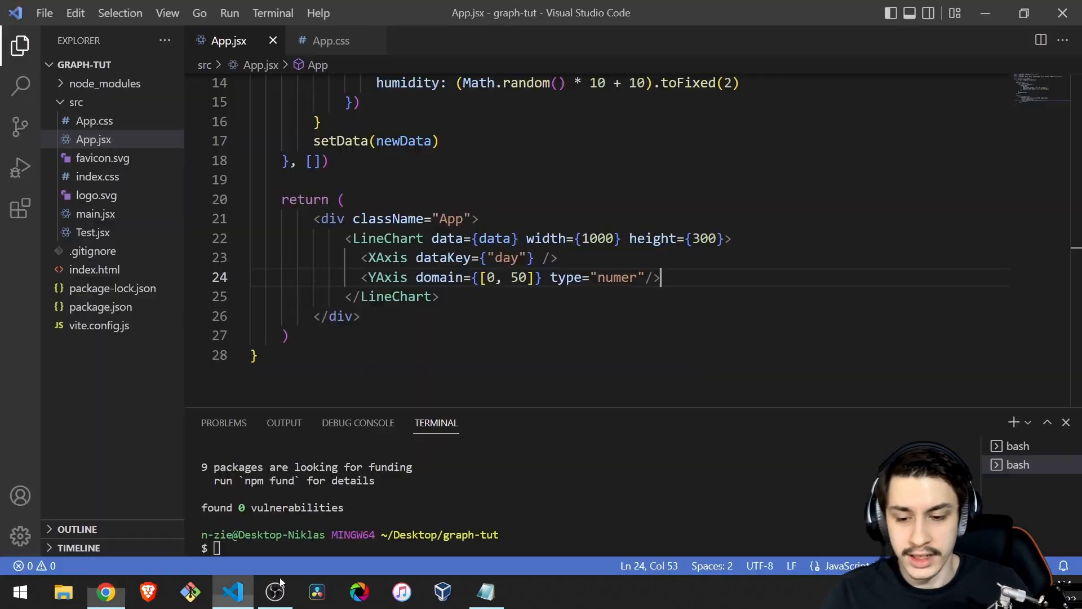
# Add a CartesianGrid with grey stroke and strokeDasharray '5 5' inside LineChart.
pyautogui.write('<')
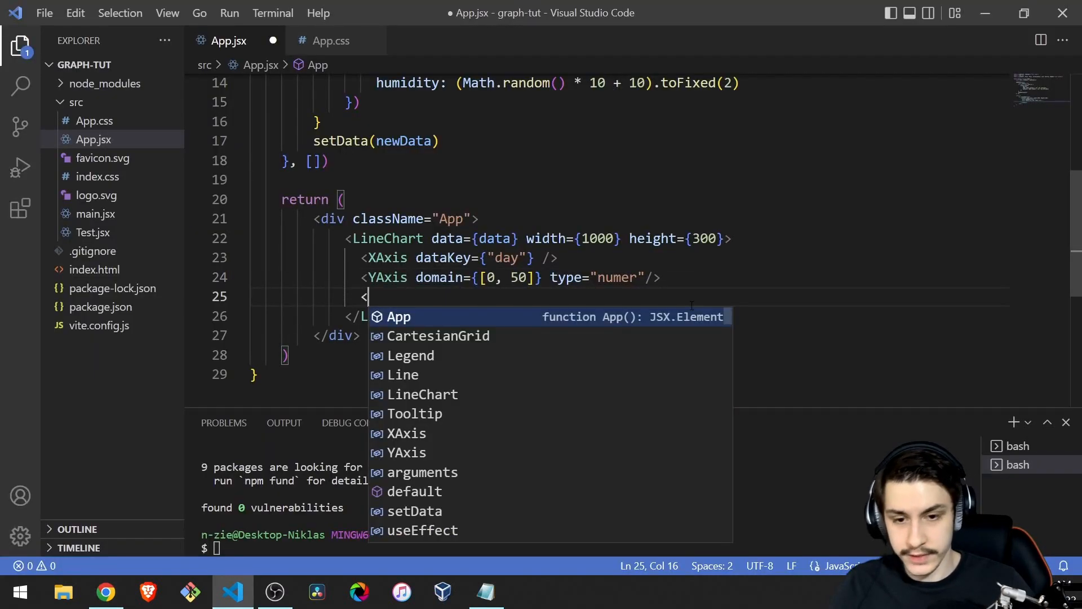
pyautogui.write('CartesianGrid />')
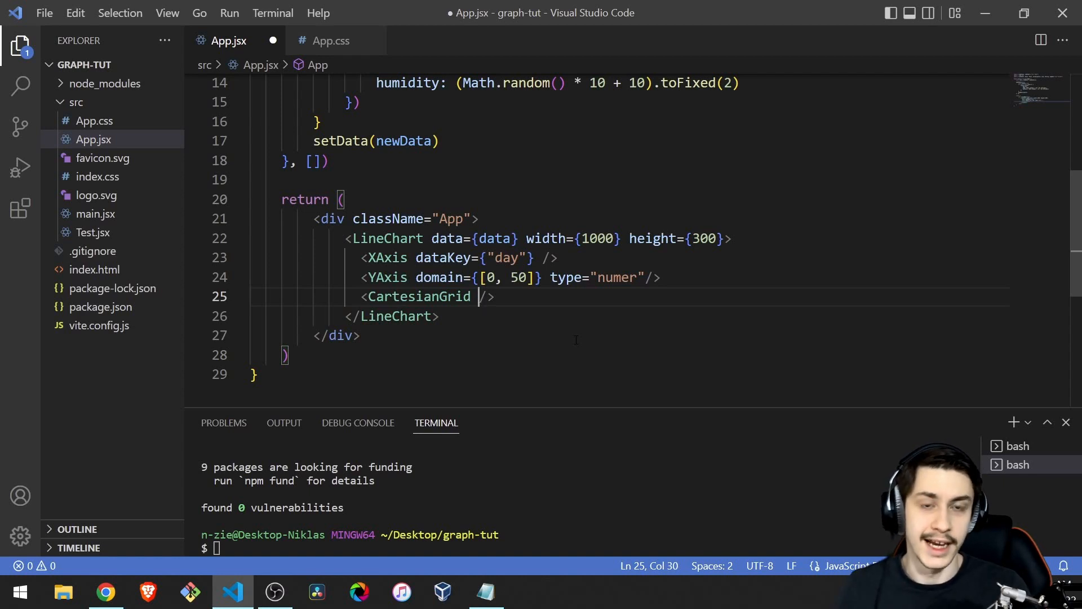
pyautogui.moveTo(474, 296)
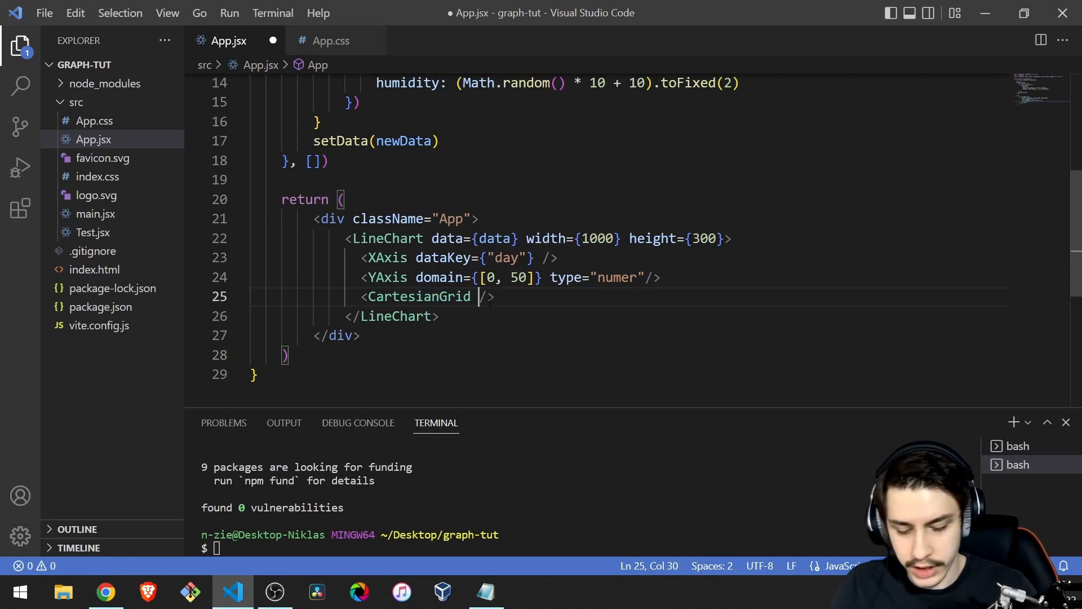
pyautogui.write('store')
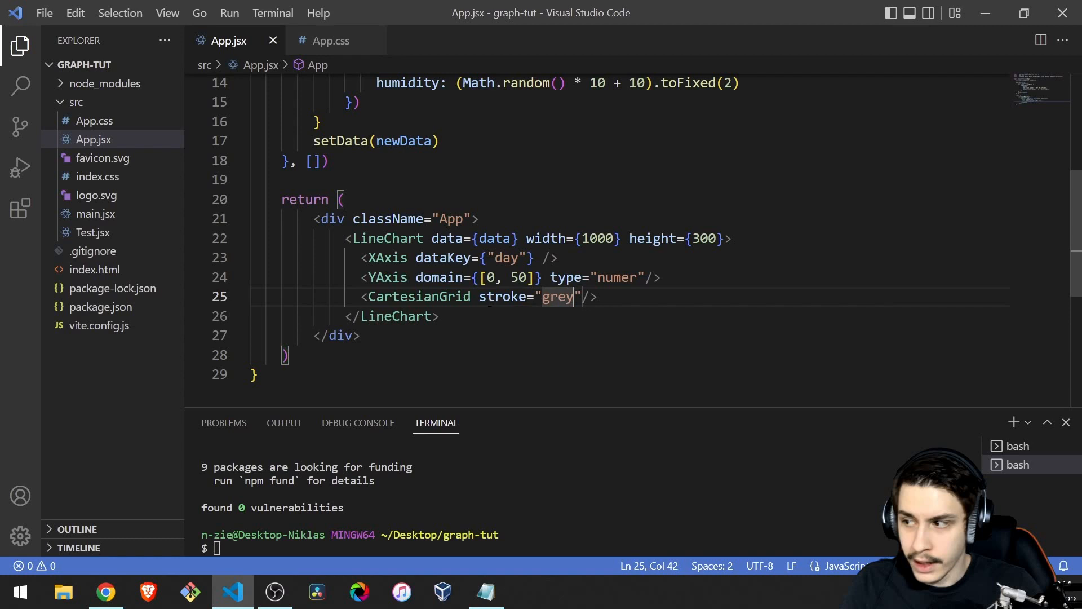
pyautogui.press('Right')
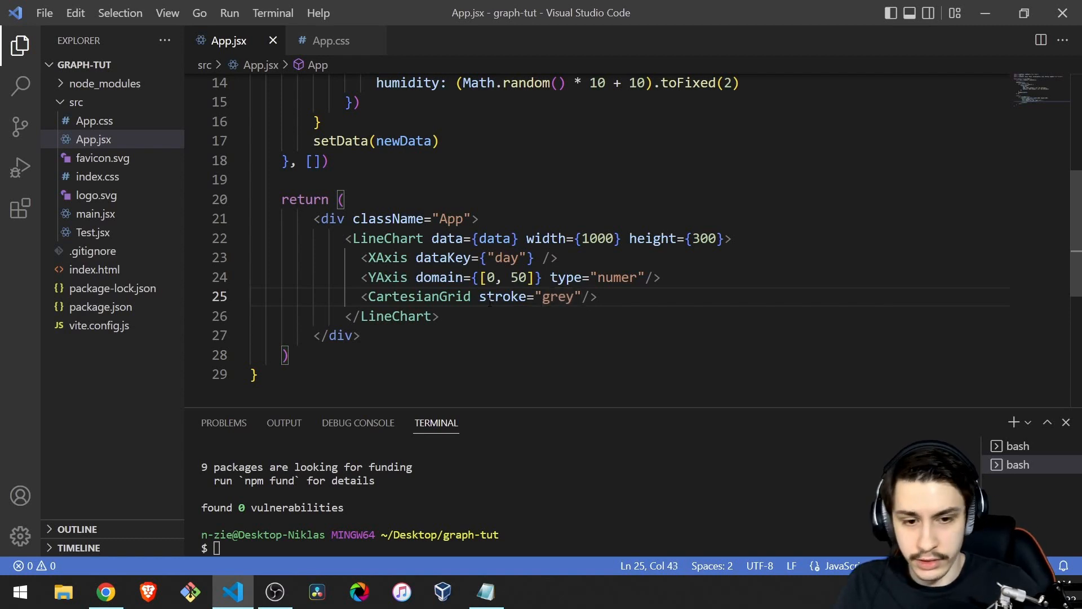
pyautogui.write('strokeDasharray="5 5"')
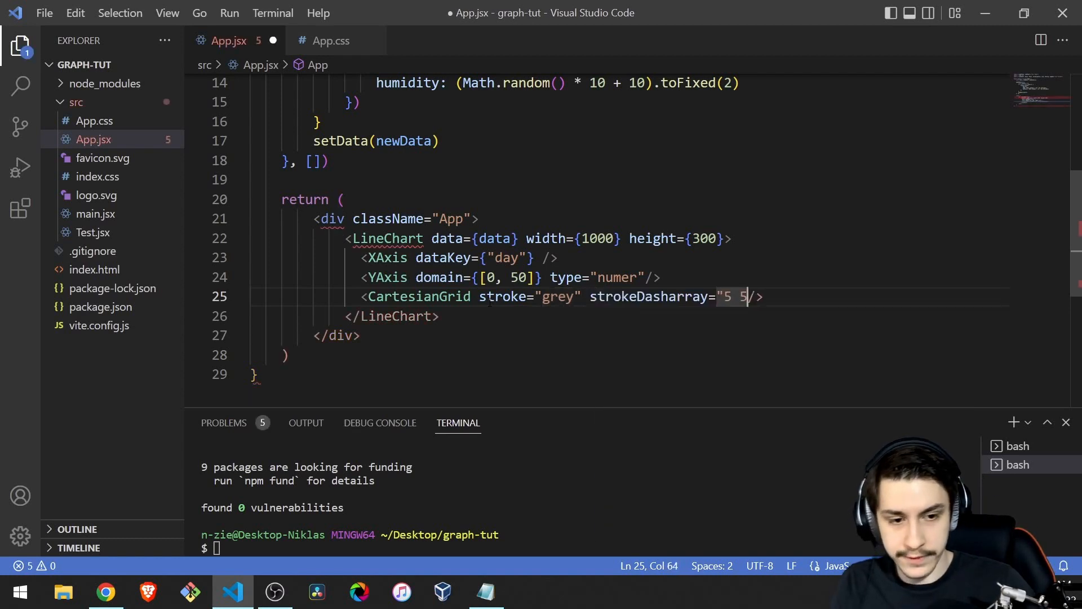
# Set the YAxis dataKey to 'temp' and confirm the dashed 0–50 grid in Chrome.
pyautogui.click(105, 592)
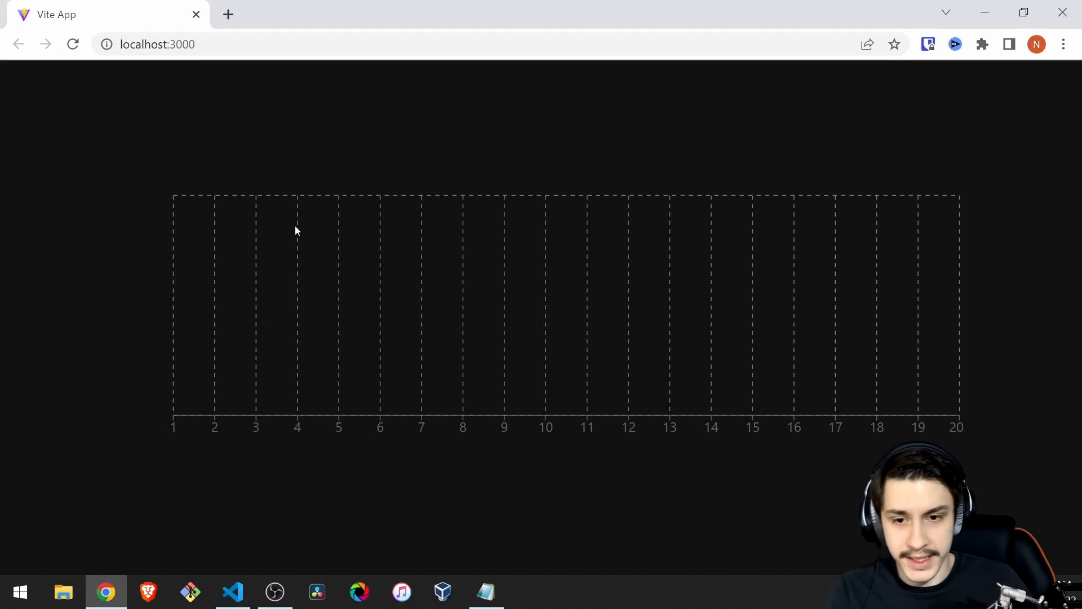
pyautogui.moveTo(175, 427)
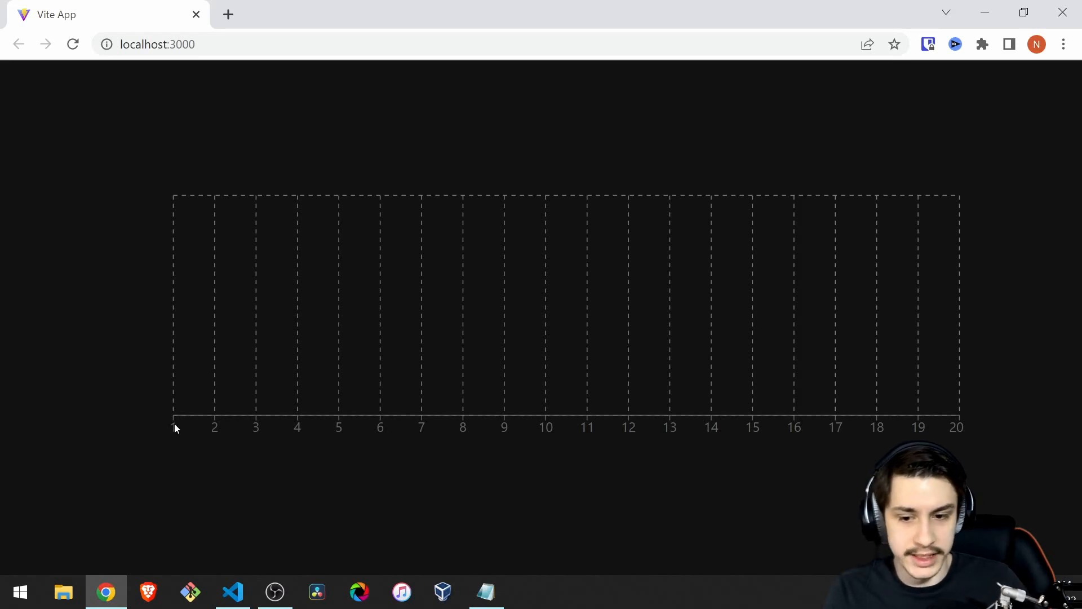
pyautogui.moveTo(510, 353)
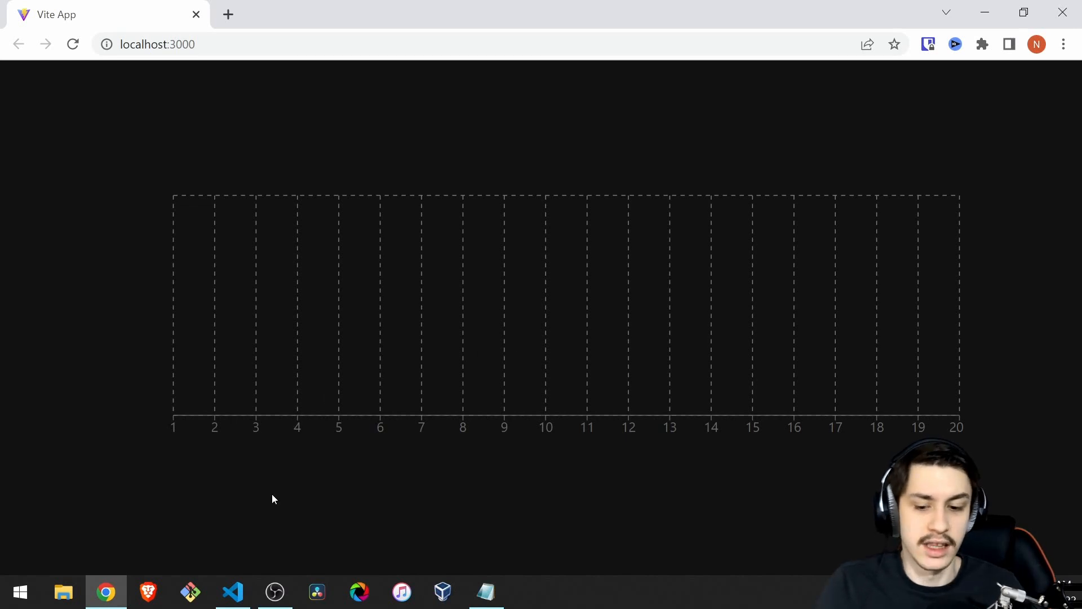
pyautogui.click(232, 591)
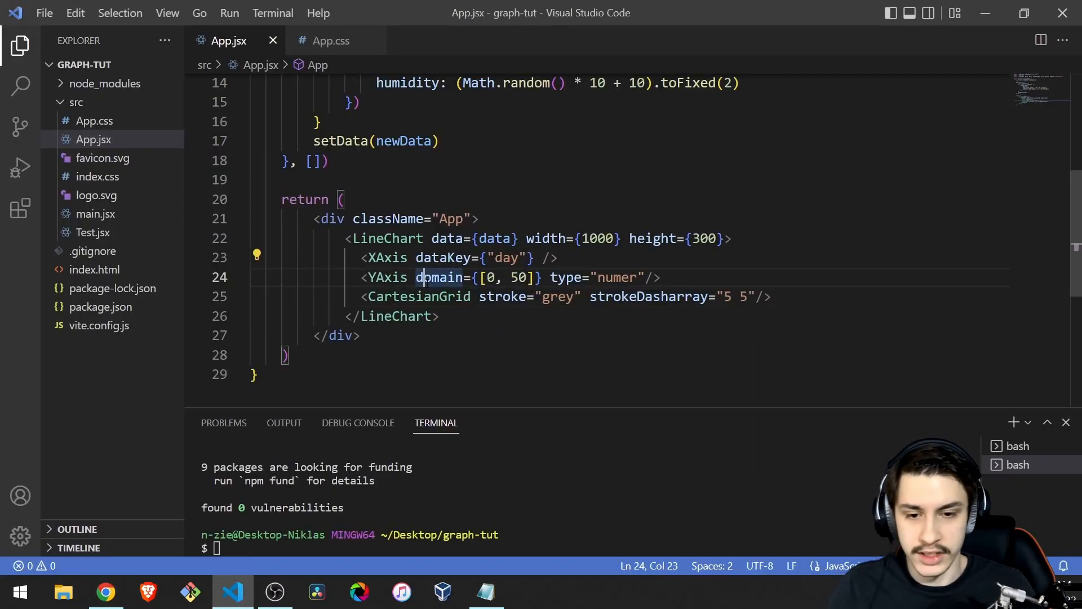
pyautogui.write('dataKey={"day"}')
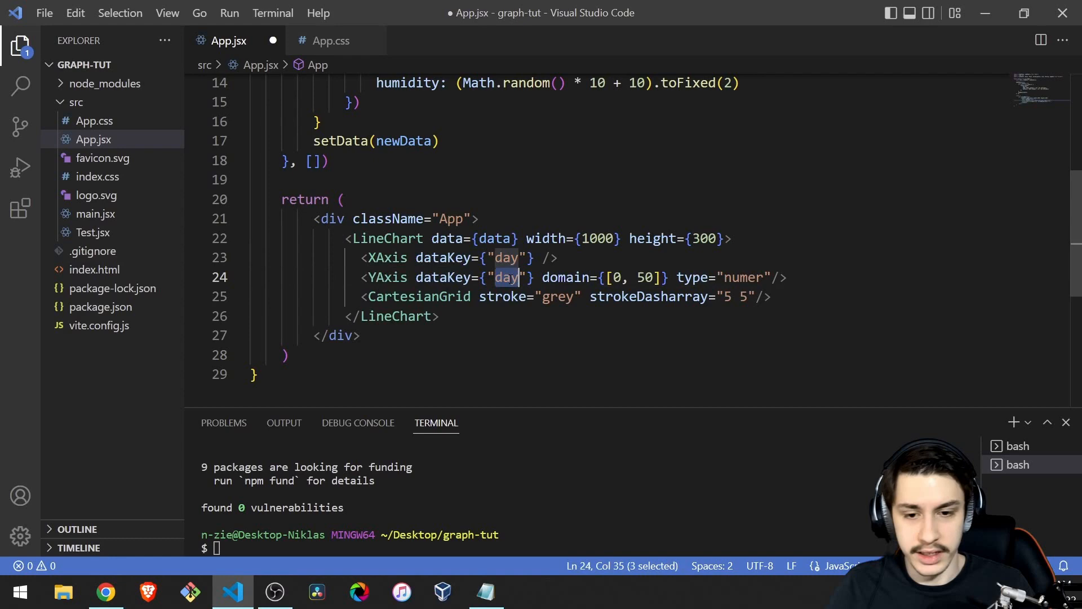
pyautogui.click(105, 592)
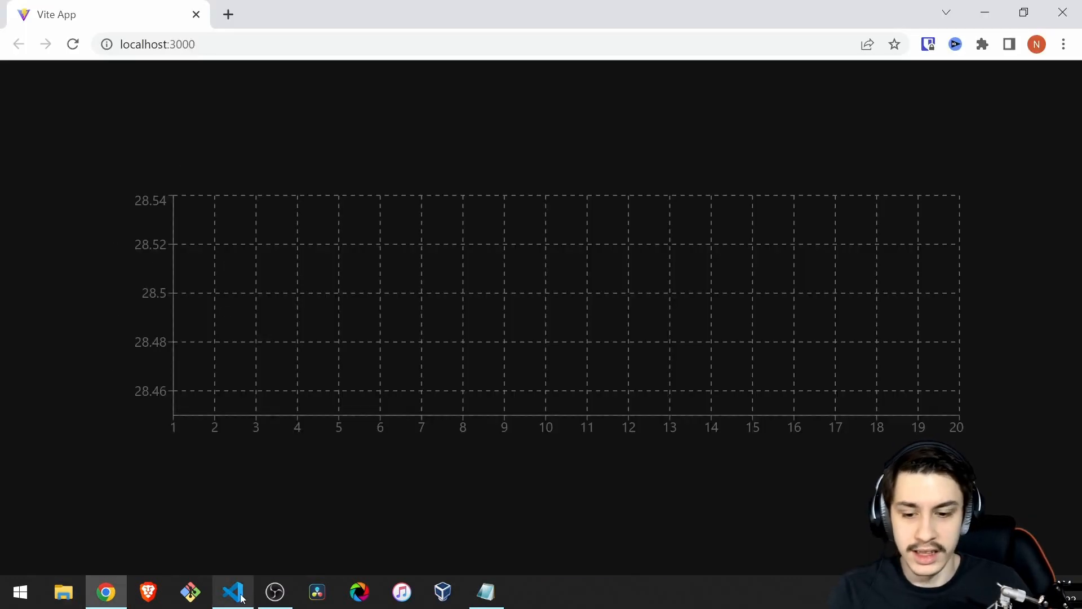
pyautogui.click(233, 592)
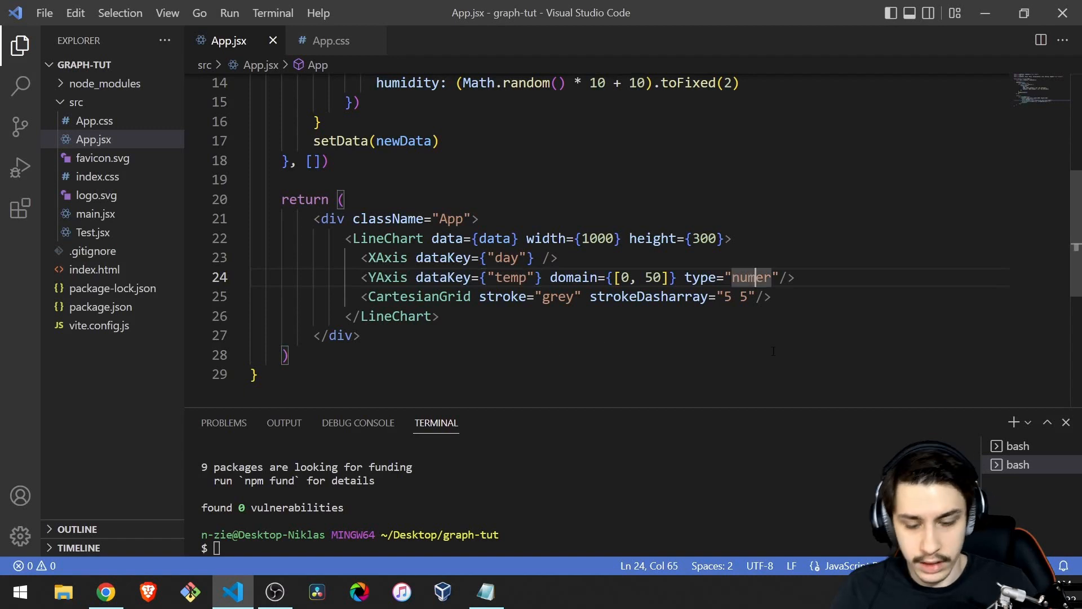
pyautogui.click(105, 592)
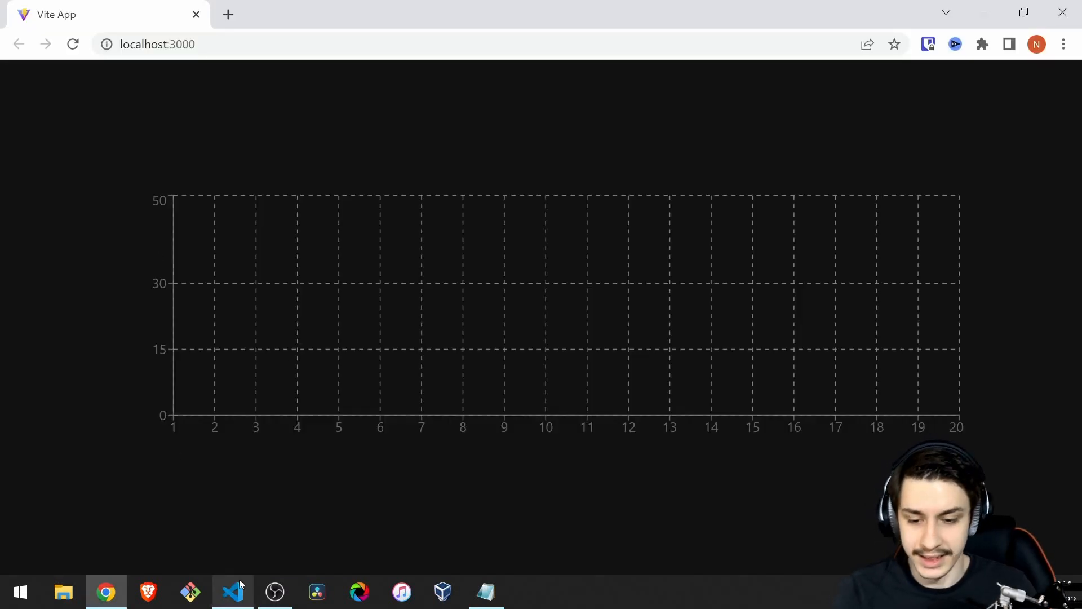
pyautogui.moveTo(185, 427)
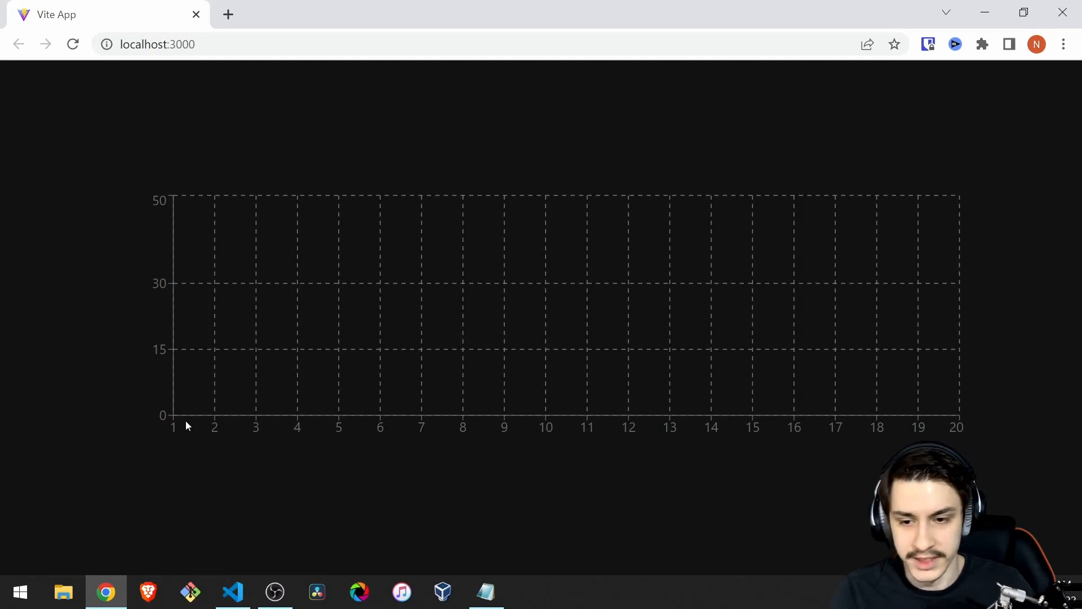
pyautogui.moveTo(151, 440)
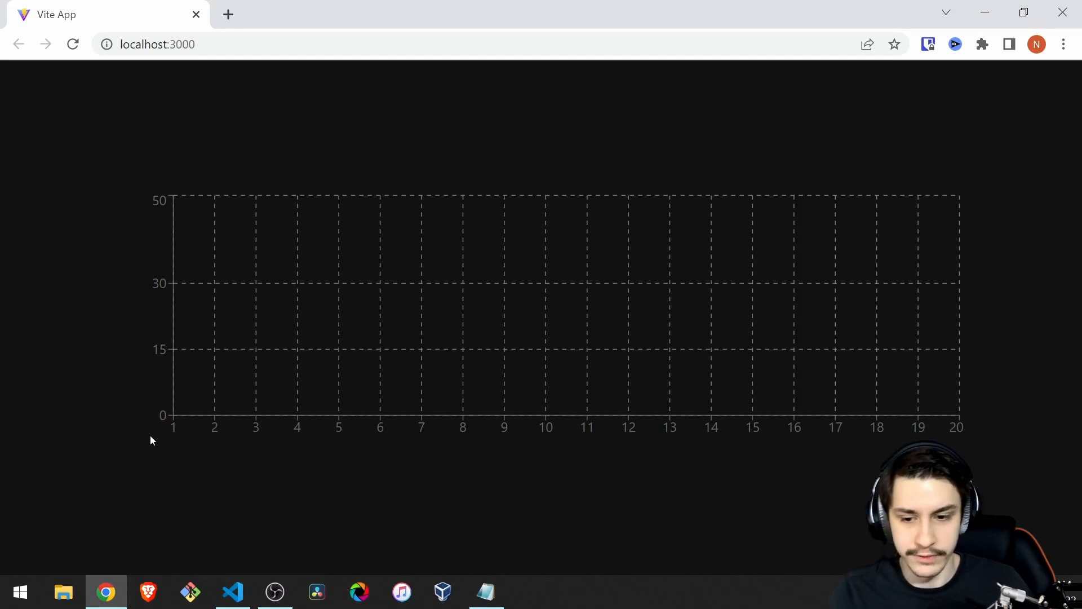
pyautogui.click(232, 592)
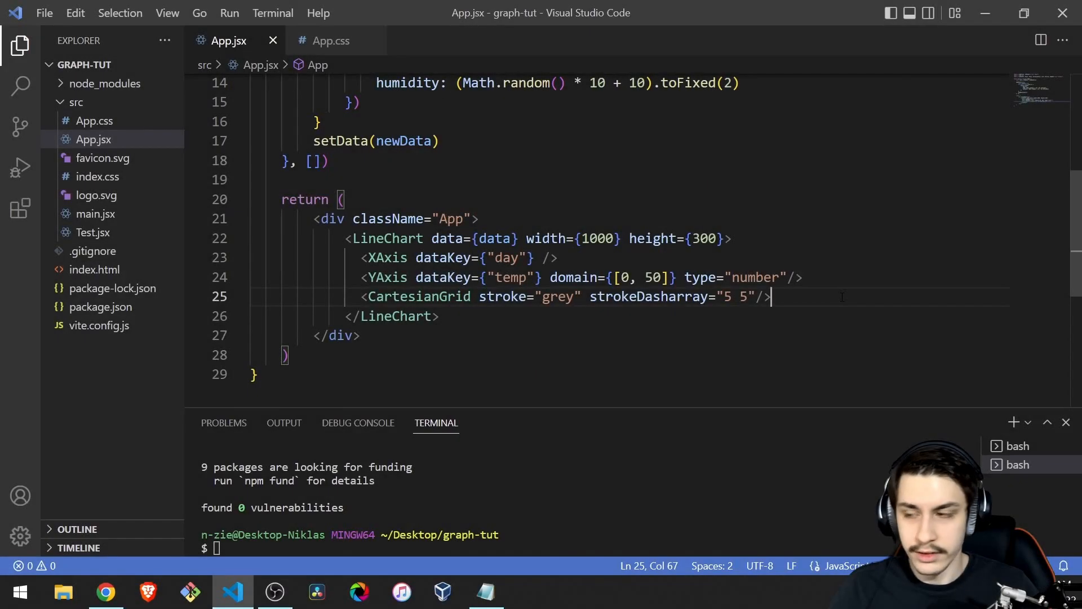
# Add a Line for 'temp' with purple stroke and strokeWidth 3, save, and view it.
pyautogui.write('<')
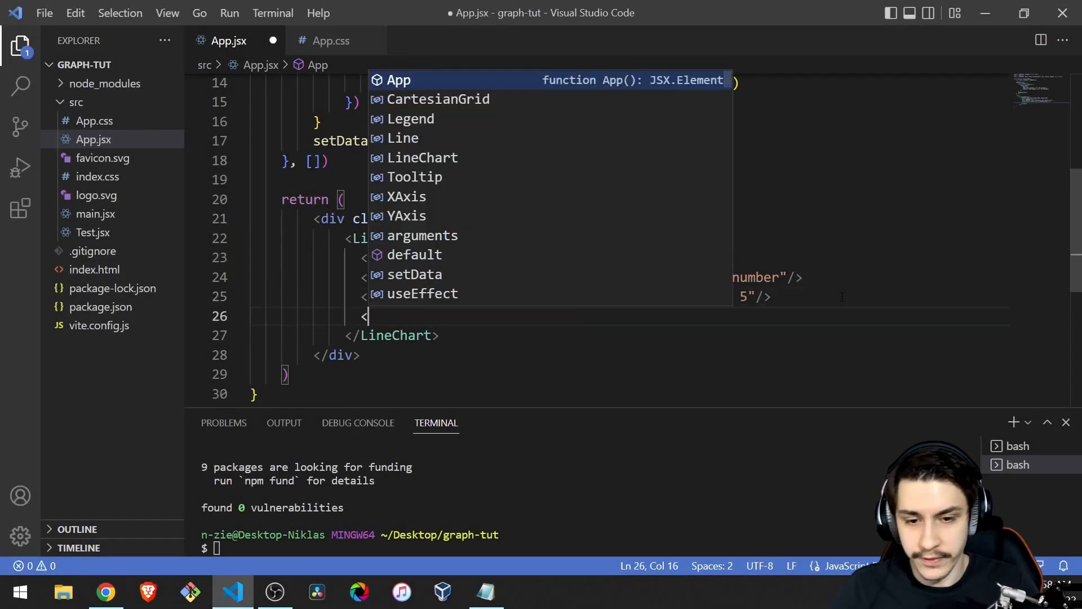
pyautogui.write('Line')
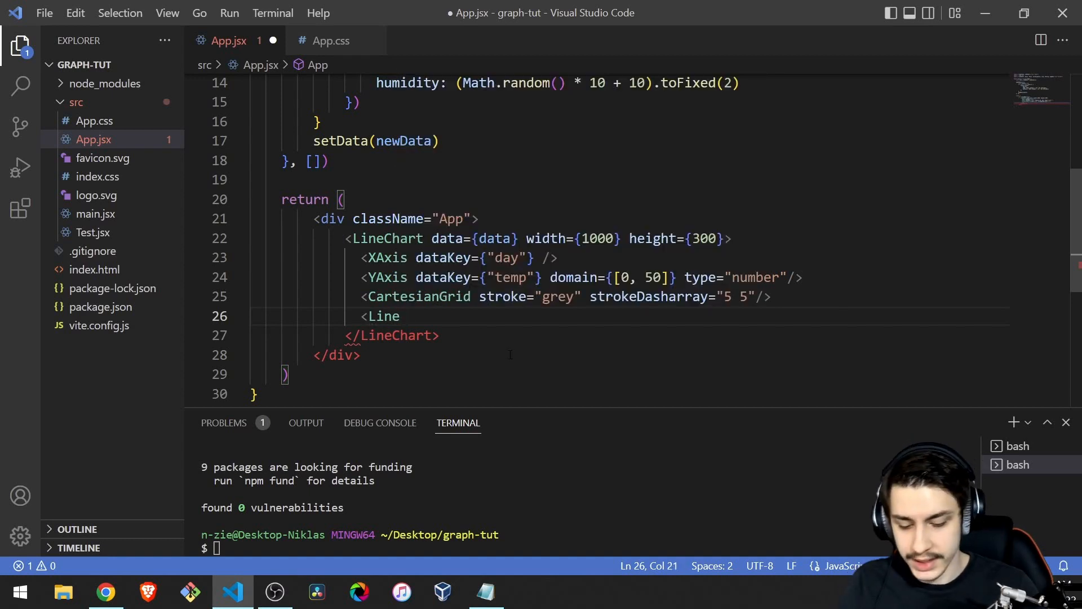
pyautogui.write('dataKey={""}/>')
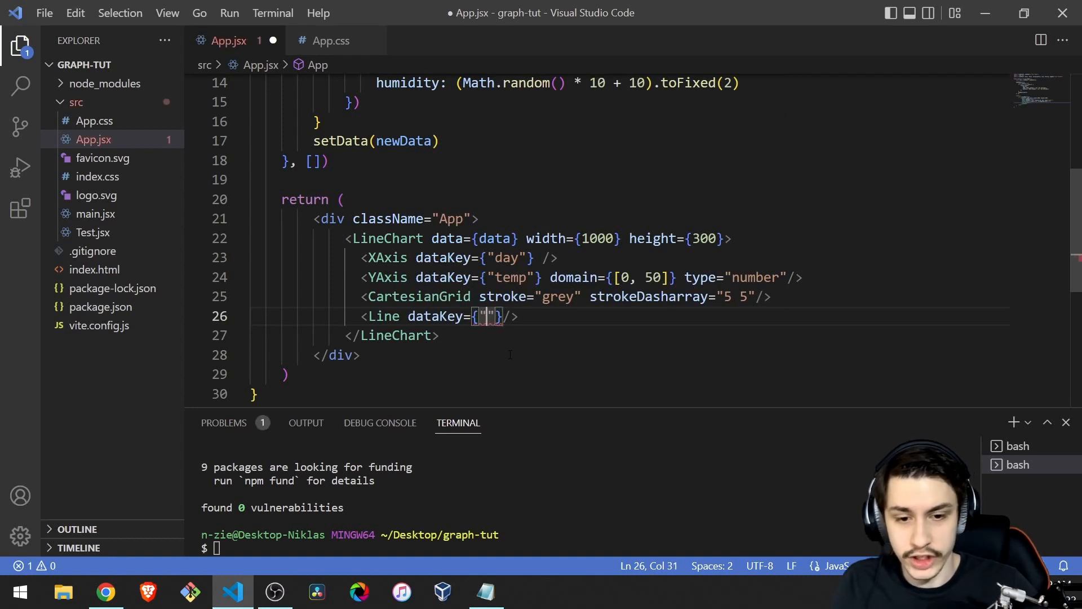
pyautogui.write('temp" st')
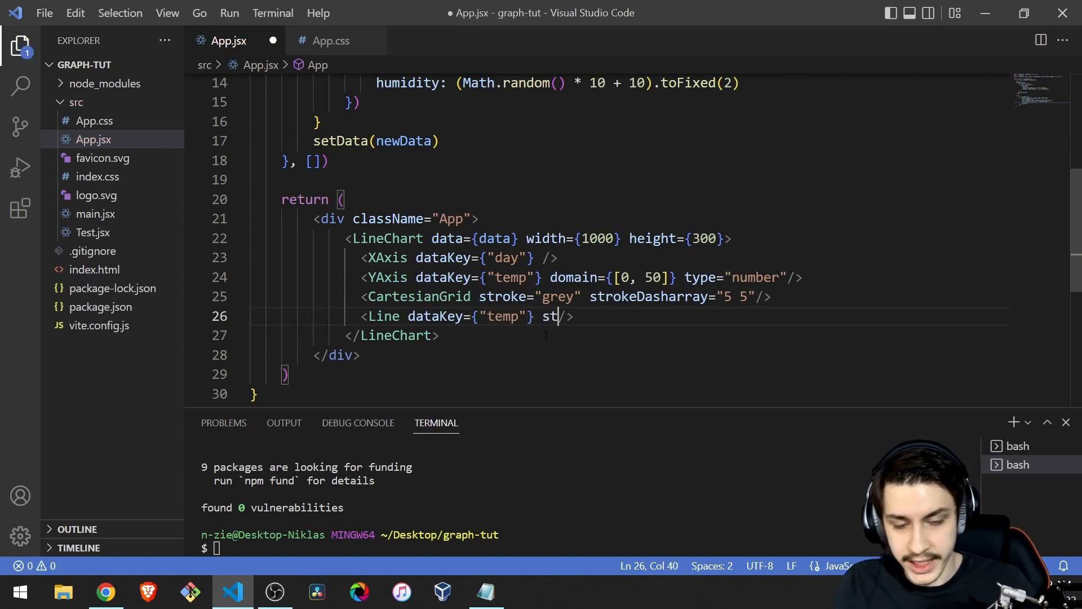
pyautogui.write('roke="')
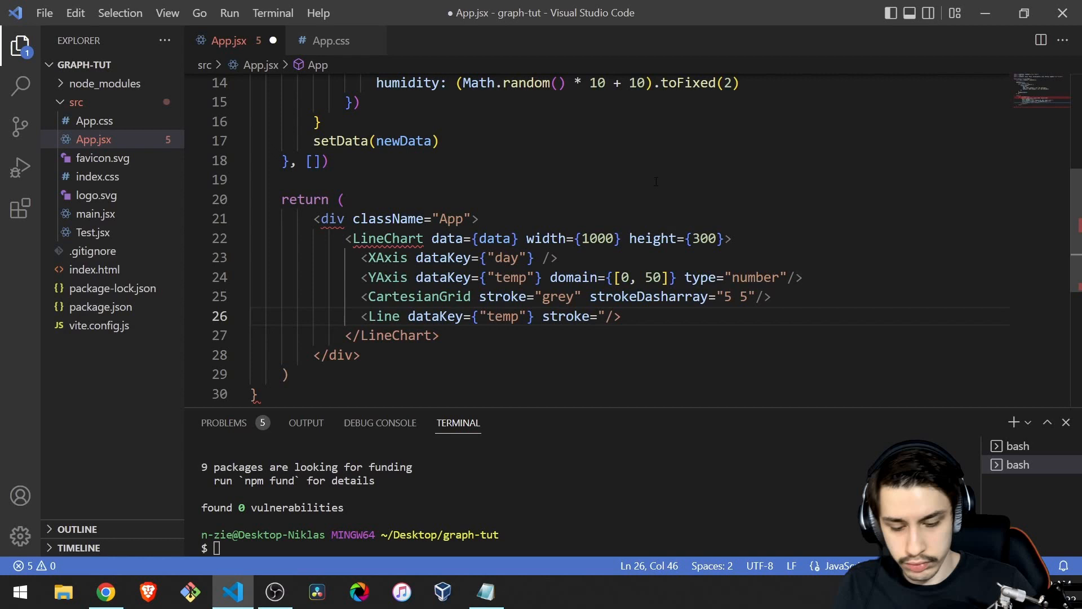
pyautogui.write('purple"')
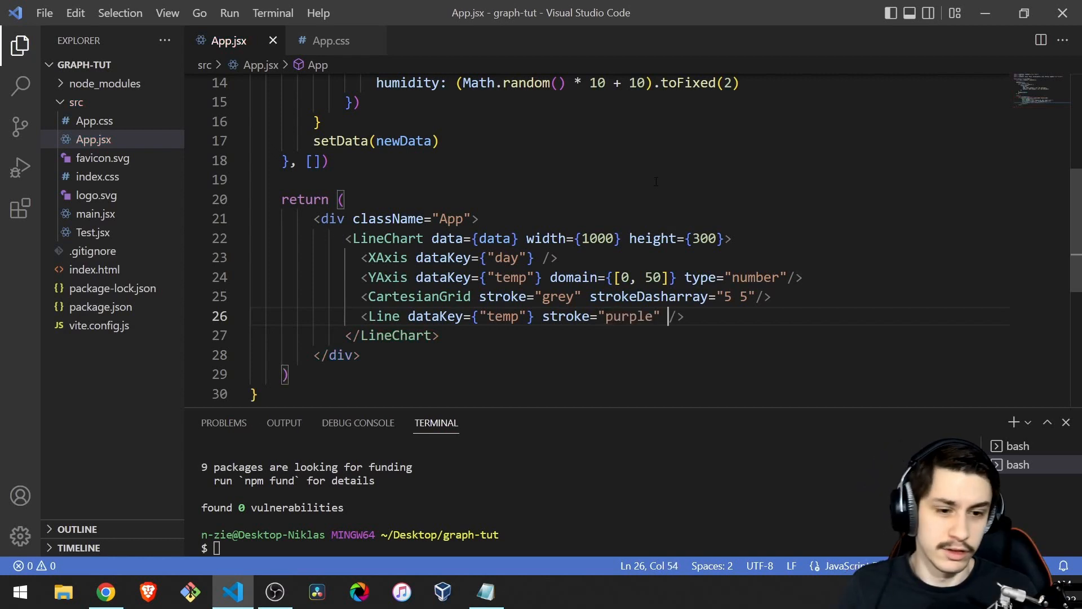
pyautogui.doubleClick(628, 316)
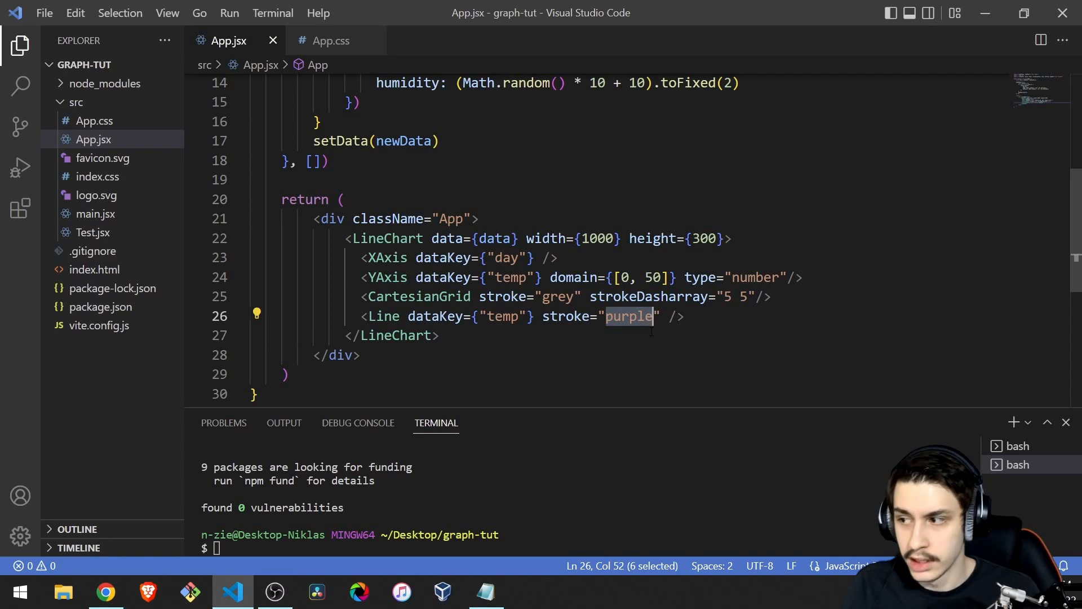
pyautogui.write('strokeWidth={')
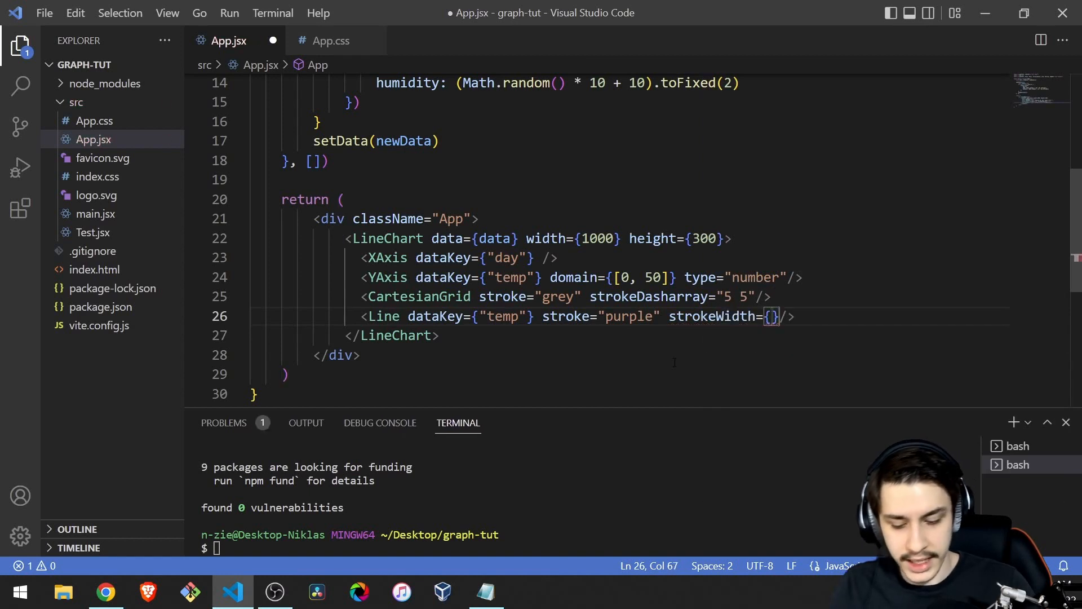
pyautogui.write('3')
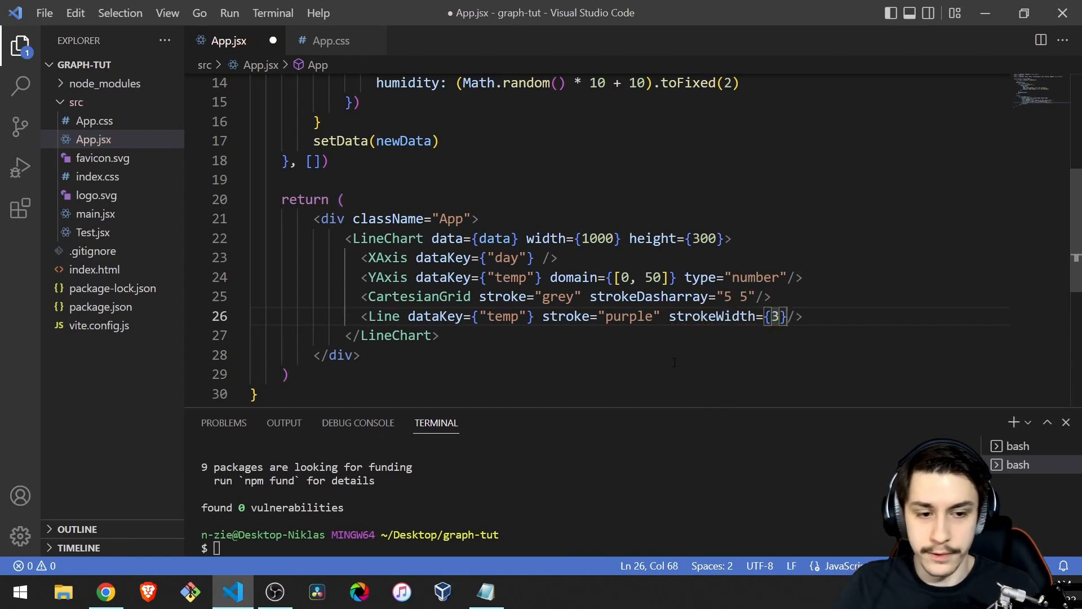
pyautogui.press('ctrl+s')
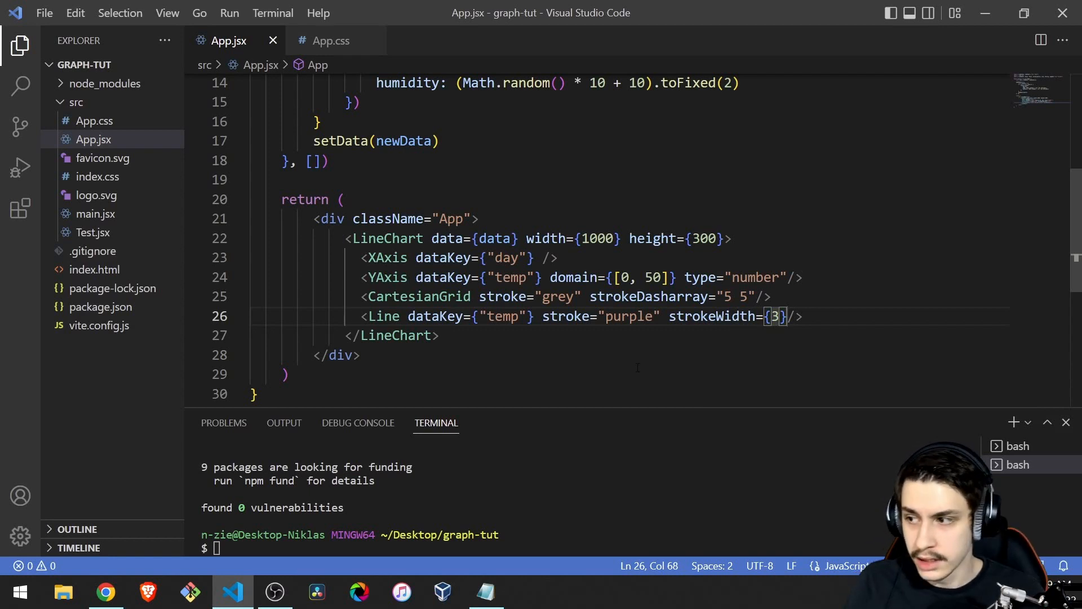
pyautogui.moveTo(106, 592)
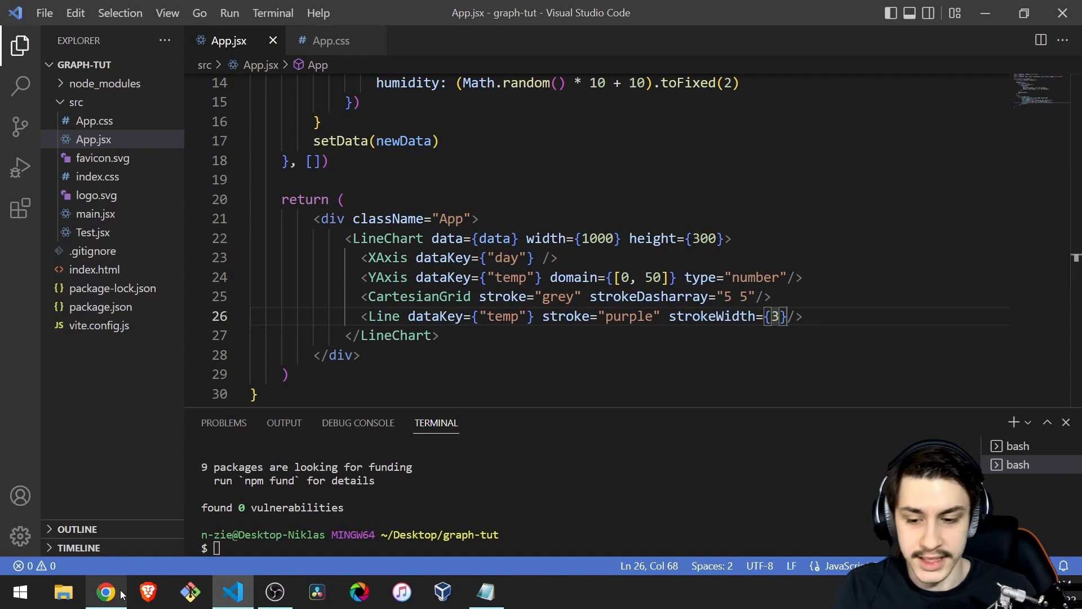
pyautogui.click(105, 592)
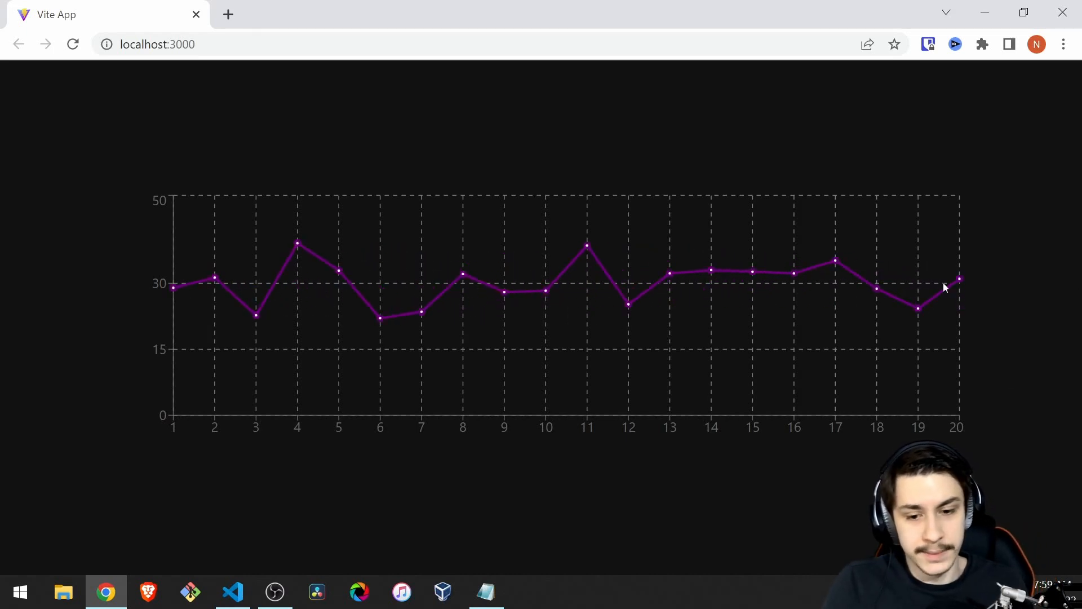
# Set isAnimationActive={false} on the temperature Line and check the chart in Chrome.
pyautogui.click(231, 593)
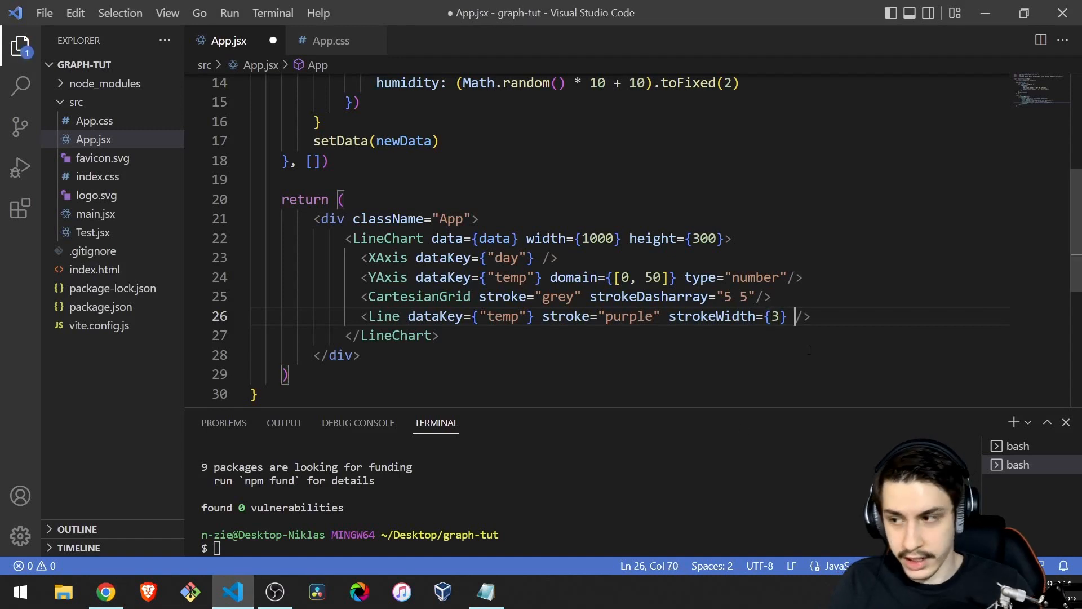
pyautogui.write('isAnimationActive={f')
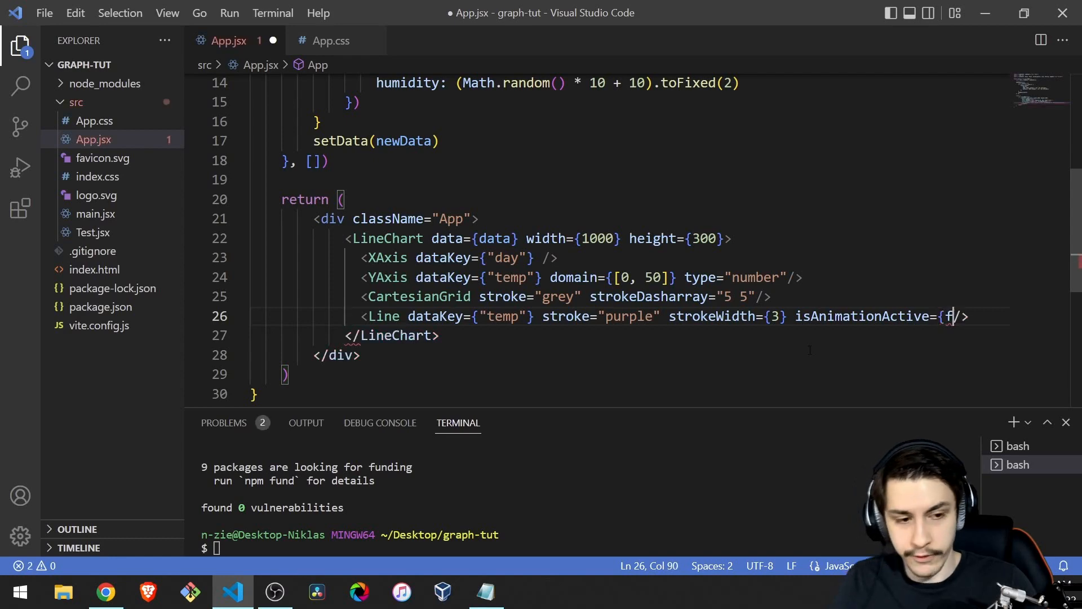
pyautogui.write('alse')
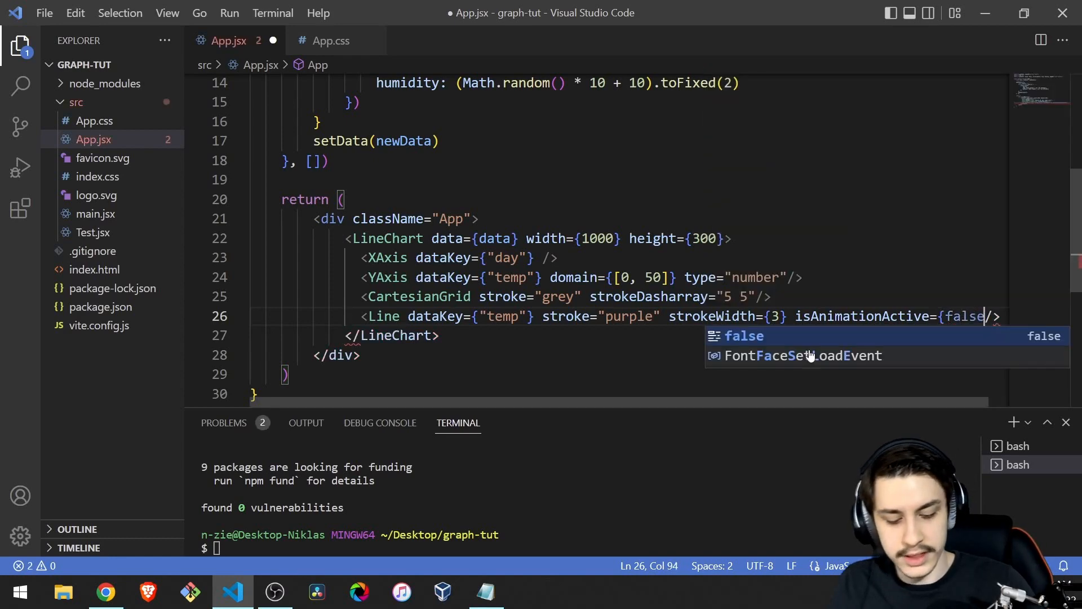
pyautogui.click(105, 591)
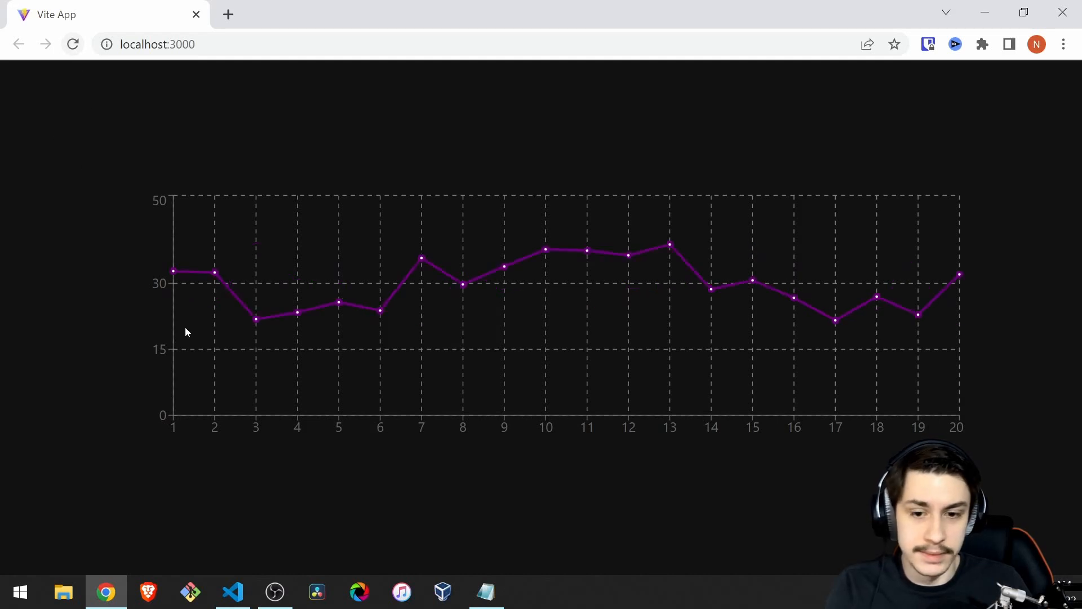
# Add a second Line with dataKey 'humidity' and an orange stroke.
pyautogui.click(232, 591)
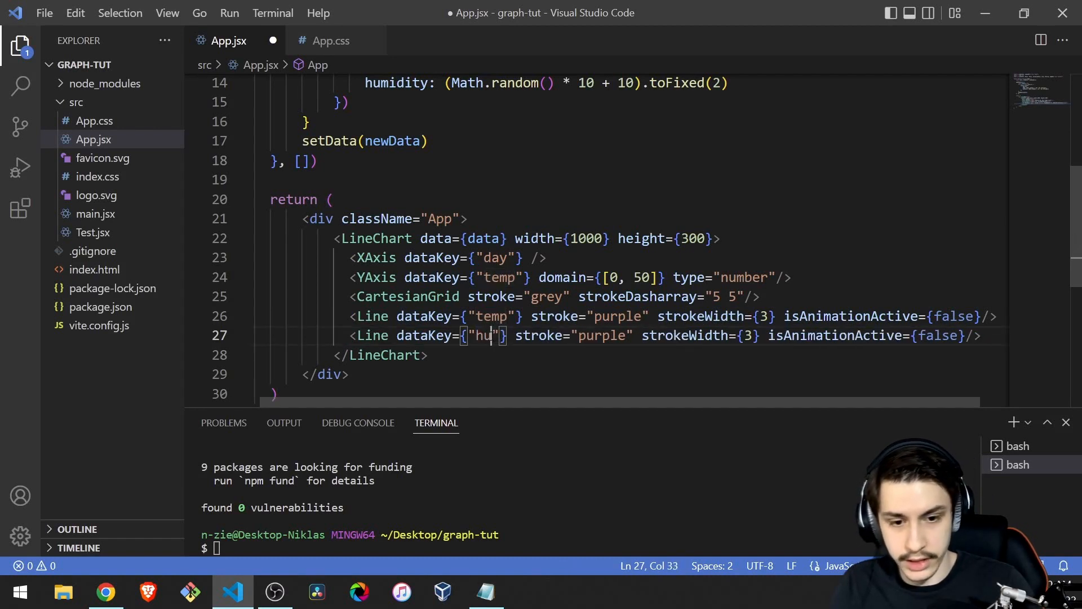
pyautogui.write('midity')
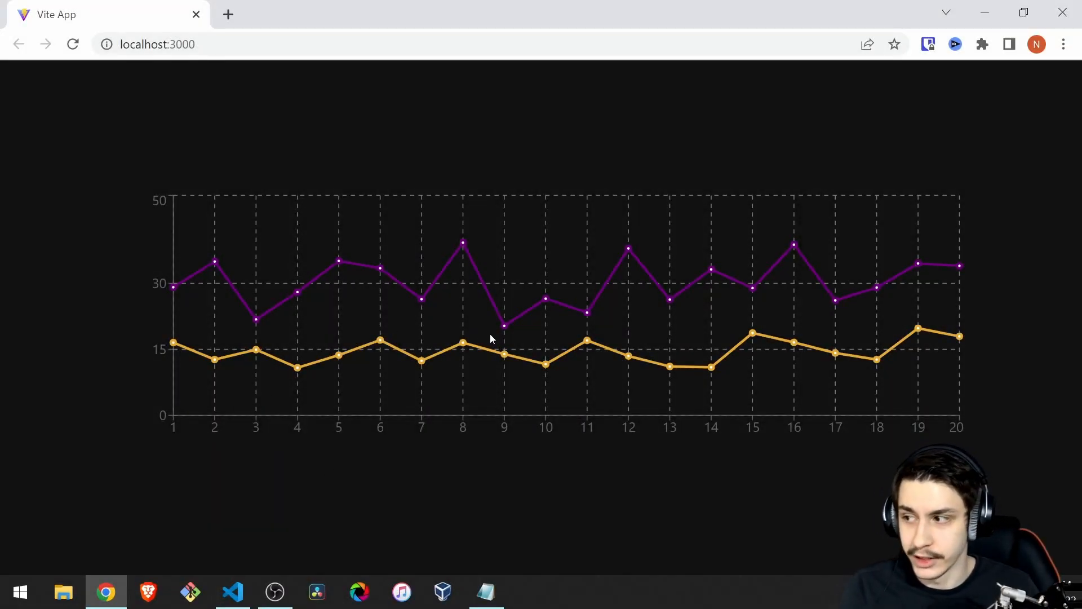
pyautogui.moveTo(268, 555)
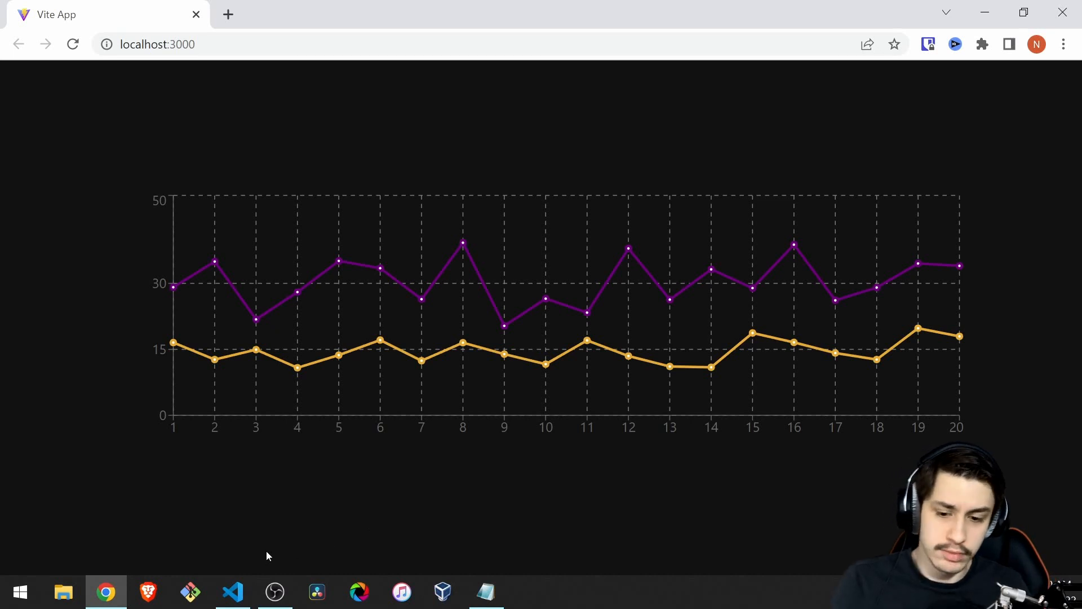
pyautogui.moveTo(249, 595)
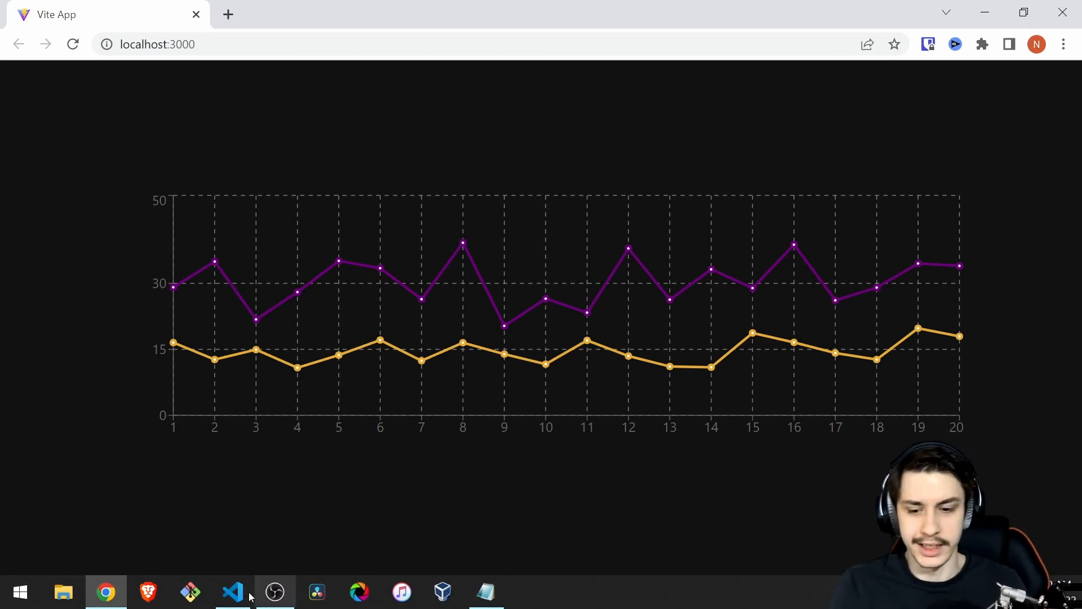
# Add a <Legend /> inside LineChart and view the temp/humidity labels in Chrome.
pyautogui.click(232, 593)
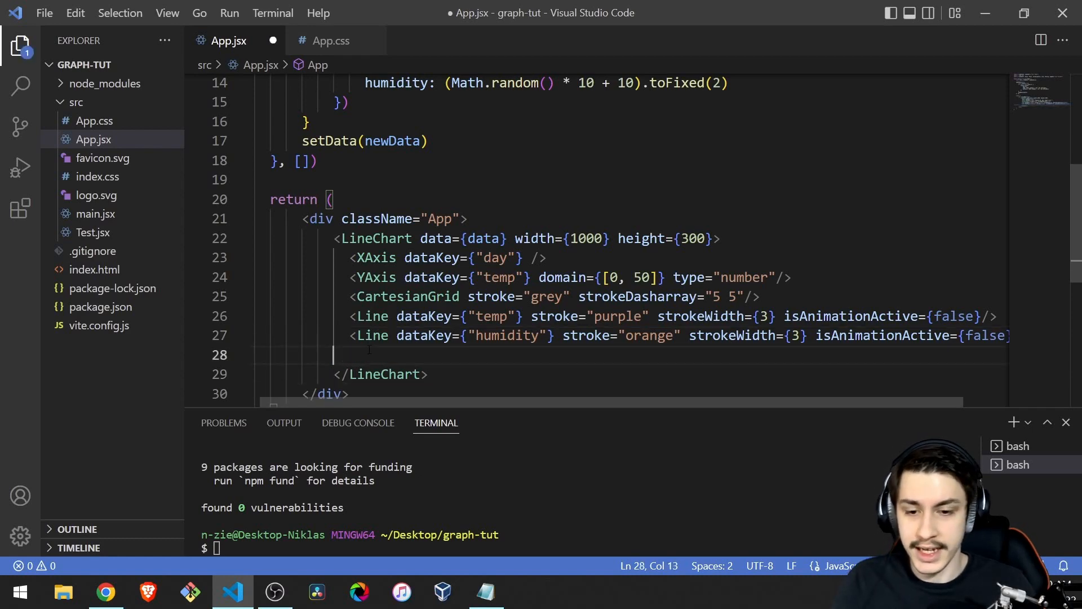
pyautogui.write('<Legend />')
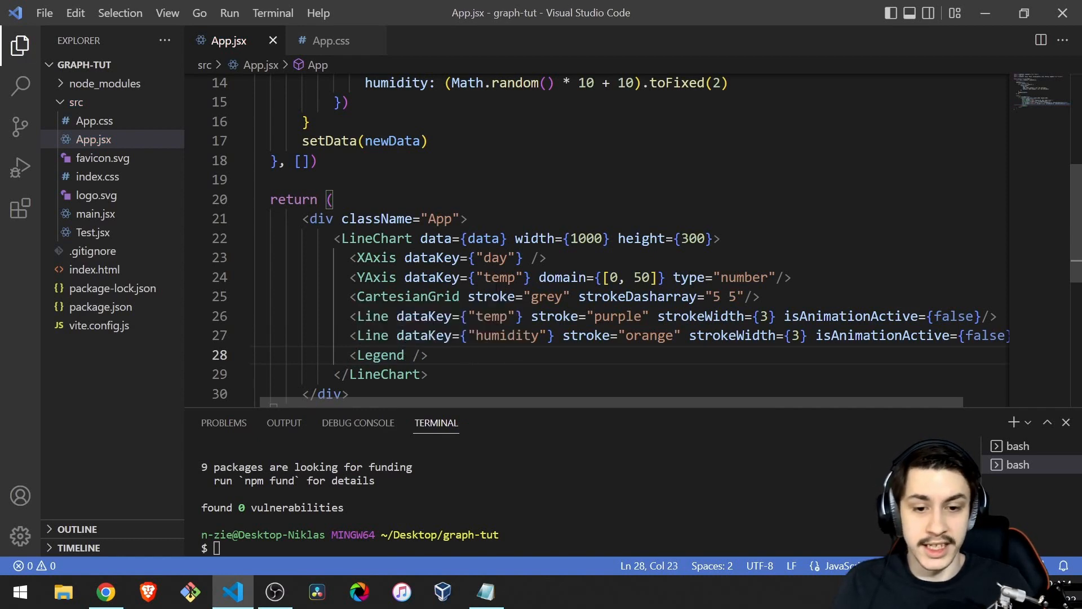
pyautogui.moveTo(94, 564)
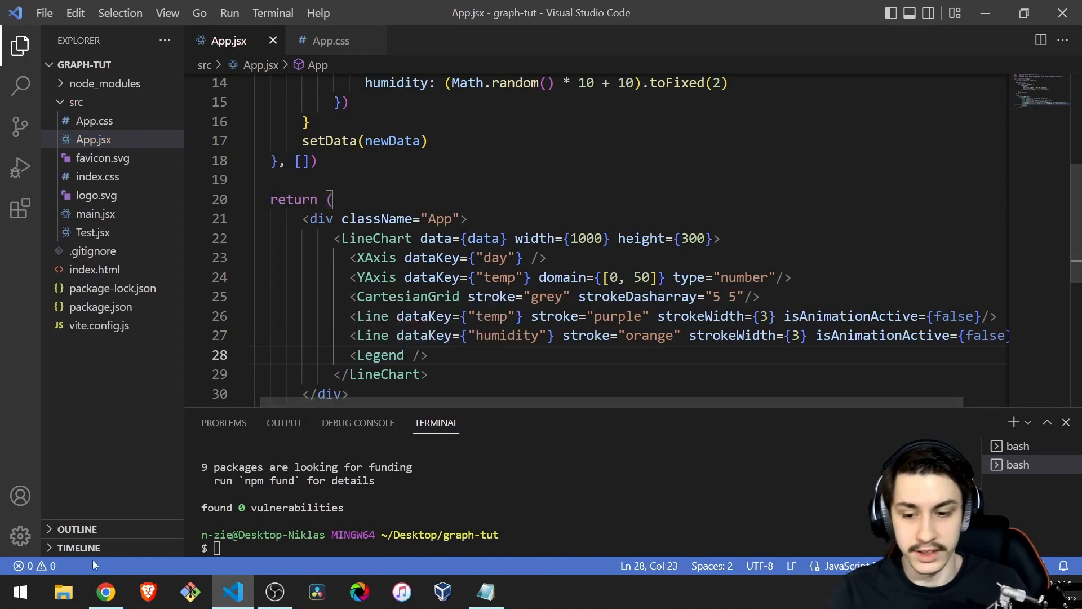
pyautogui.click(105, 591)
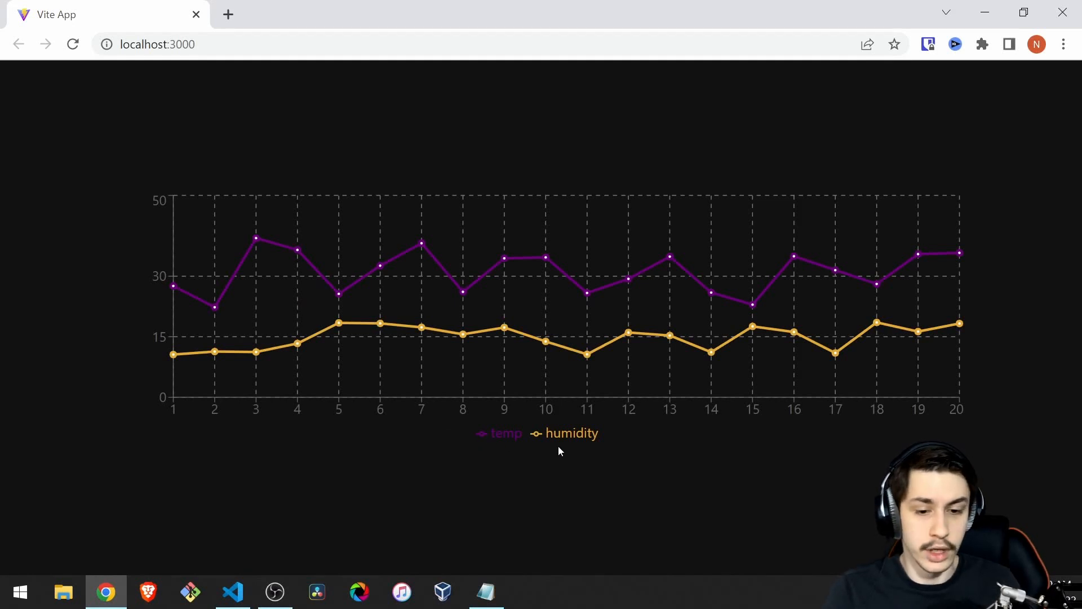
pyautogui.moveTo(600, 439)
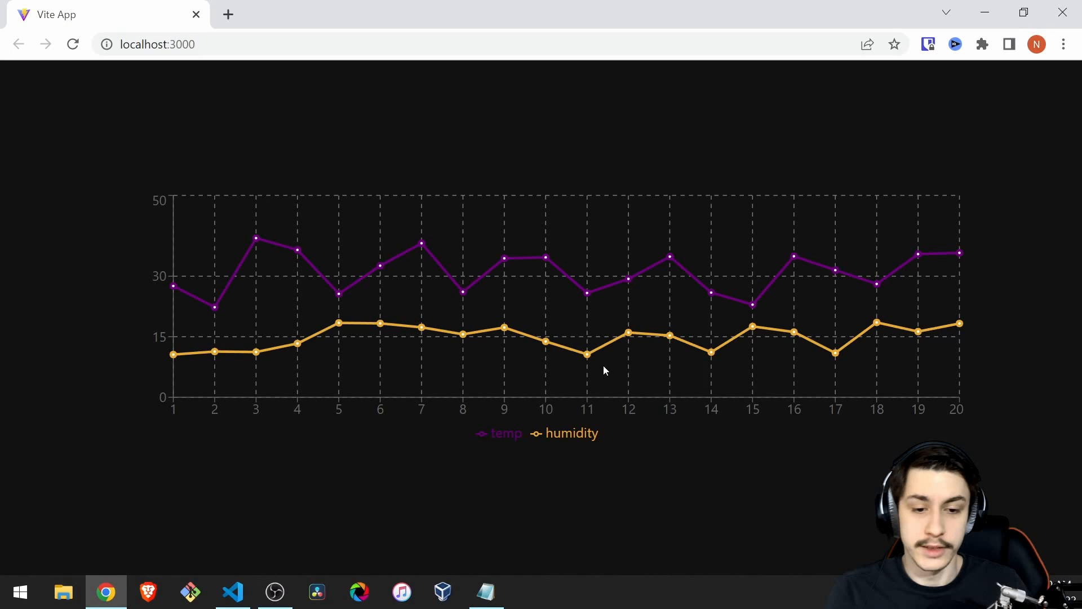
pyautogui.moveTo(196, 311)
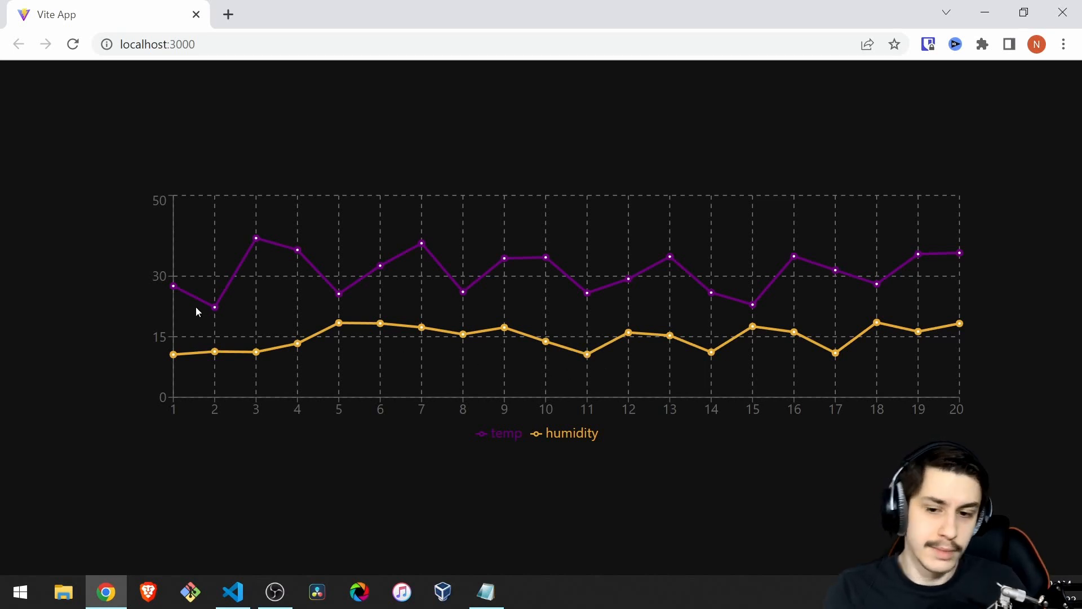
pyautogui.moveTo(257, 295)
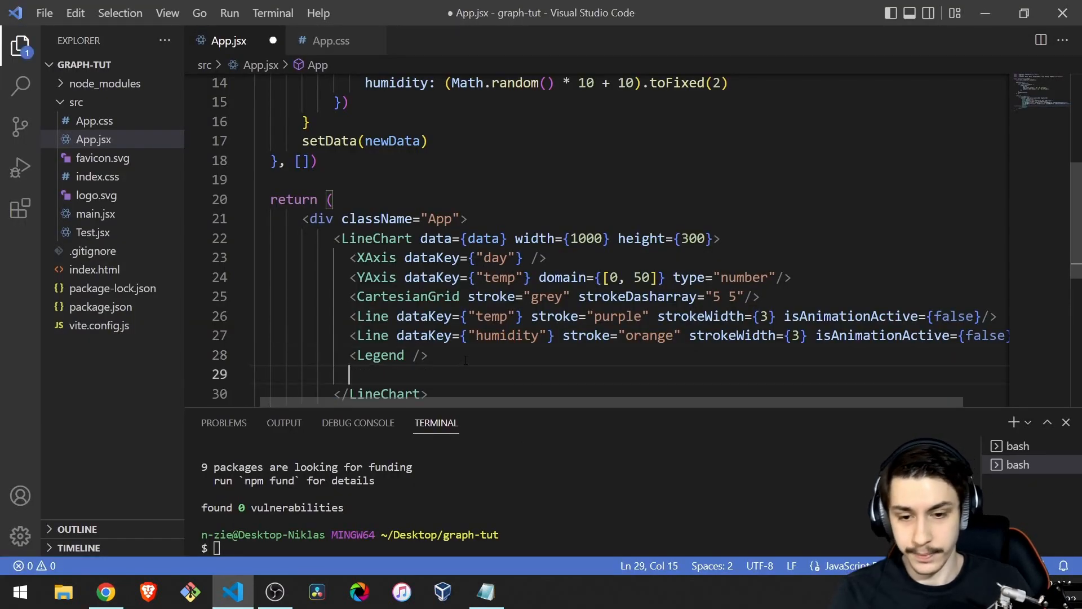
# Add <Tooltip content={<div>a</div>} /> and hover the chart in Chrome to test it.
pyautogui.write('<Tooltip  />')
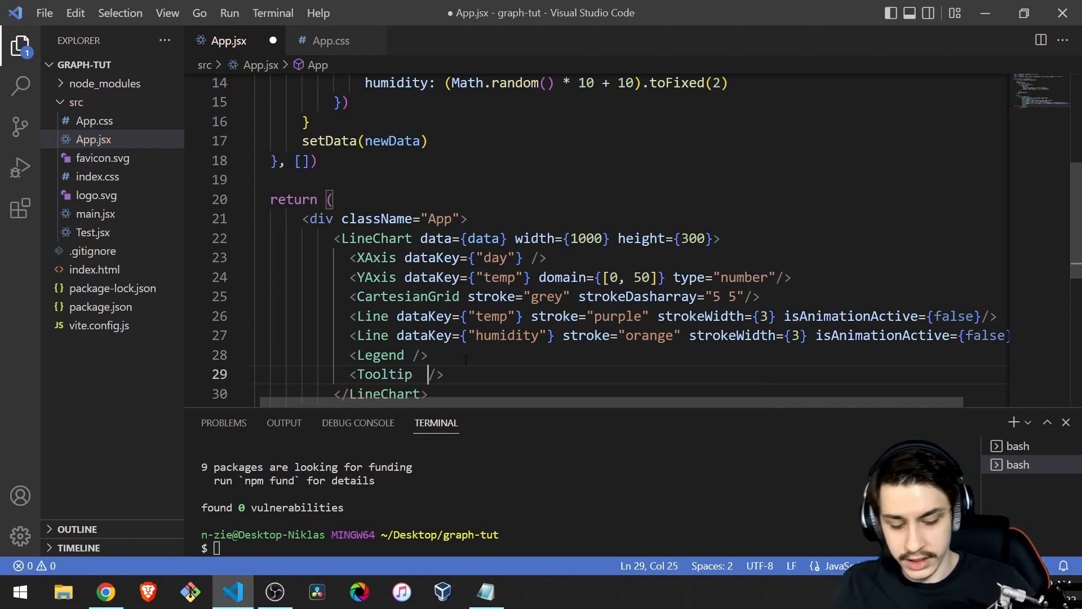
pyautogui.write('content={<div>a</div>')
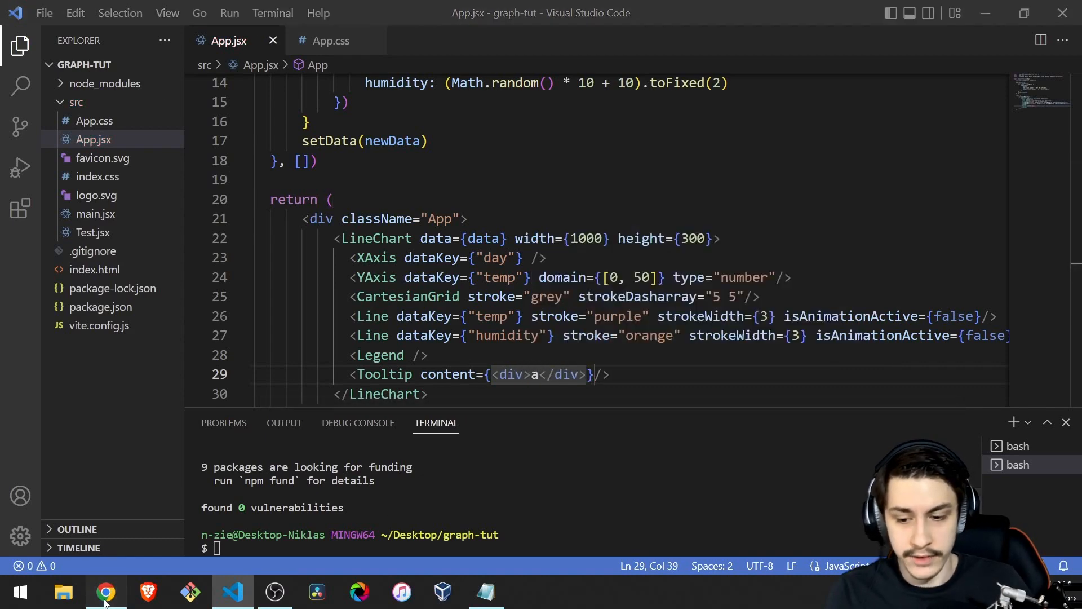
pyautogui.click(105, 592)
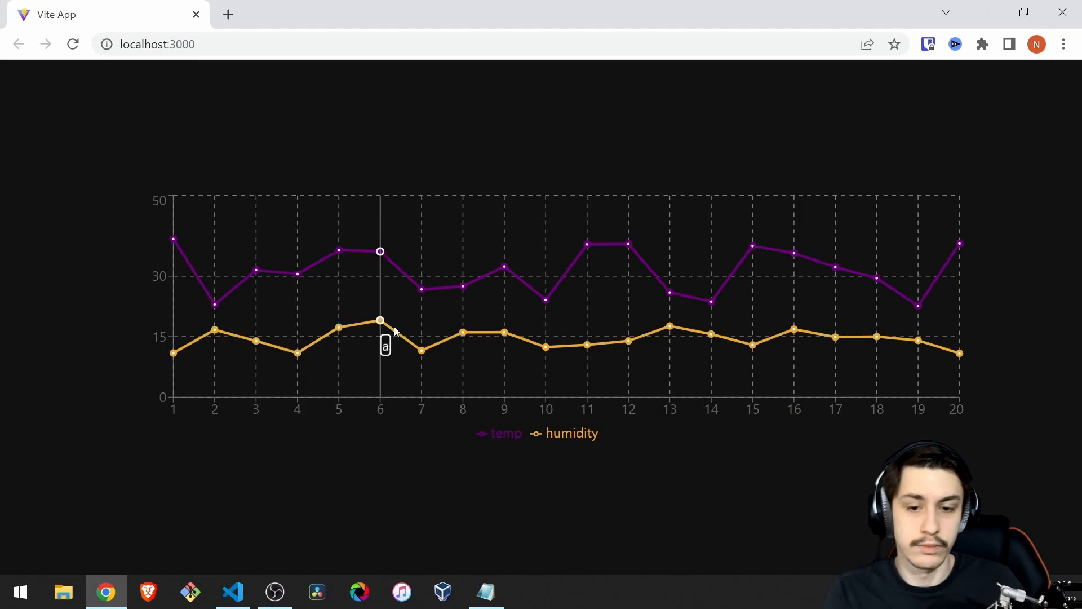
pyautogui.click(231, 591)
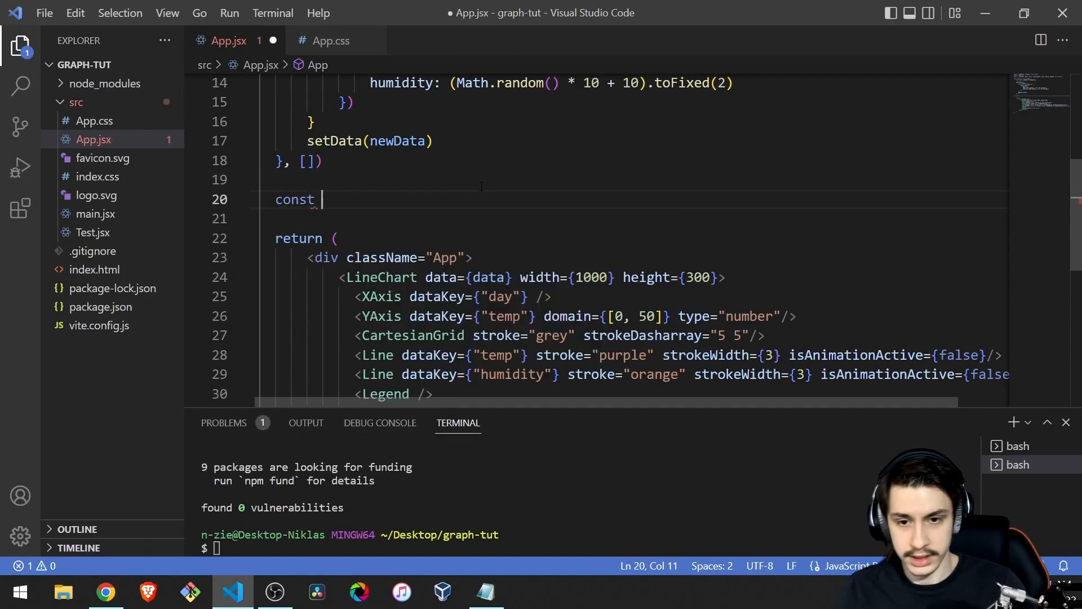
# Declare a TooltipContent arrow component that takes props.
pyautogui.write('Toolti')
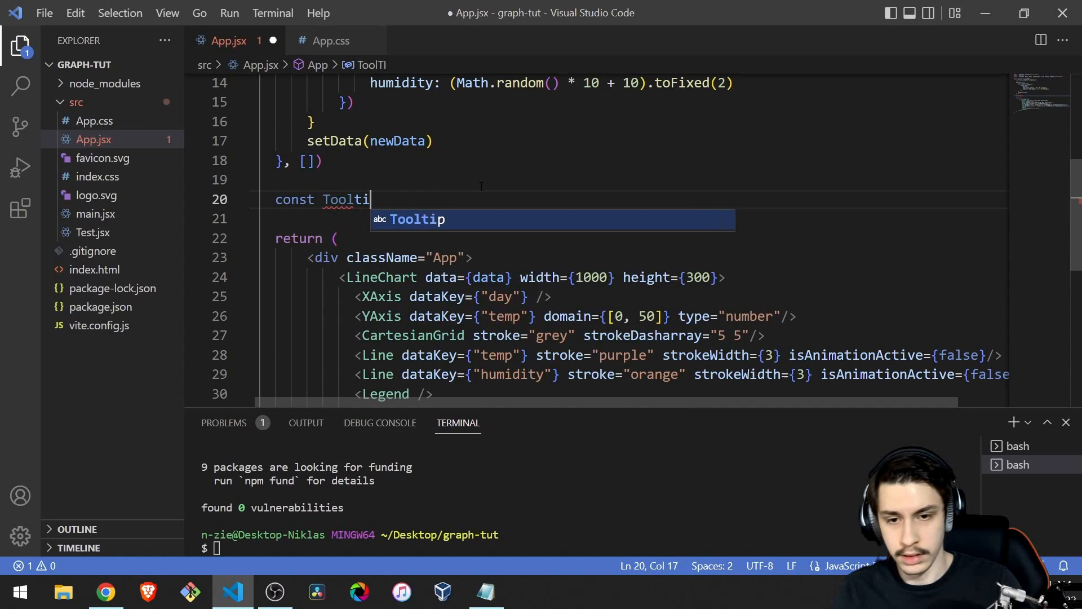
pyautogui.write('Content = ()=')
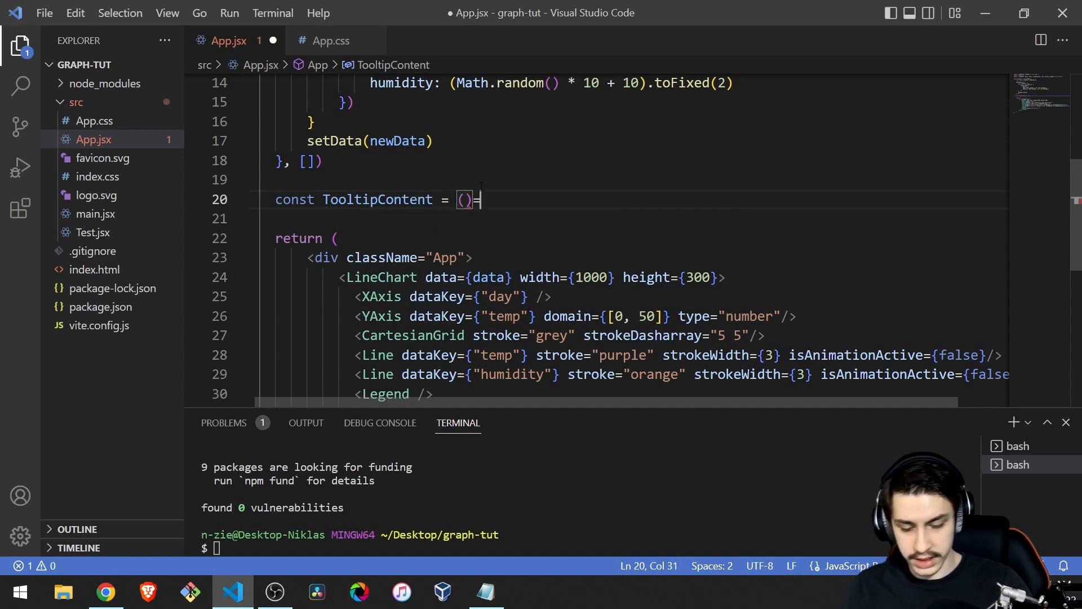
pyautogui.write('> {')
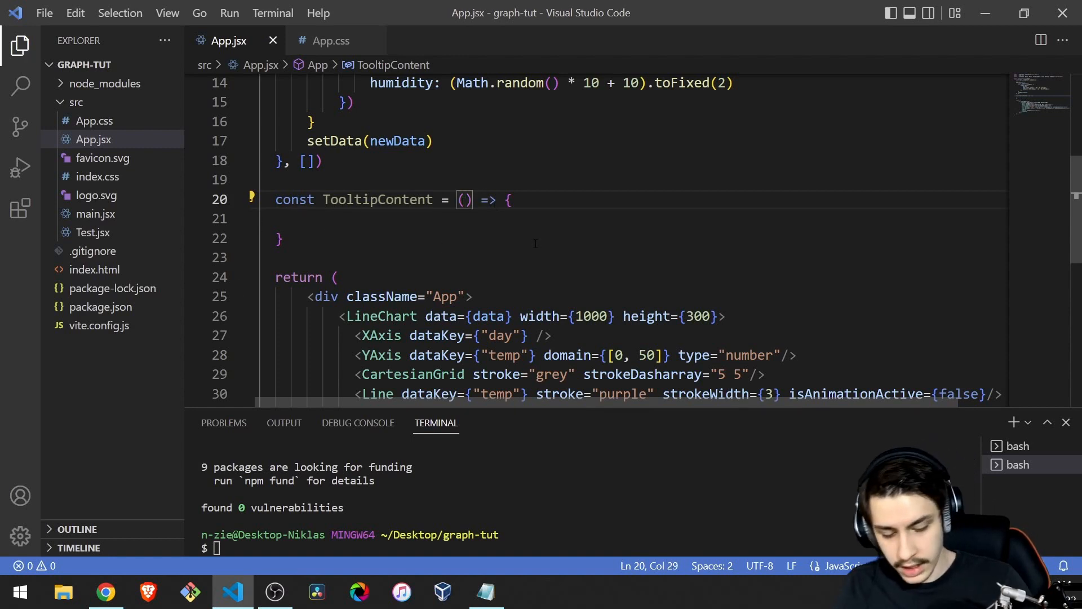
pyautogui.write('props')
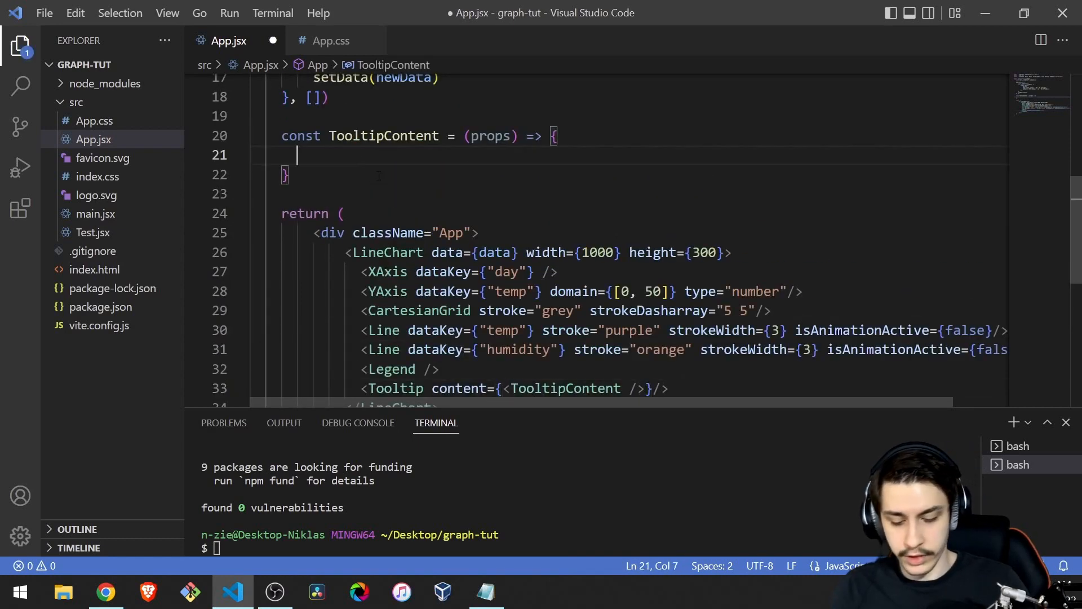
# Return nothing when props.active or props.payload is missing, and use it as Tooltip content.
pyautogui.write('if')
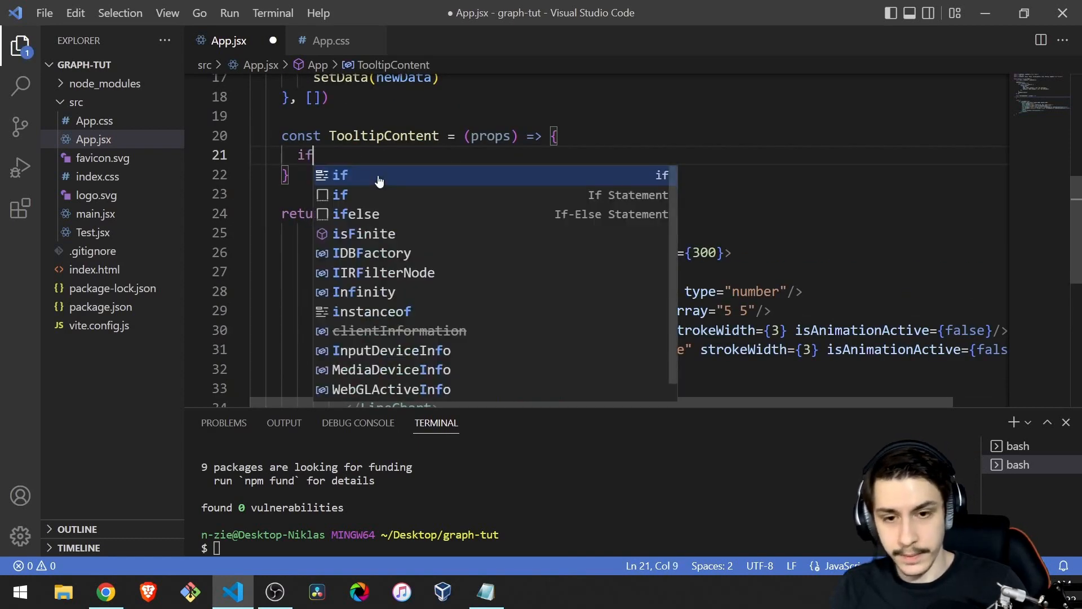
pyautogui.write('(props.ac')
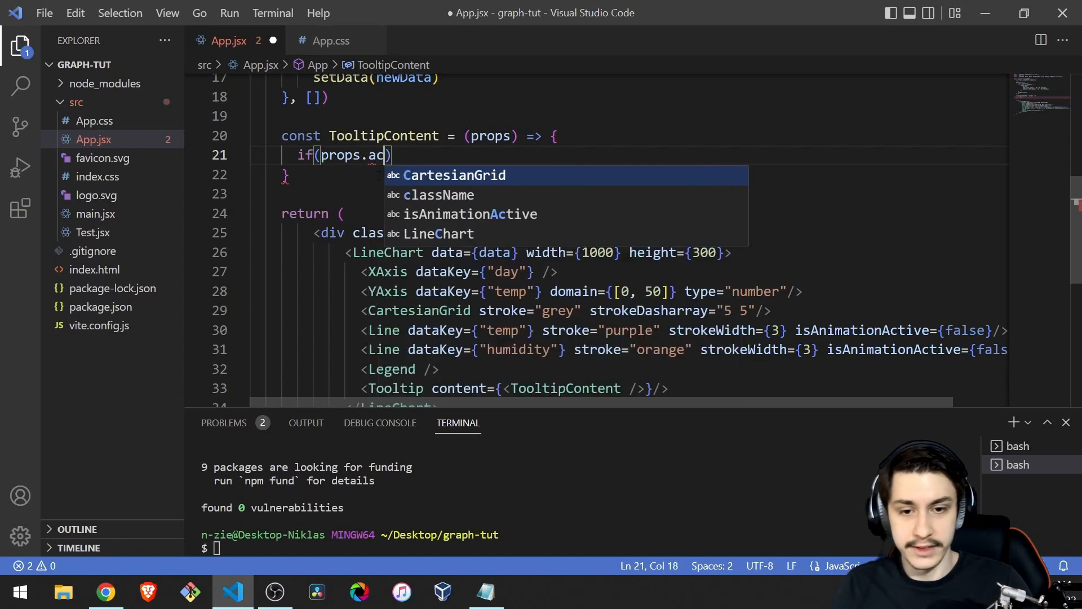
pyautogui.write('tive')
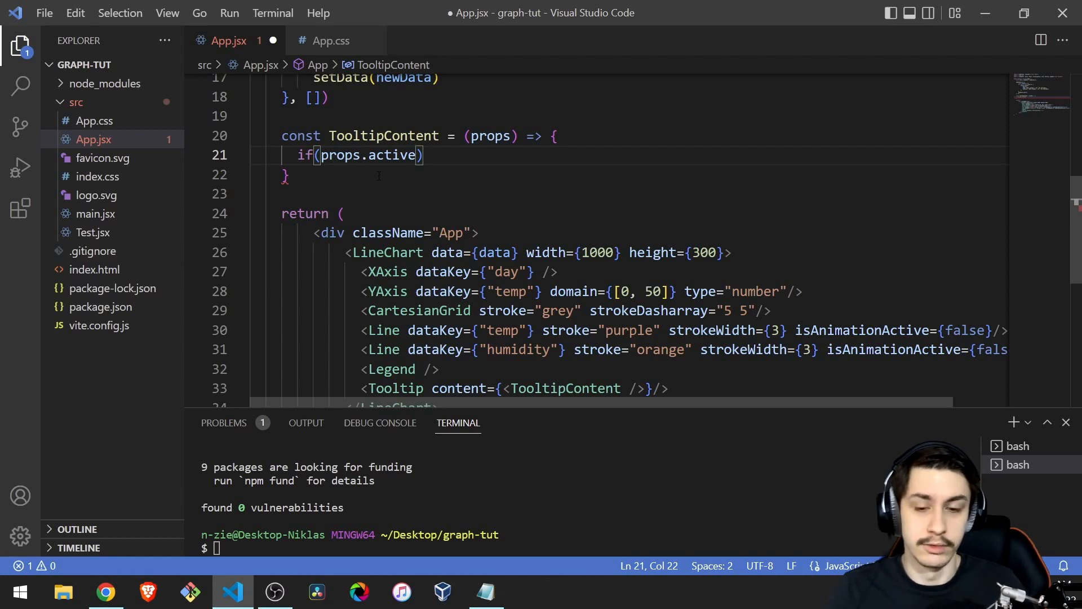
pyautogui.write('&&')
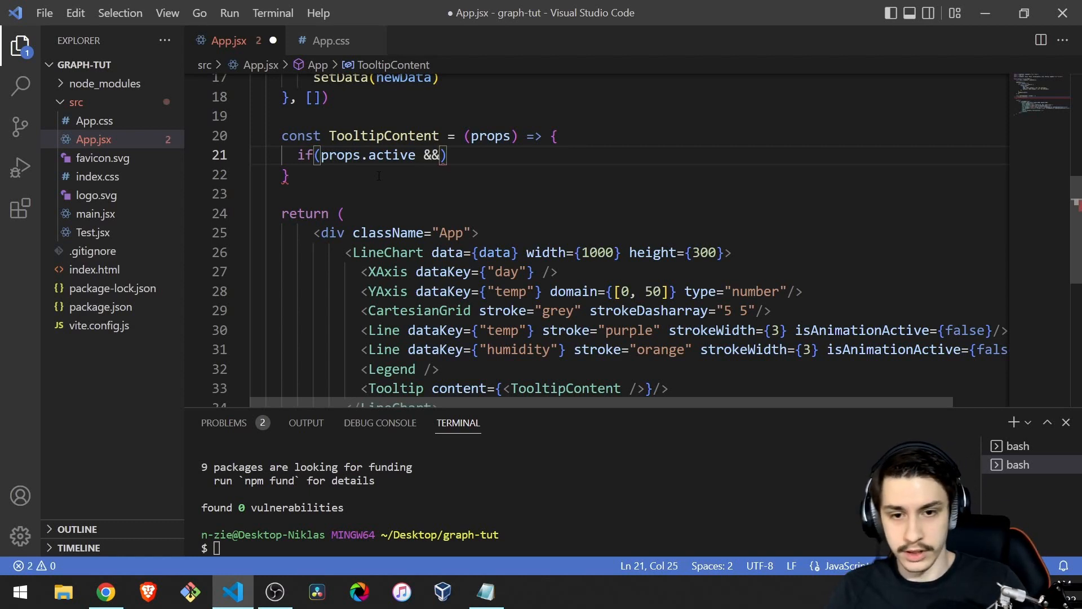
pyautogui.write('||')
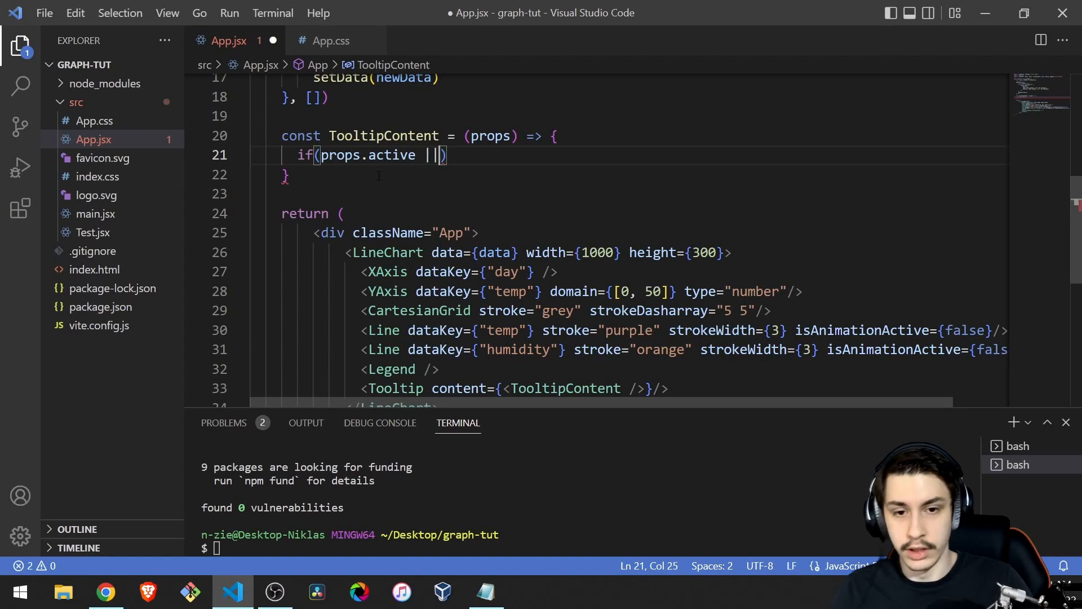
pyautogui.write('props.')
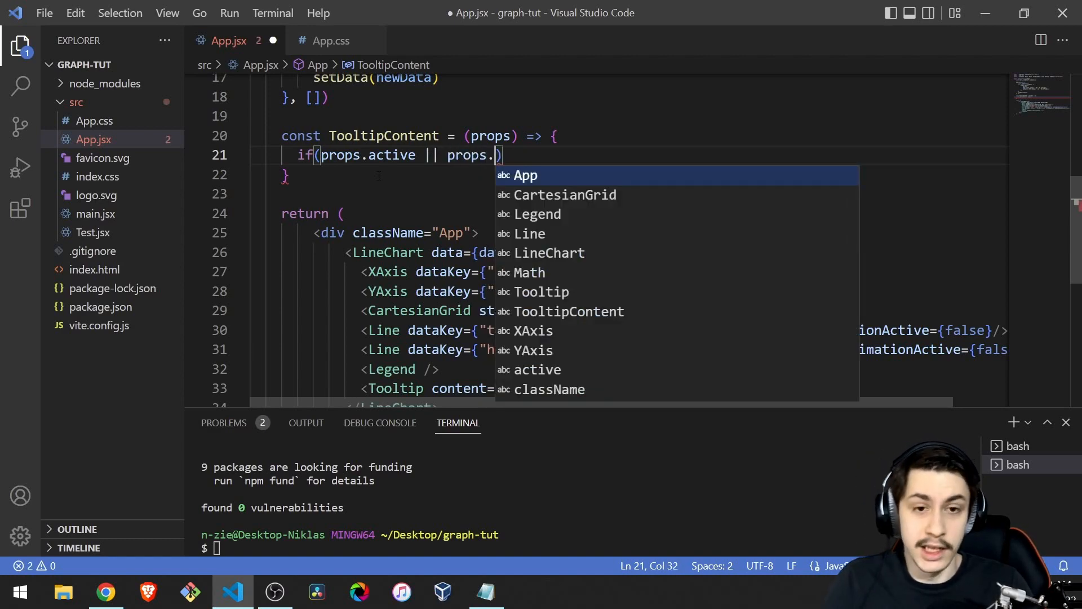
pyautogui.write('payload')
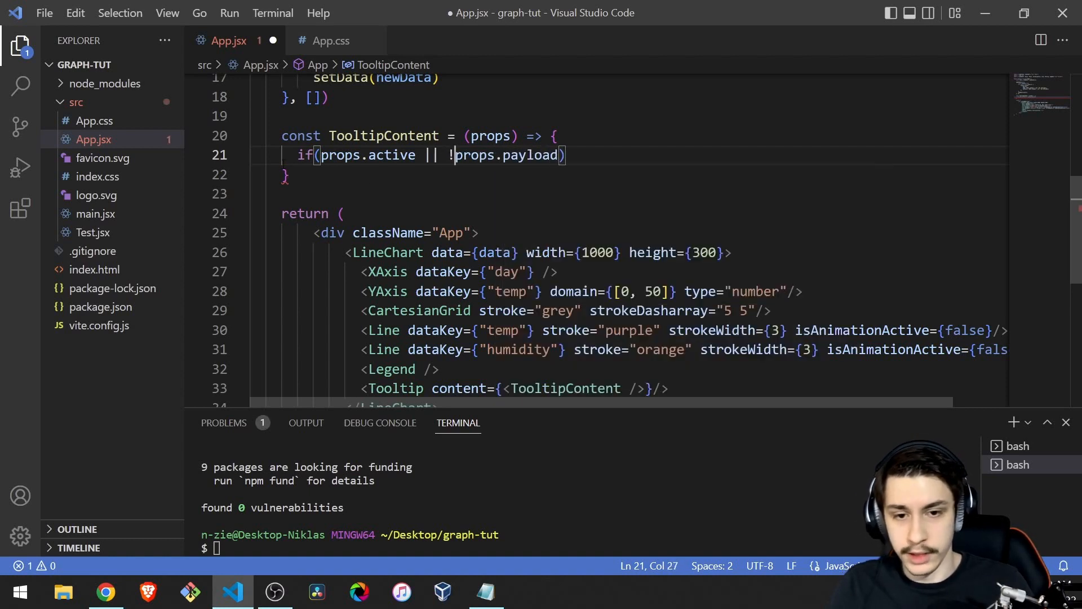
pyautogui.write('!')
pyautogui.write('retu')
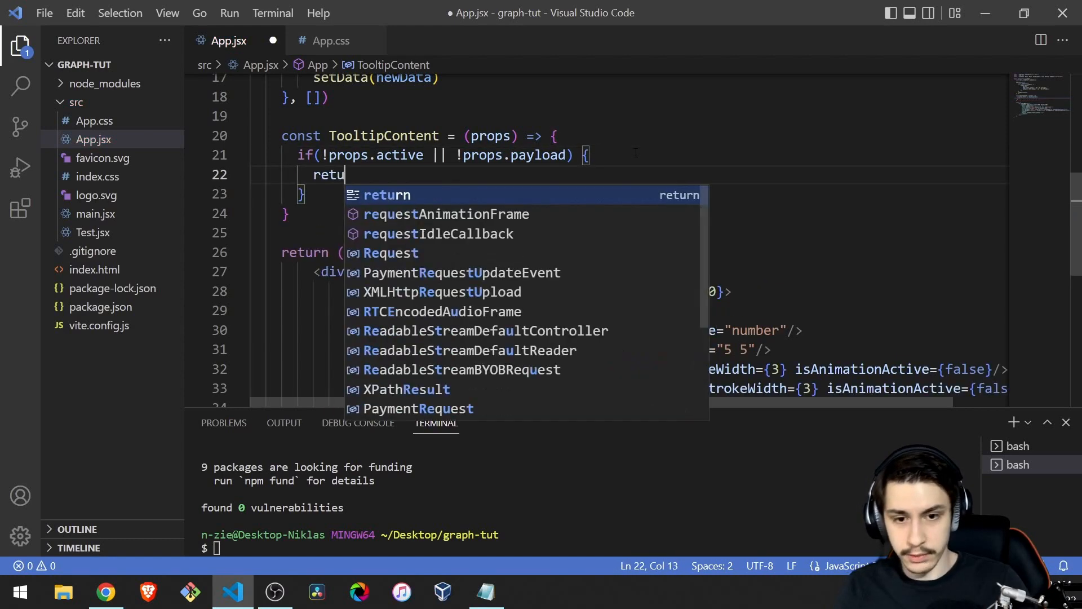
pyautogui.write('rn')
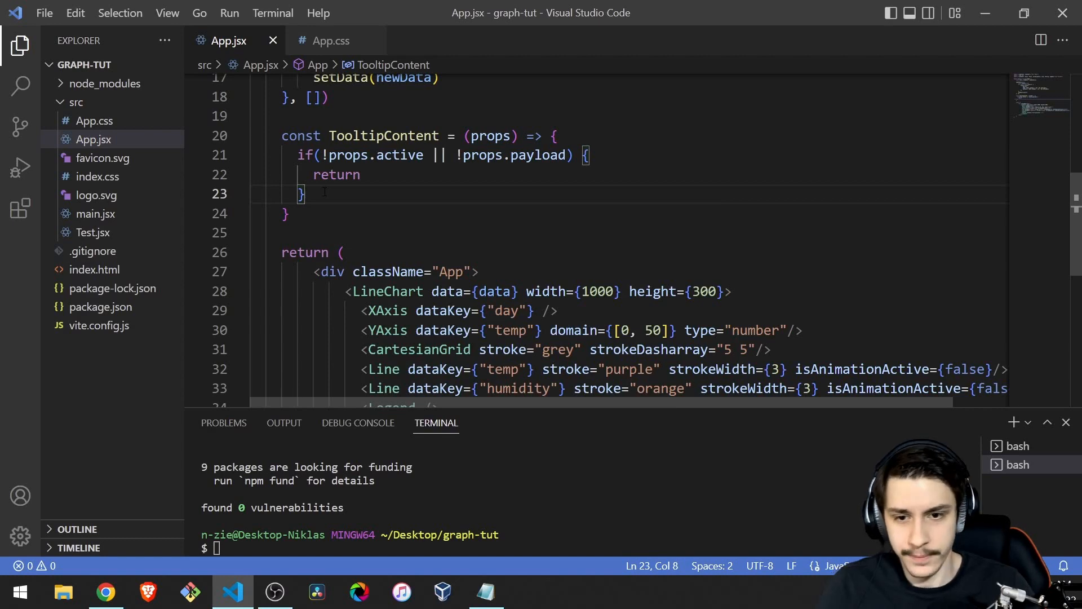
pyautogui.write('co')
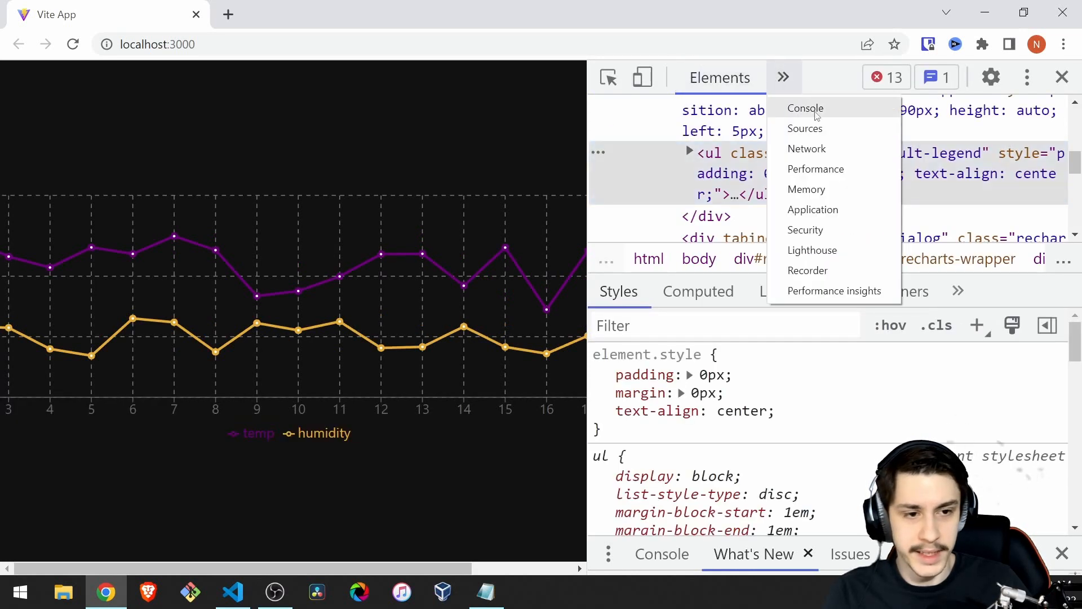
# Show the Chrome console and expand the logged payload: day 14, temp 27.62, humidity 17.51.
pyautogui.click(805, 109)
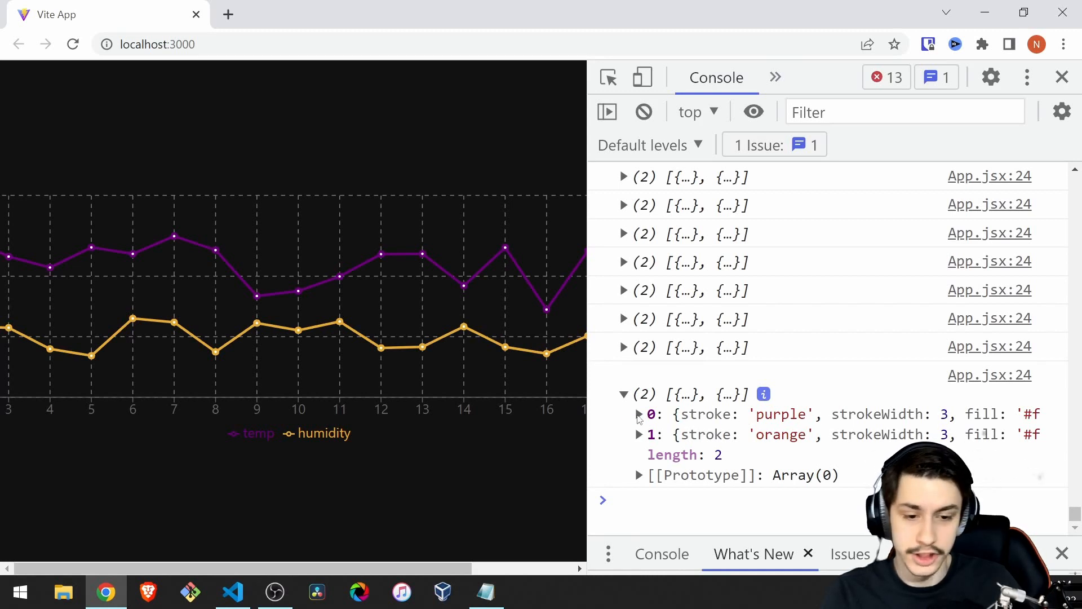
pyautogui.click(638, 415)
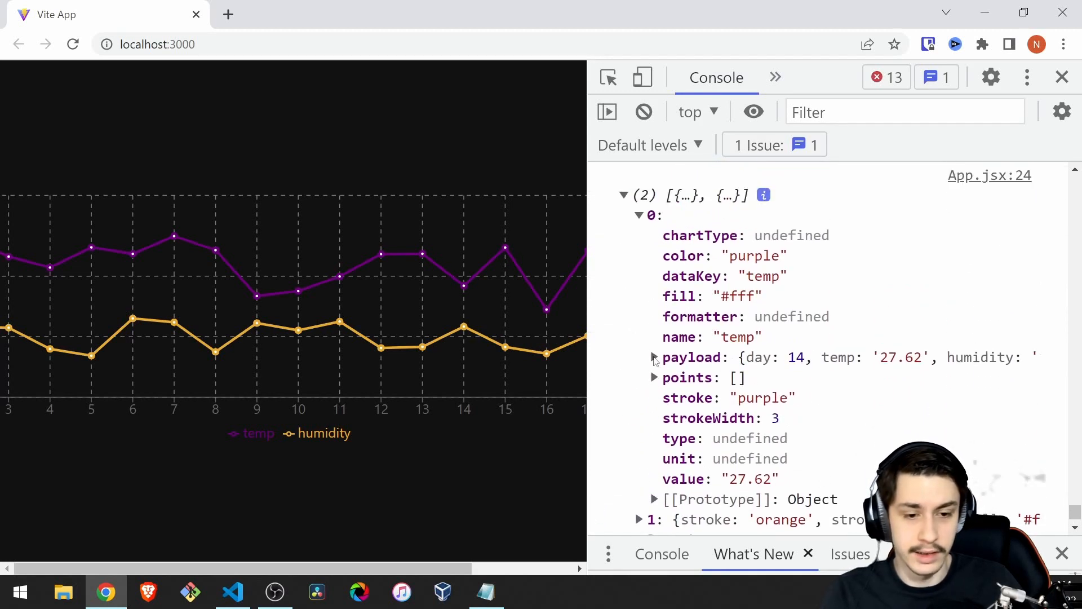
pyautogui.click(654, 357)
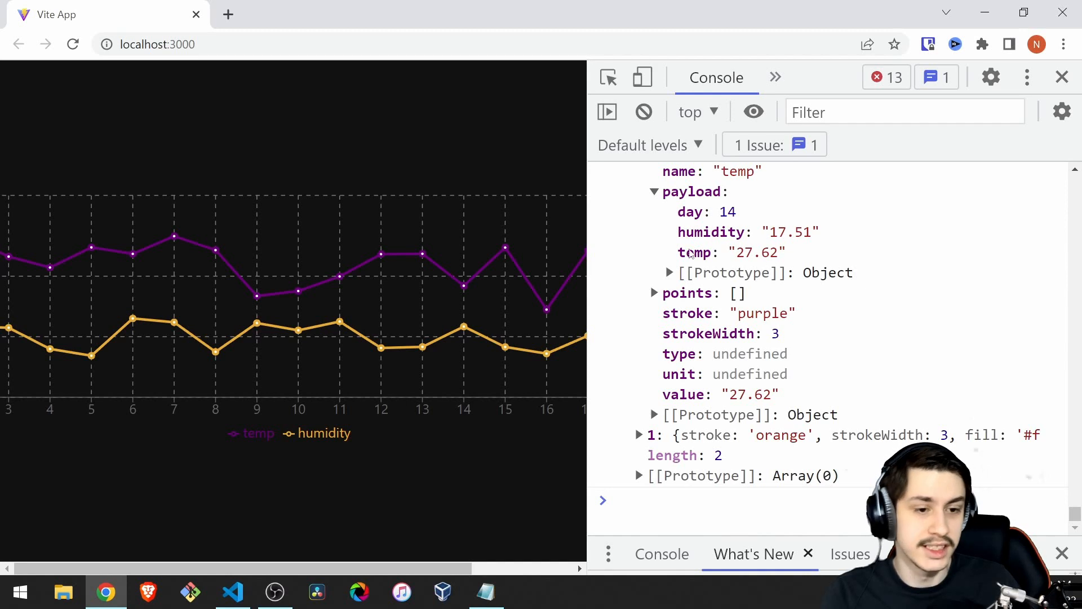
pyautogui.moveTo(763, 241)
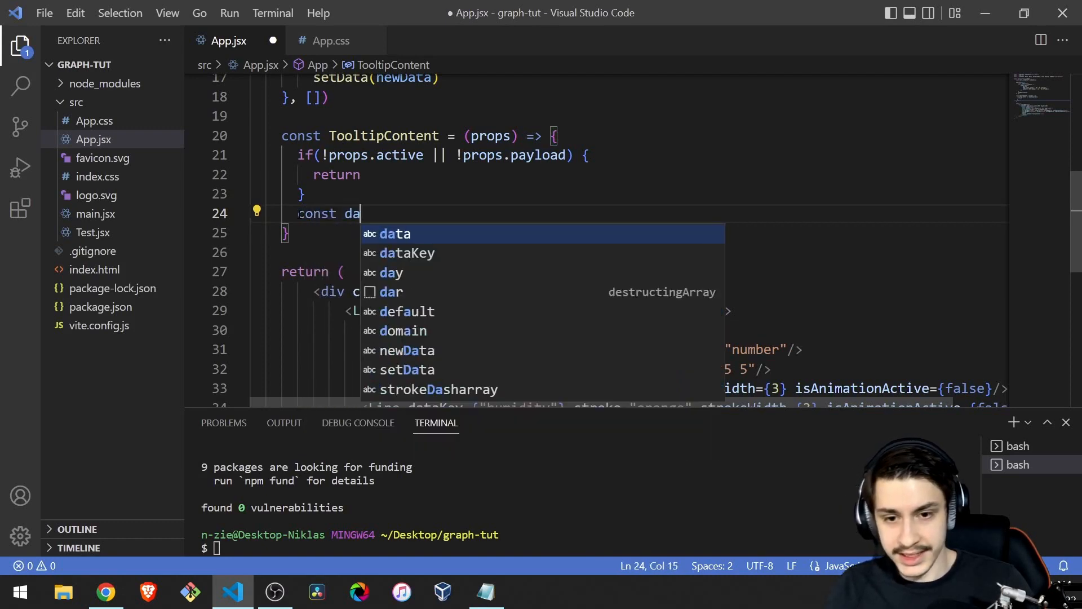
# Set data to props.payload[0].payload in TooltipContent and save App.jsx.
pyautogui.write('ta = prop')
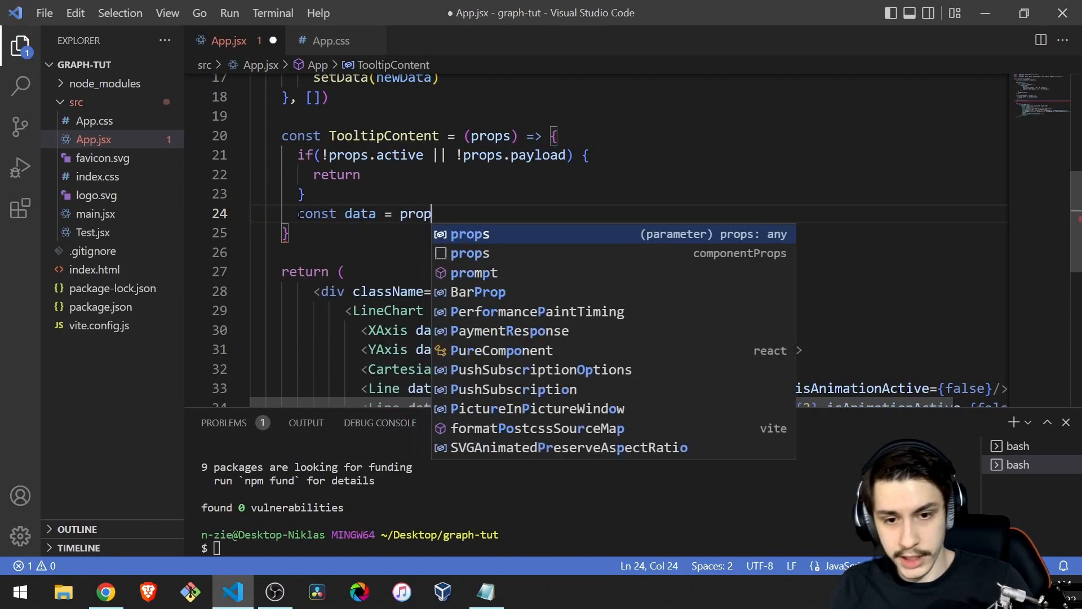
pyautogui.write('s.payload[0]')
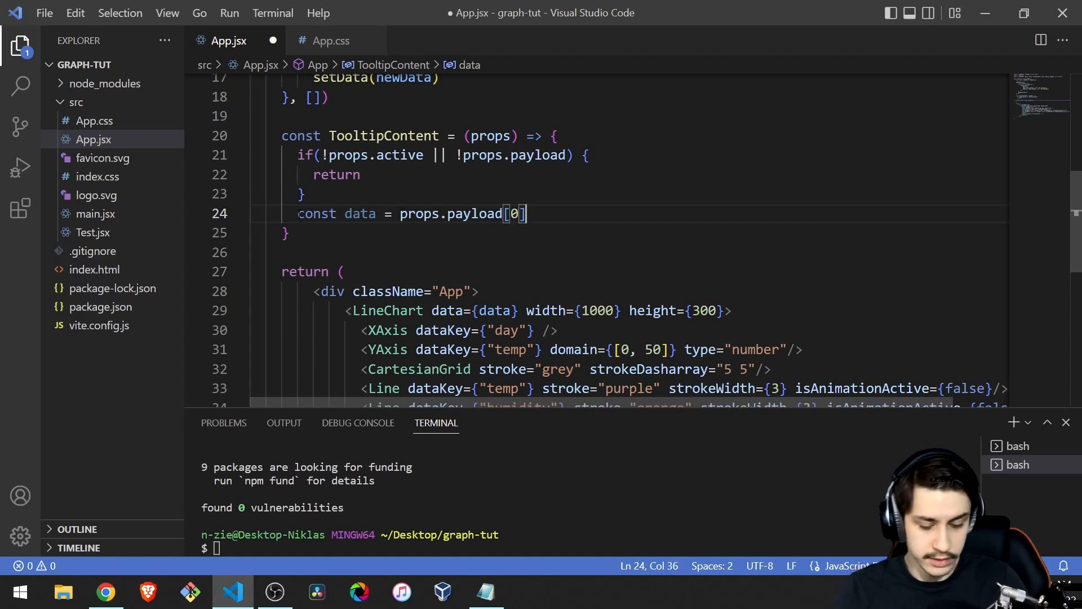
pyautogui.write('.payload')
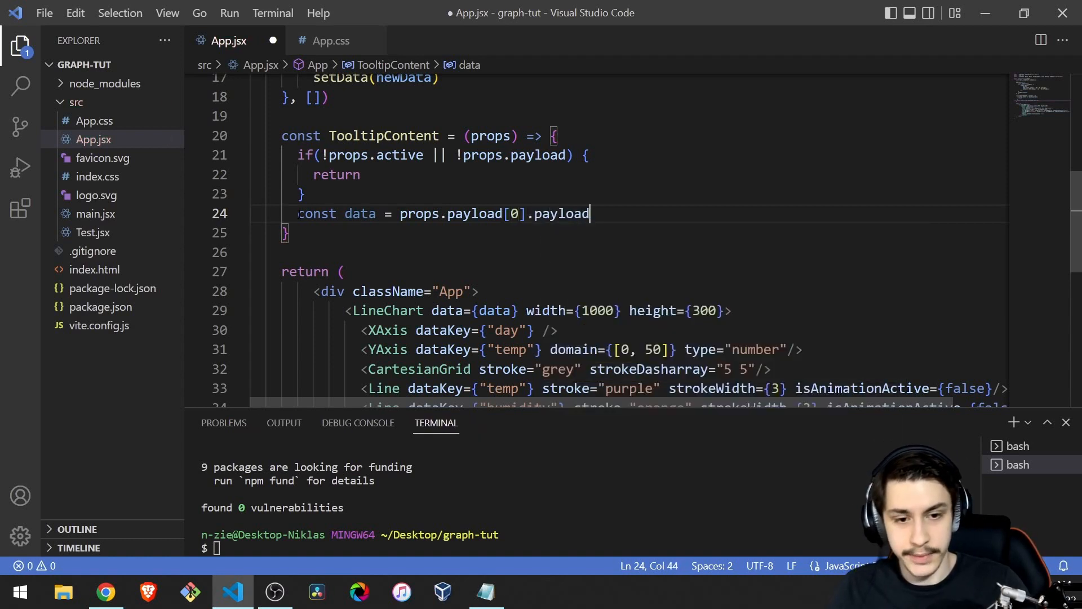
pyautogui.press('ctrl+s')
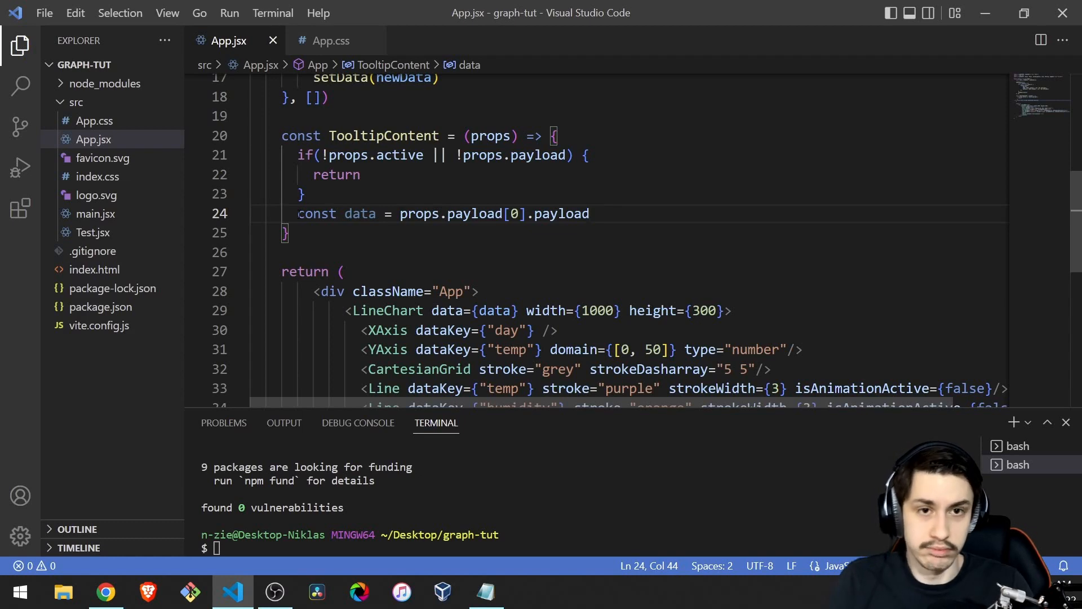
# Return a div showing Day, Temp and Humid rows from data.day, data.temp, data.humidity.
pyautogui.write('return (')
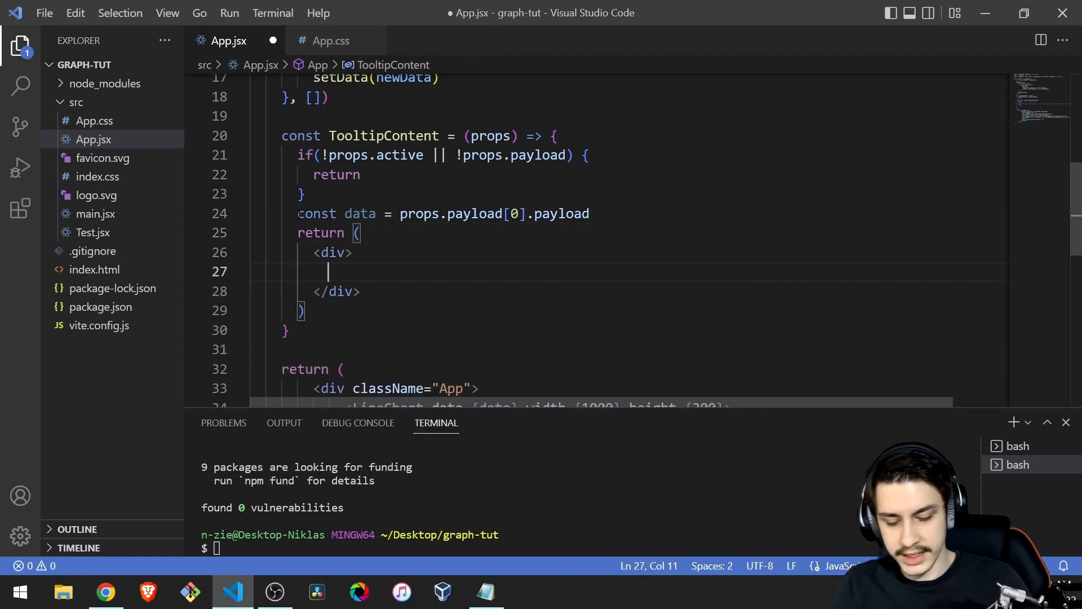
pyautogui.write('<div>Da</div>')
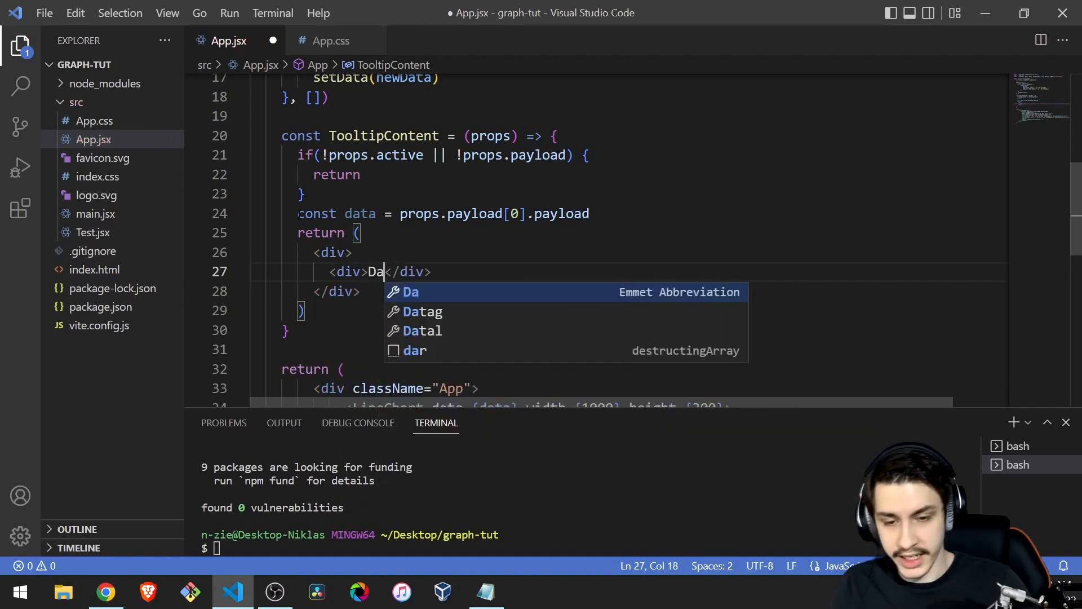
pyautogui.write('y:')
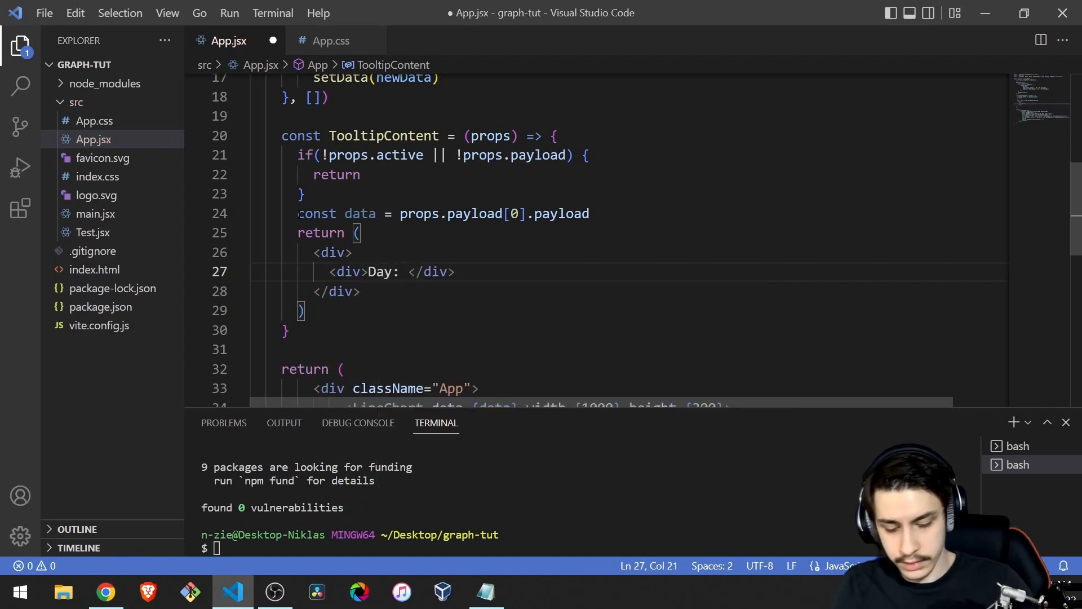
pyautogui.write('{data.day}')
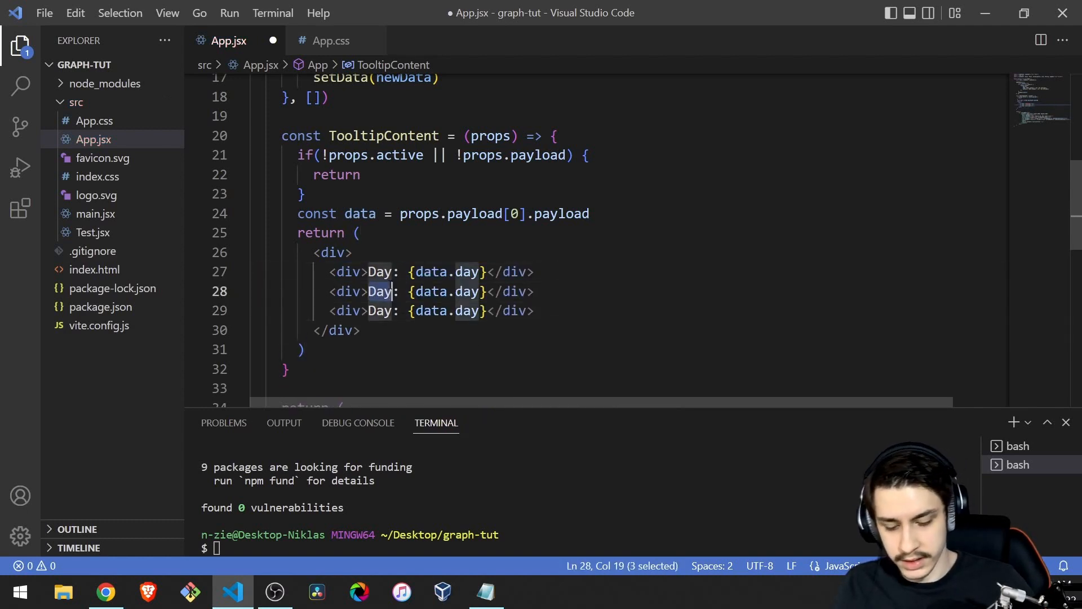
pyautogui.write('Temp')
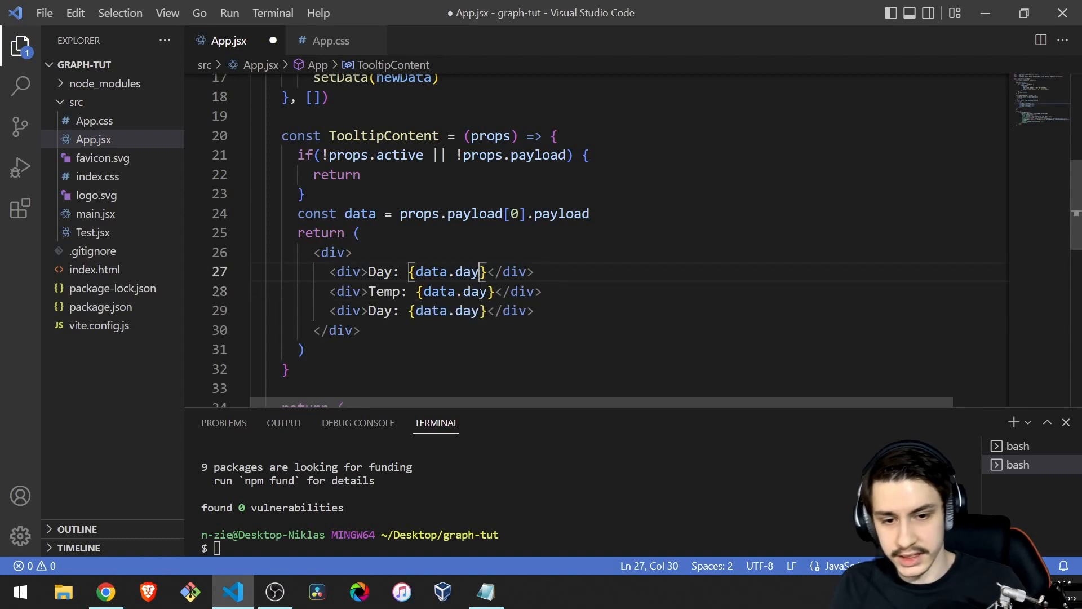
pyautogui.write('temp')
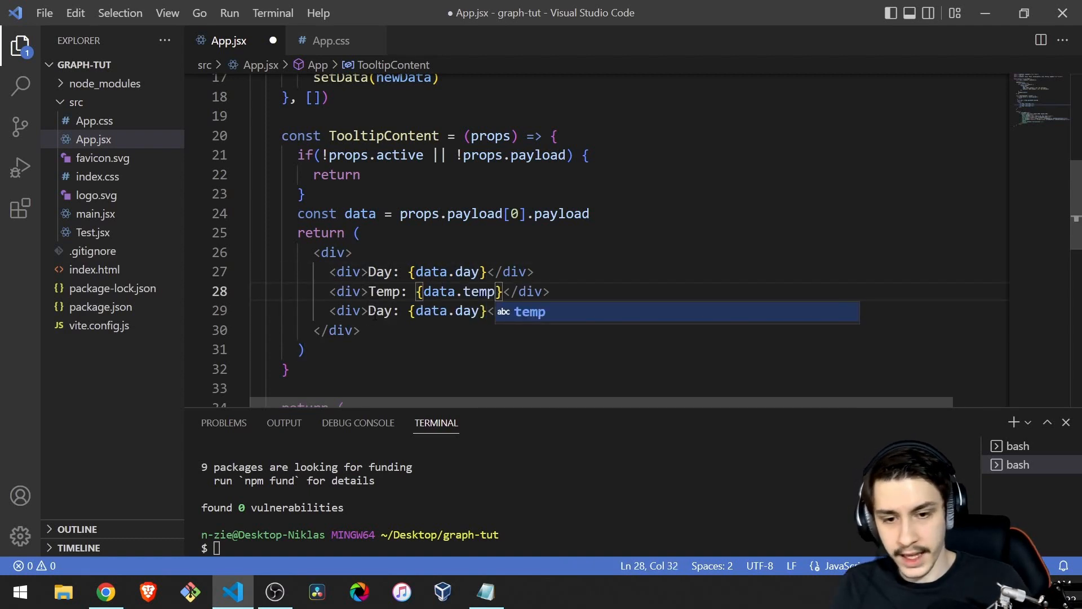
pyautogui.write('Humid')
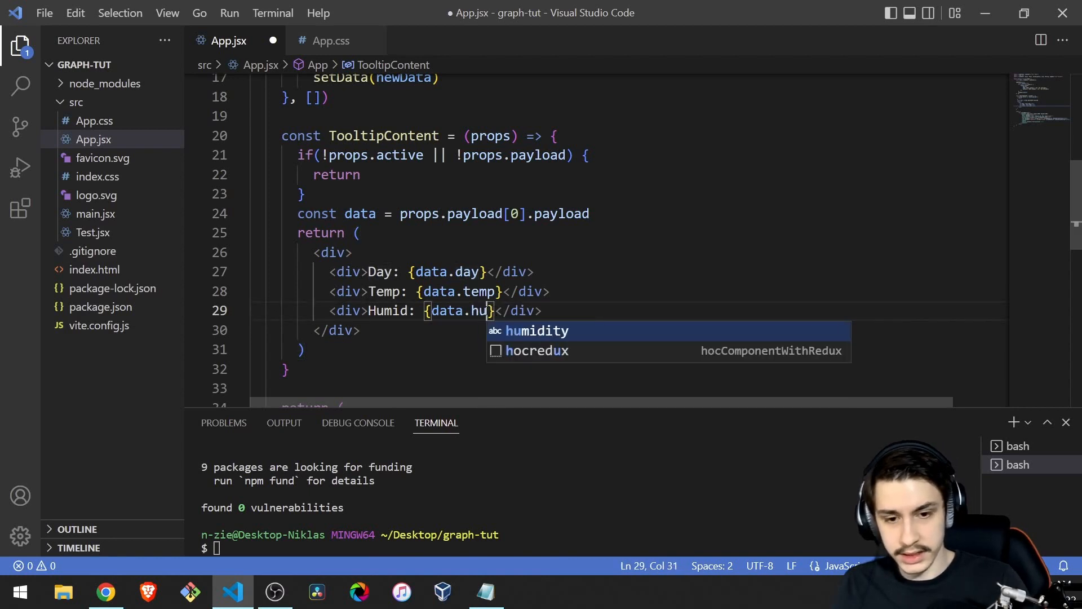
# Switch to Chrome and hover the chart to see the Day, Temp and Humid tooltip.
pyautogui.click(105, 591)
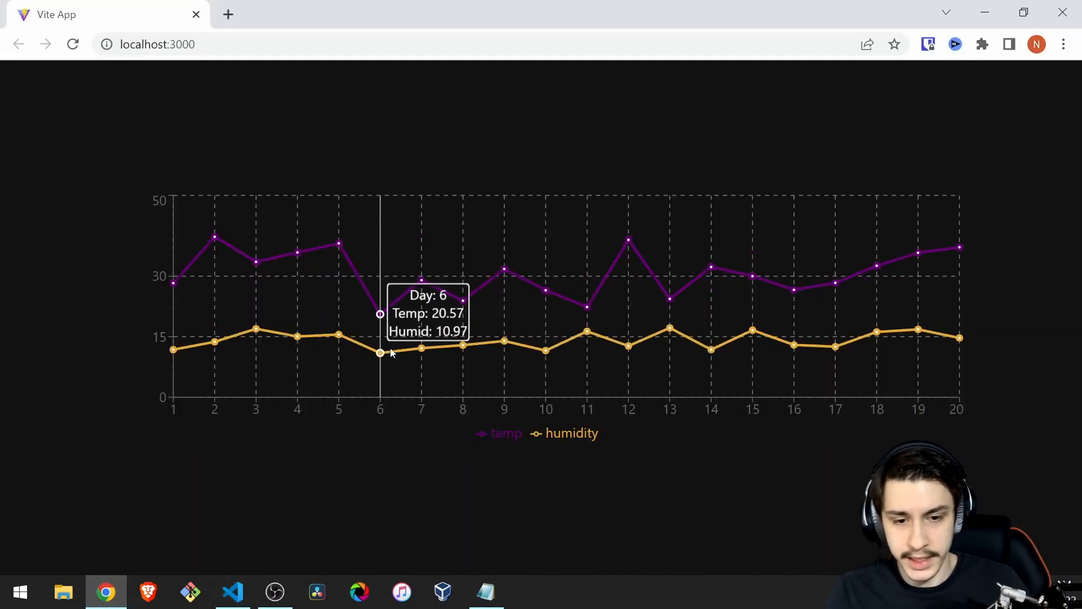
pyautogui.moveTo(876, 298)
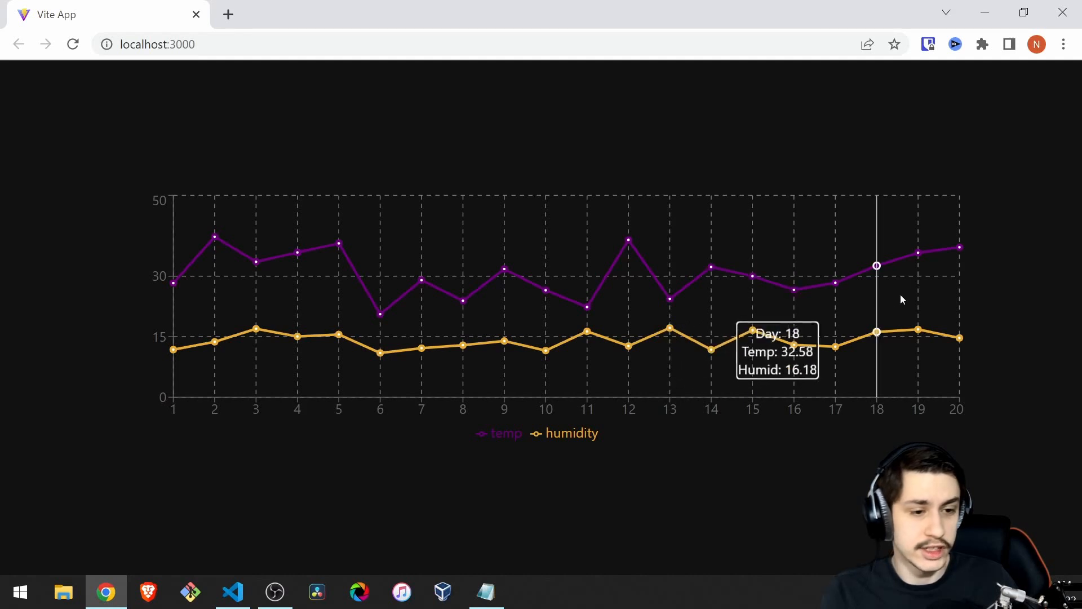
pyautogui.moveTo(504, 318)
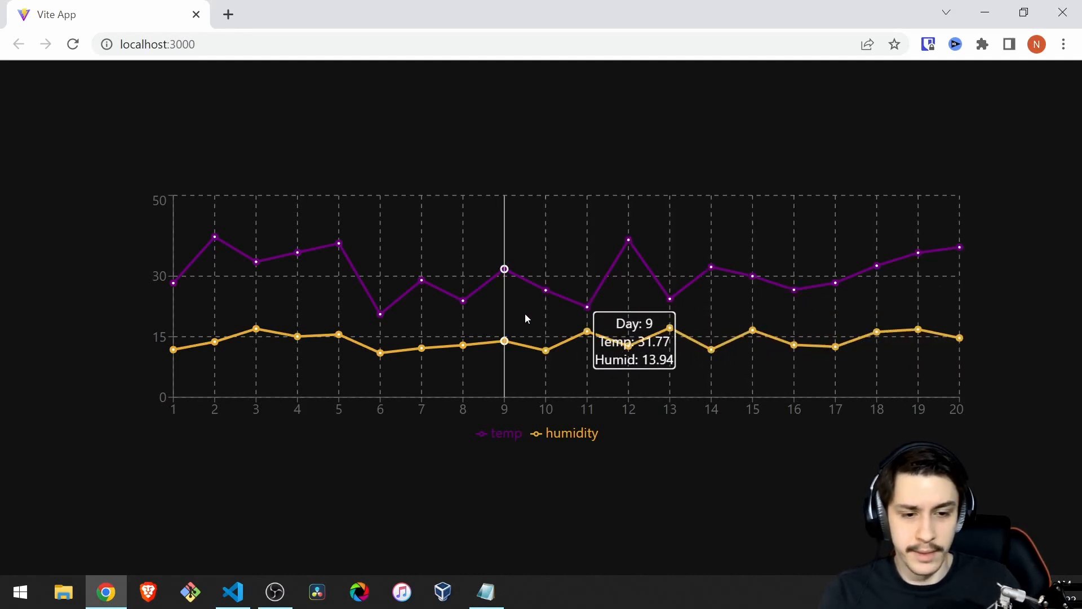
pyautogui.moveTo(586, 338)
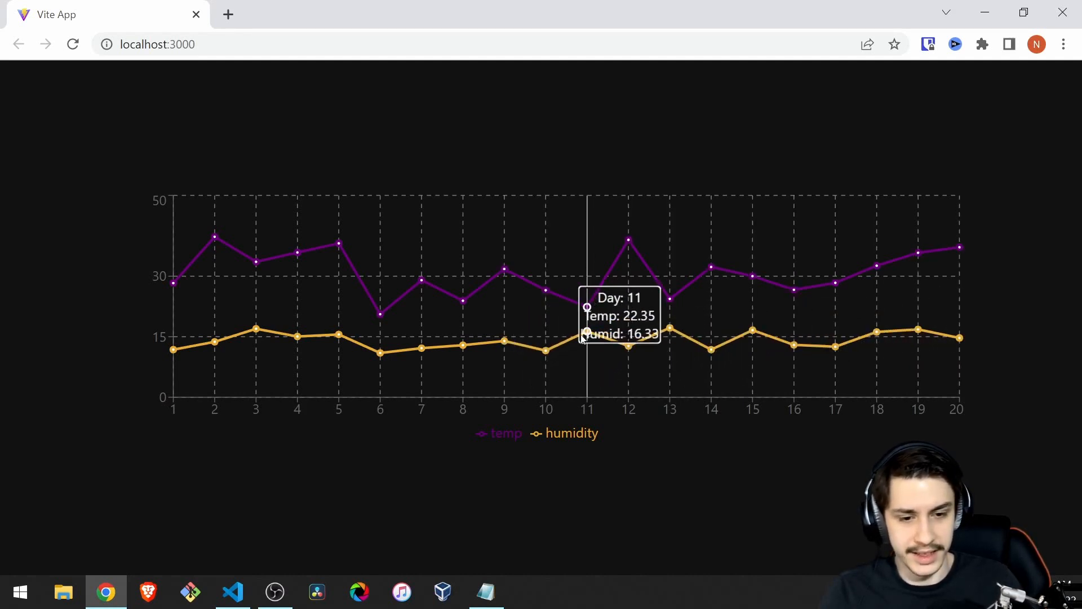
pyautogui.moveTo(545, 345)
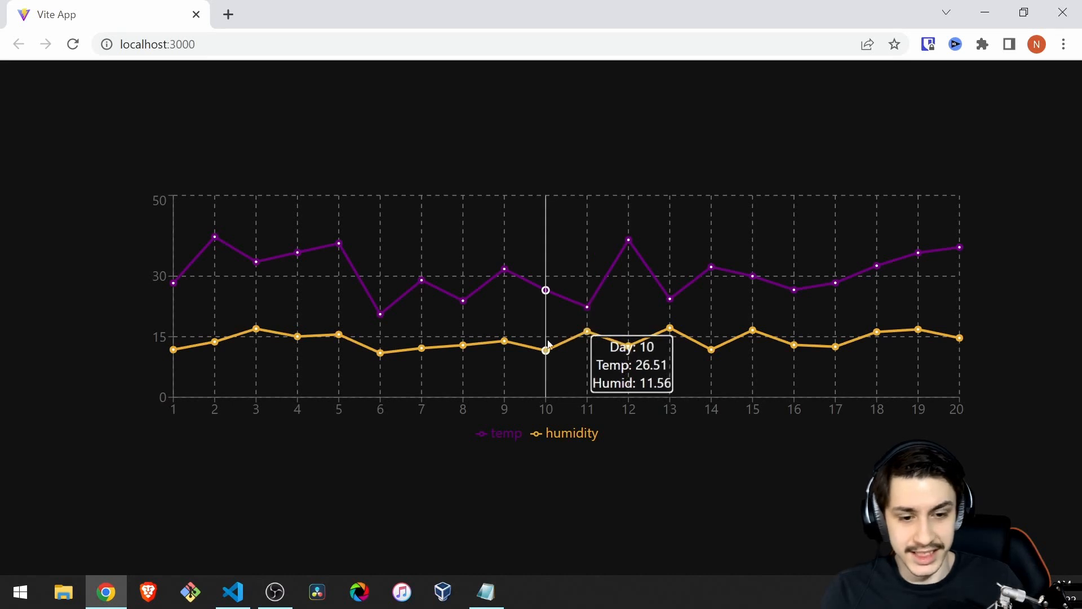
# Give the outer tooltip div a black background style and check it in Chrome.
pyautogui.click(232, 592)
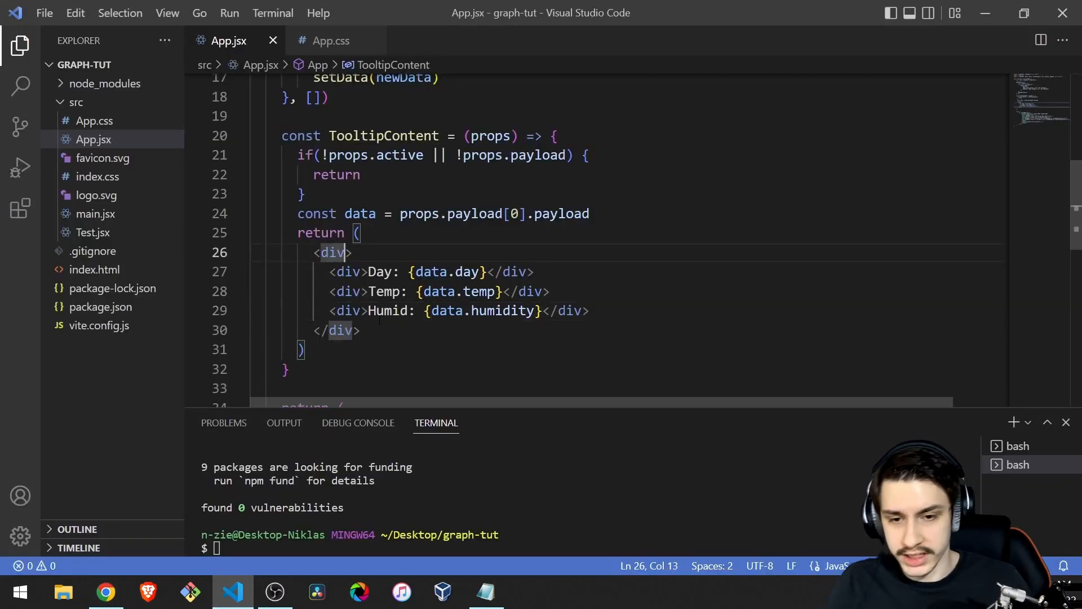
pyautogui.write('style={}')
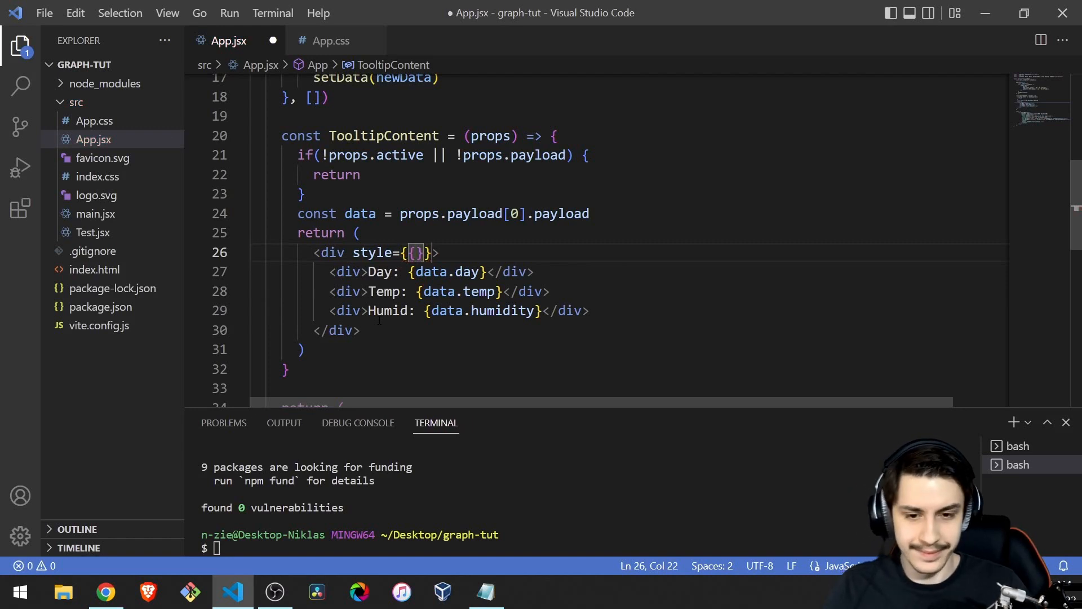
pyautogui.write('bak')
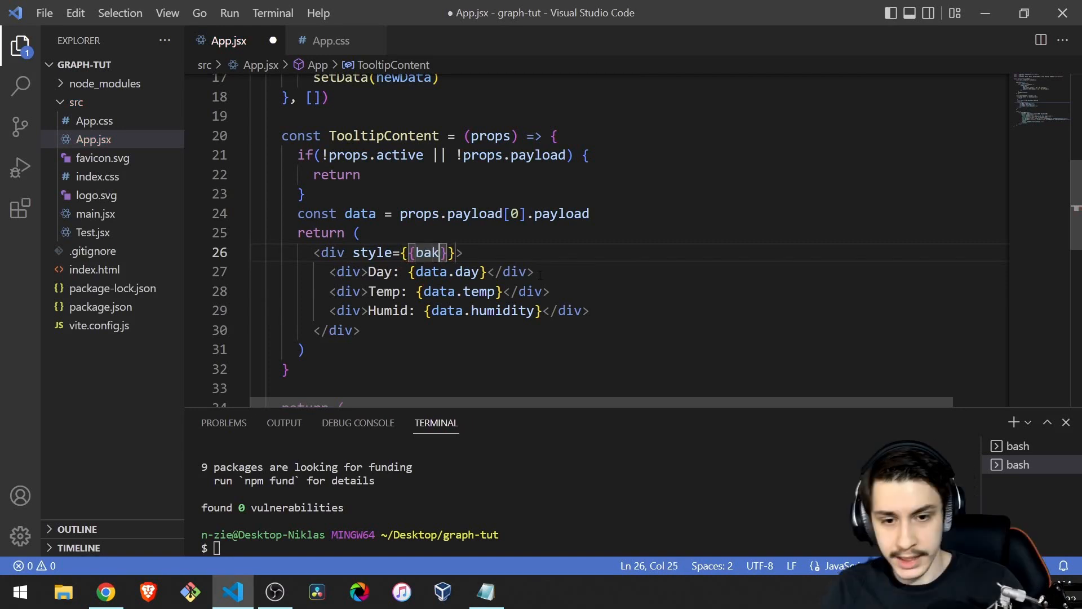
pyautogui.write('ckgro')
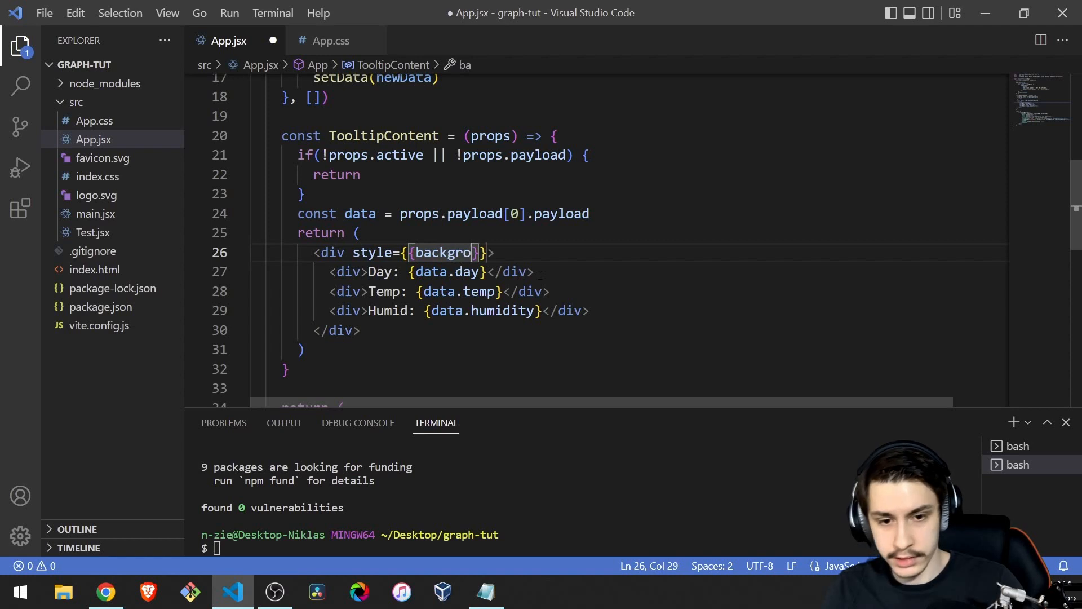
pyautogui.write('und: "bl"')
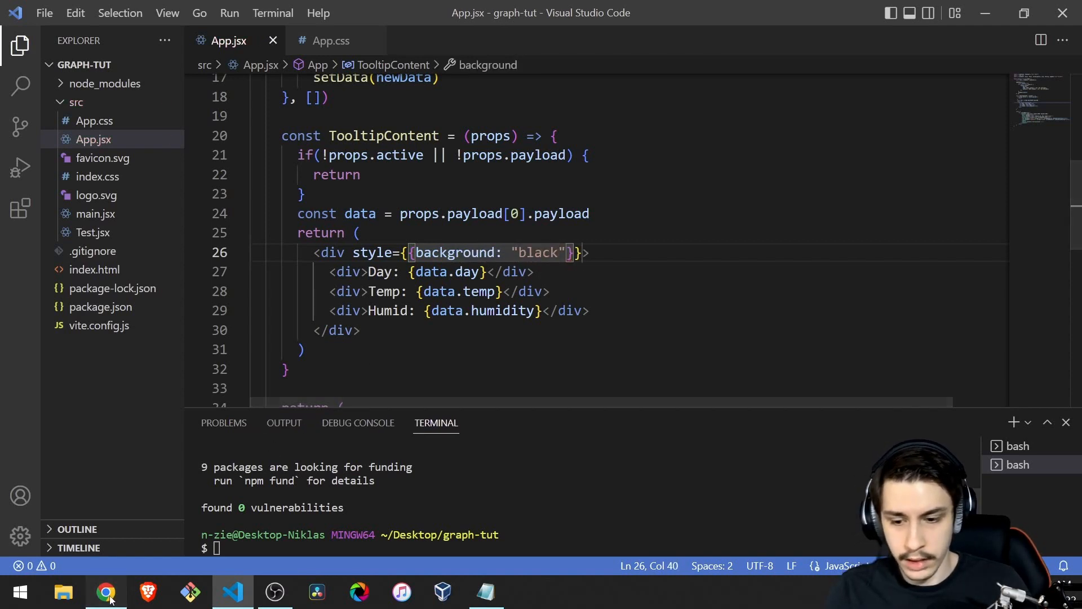
pyautogui.click(105, 593)
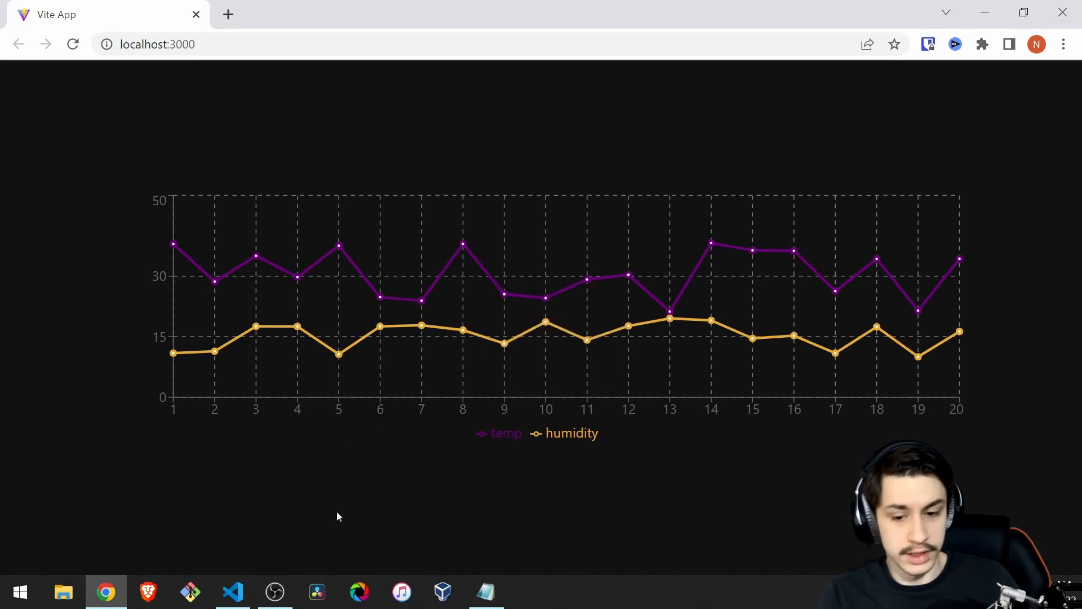
# Add padding 5 to the tooltip style and view the black tooltip in Chrome.
pyautogui.click(231, 593)
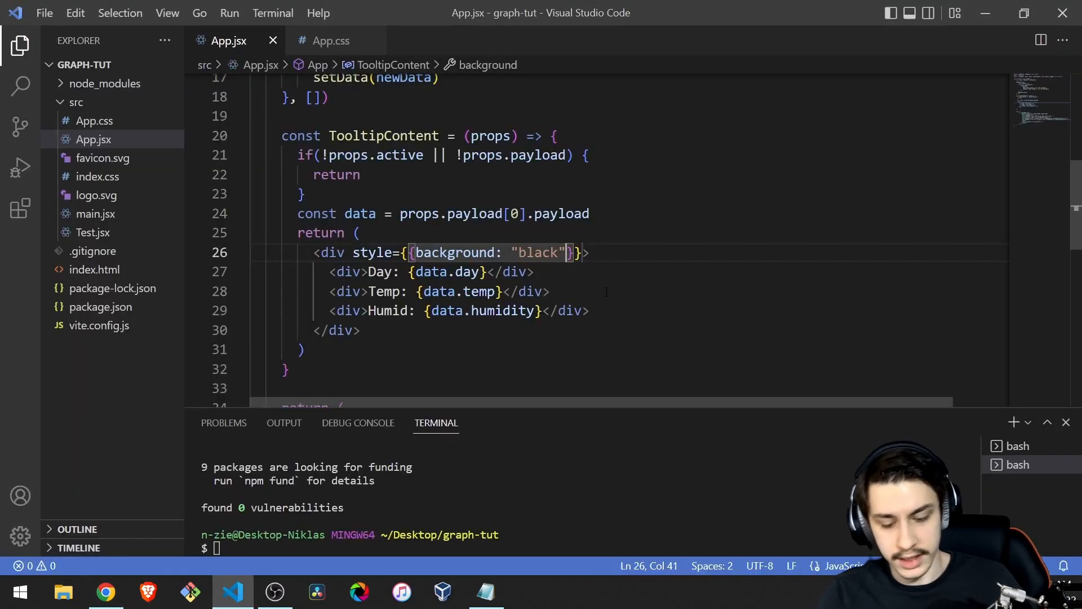
pyautogui.write(', padding')
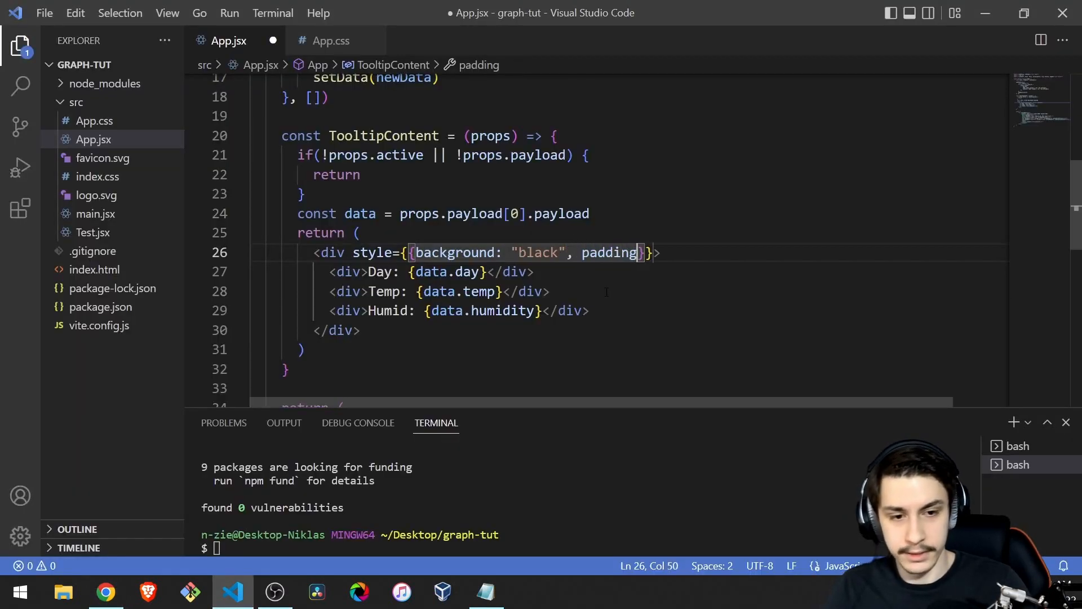
pyautogui.write(': 5')
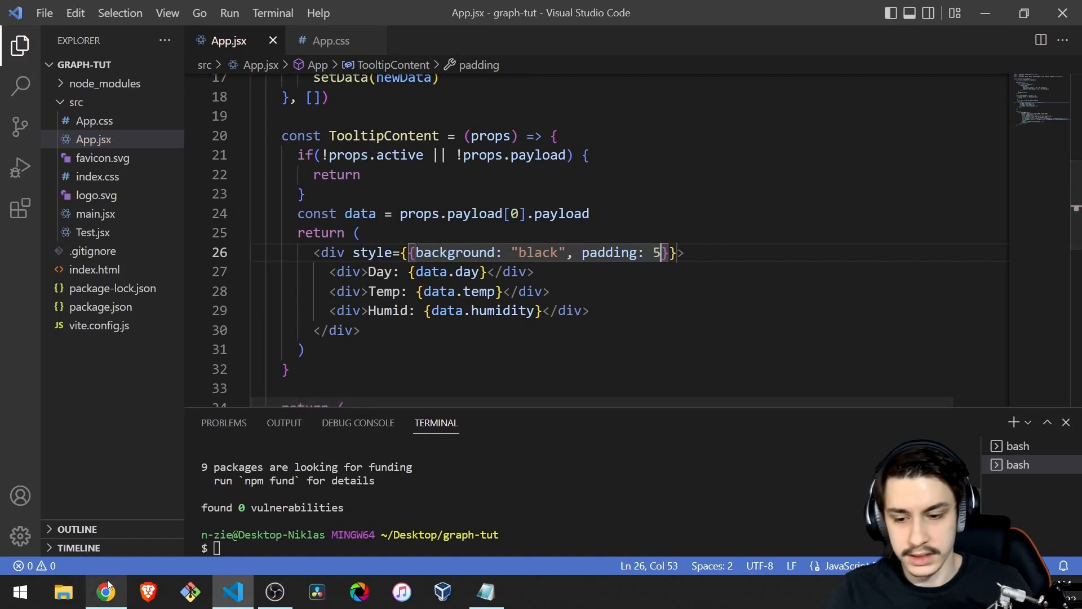
pyautogui.click(105, 592)
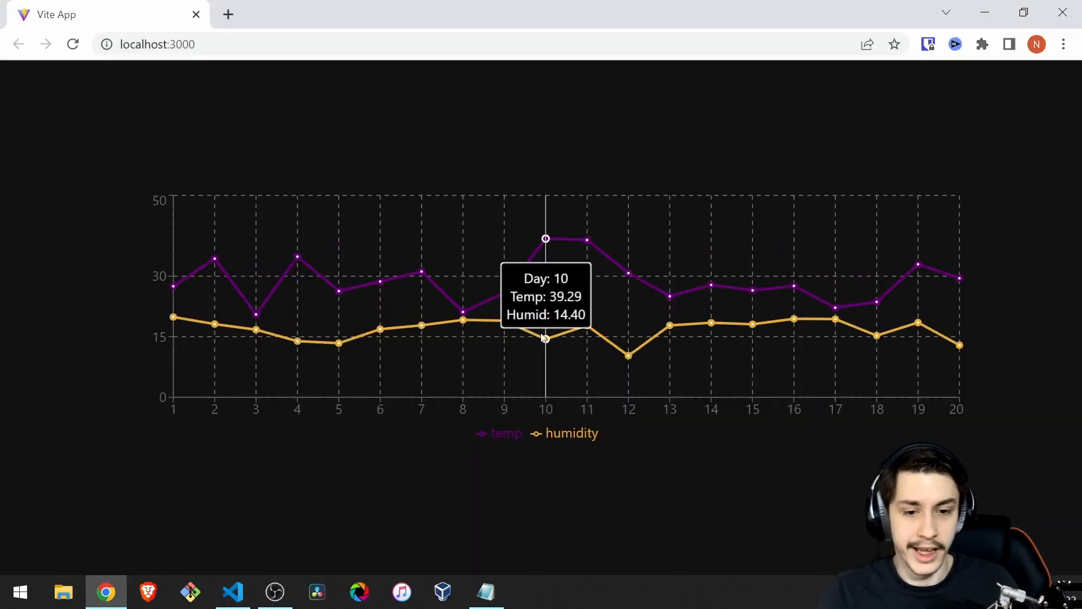
pyautogui.moveTo(711, 325)
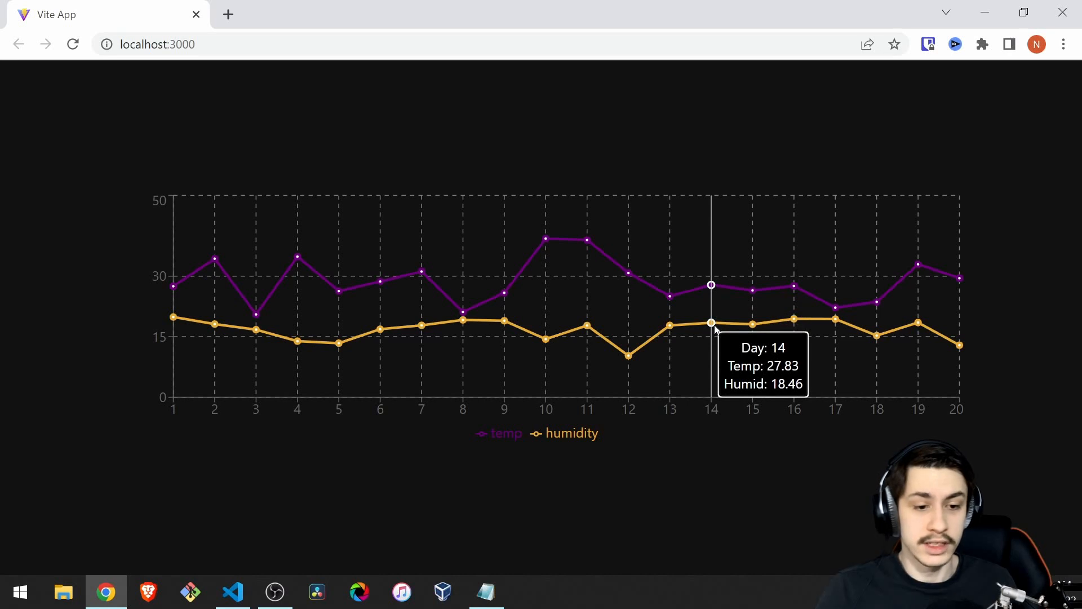